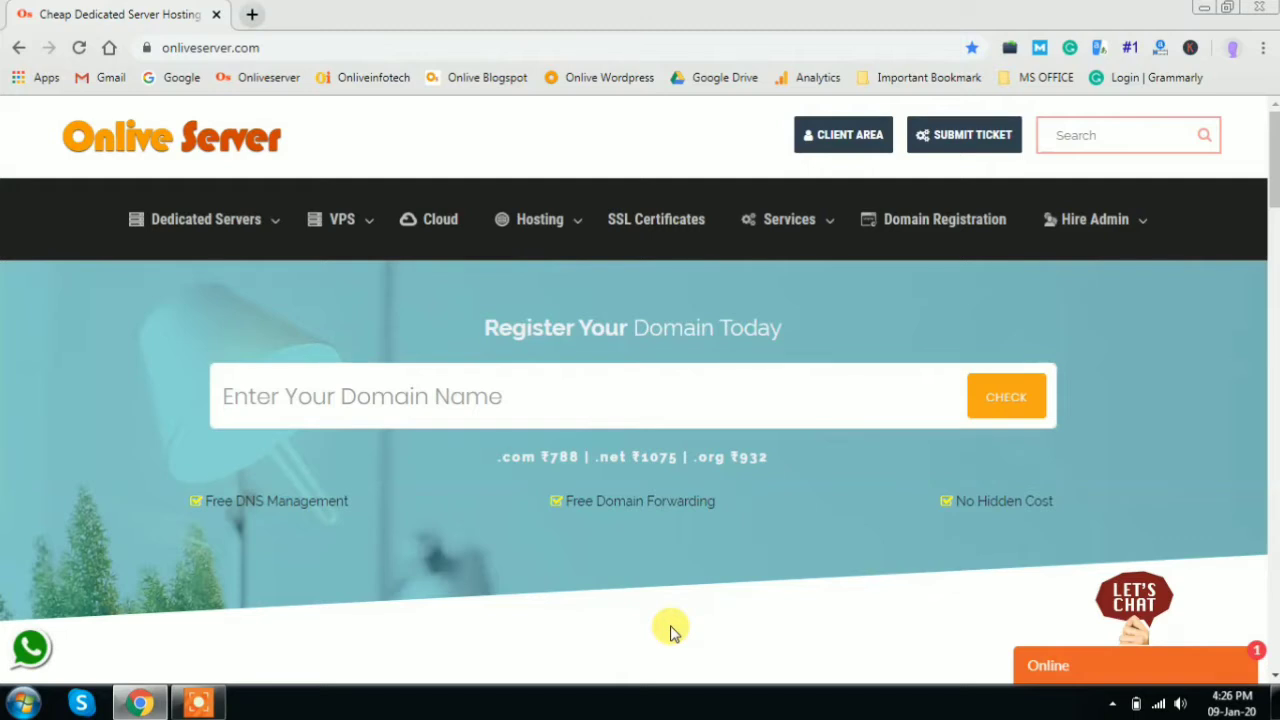
{"action": "mouse_move", "coordinate": [343, 527]}
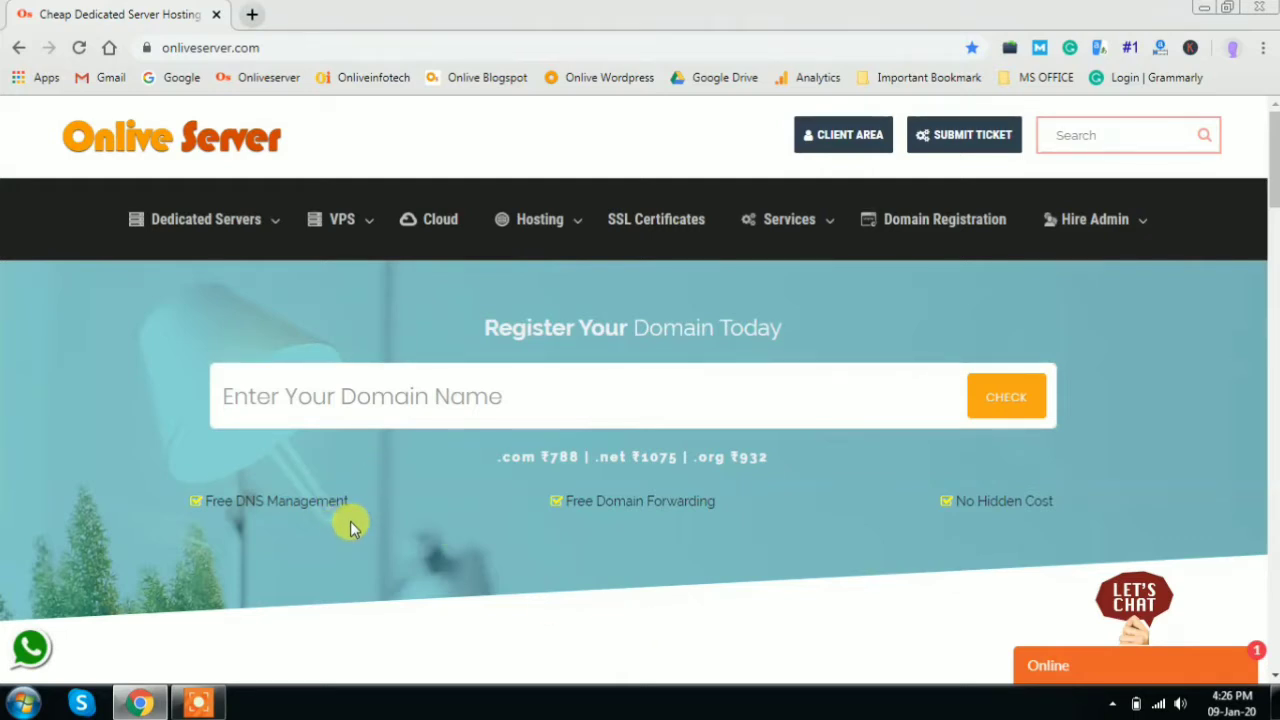
{"action": "mouse_move", "coordinate": [127, 435]}
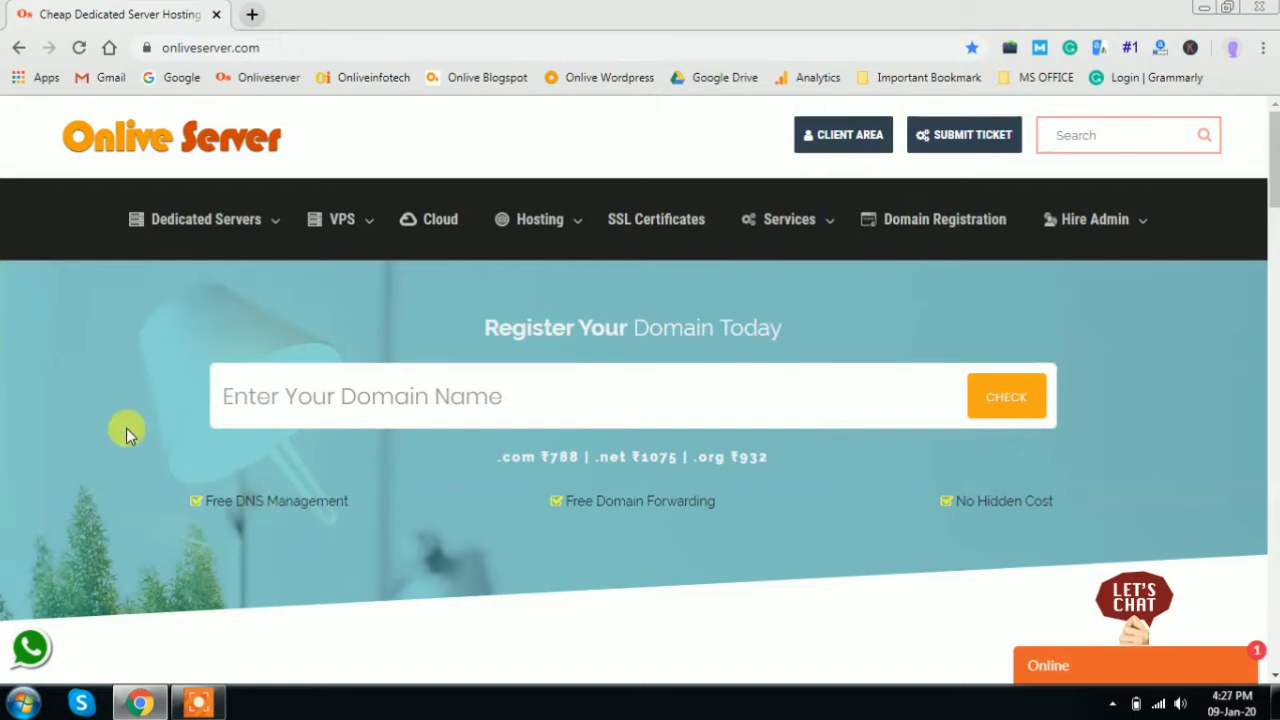
{"action": "mouse_move", "coordinate": [218, 295]}
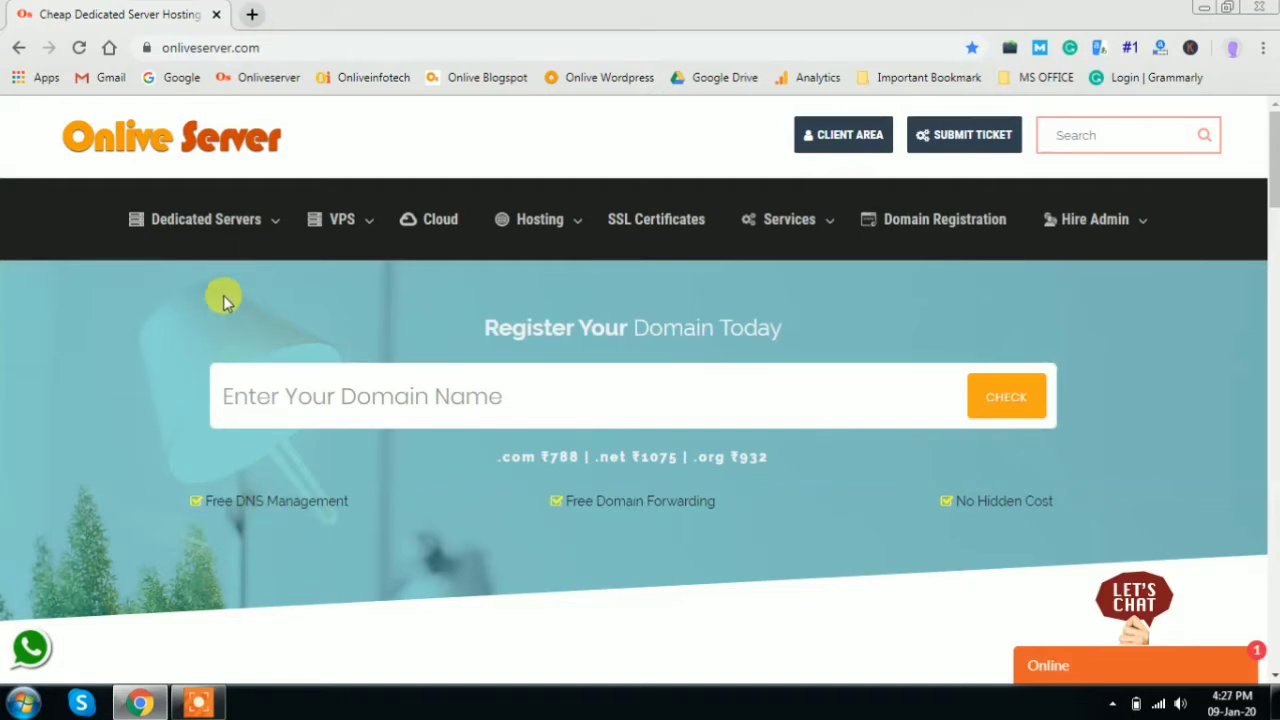
- Browse the homepage and open, then close, the live chat form without chatting
{"action": "scroll", "scroll_direction": "down", "scroll_amount": 3}
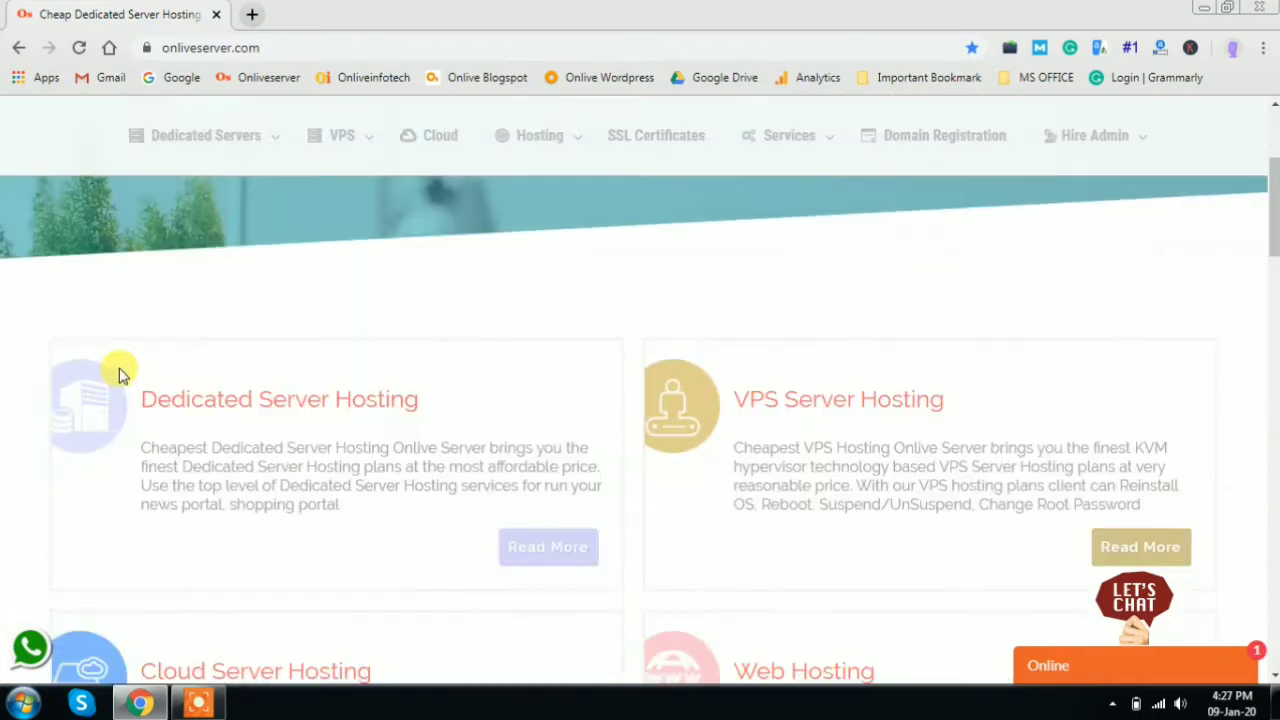
{"action": "scroll", "scroll_direction": "down", "scroll_amount": 3}
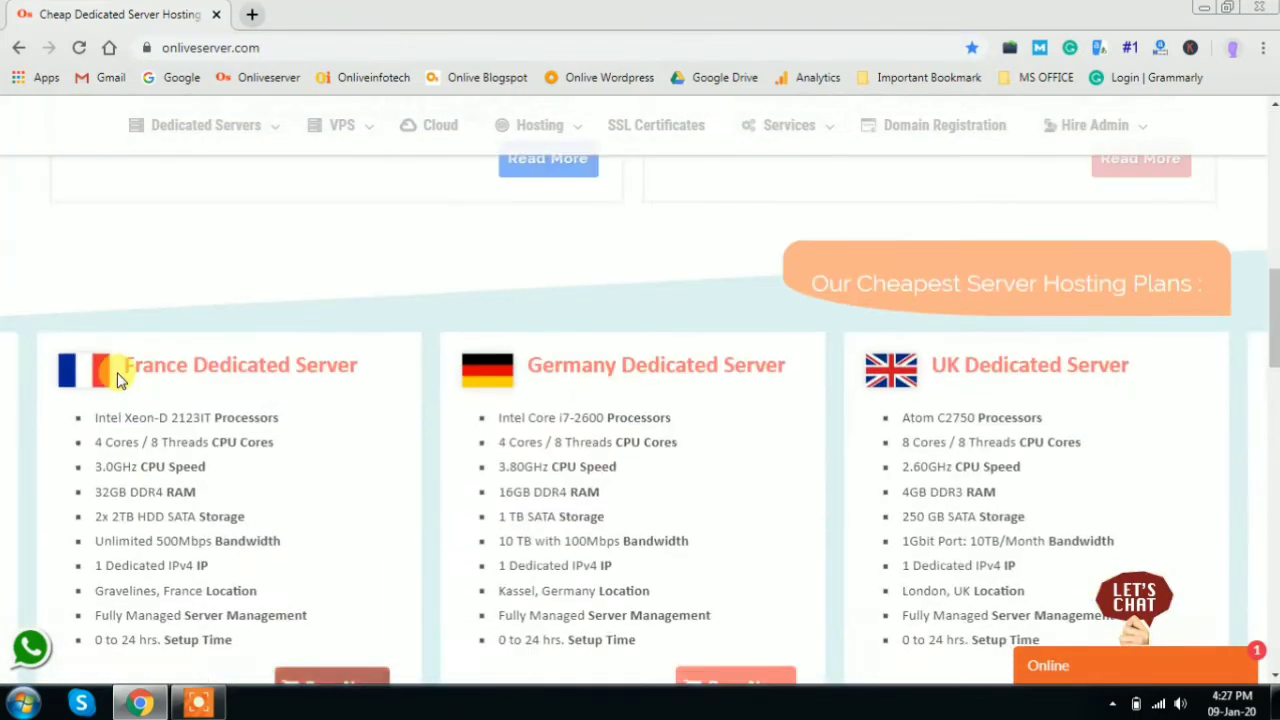
{"action": "scroll", "scroll_direction": "up", "scroll_amount": 3}
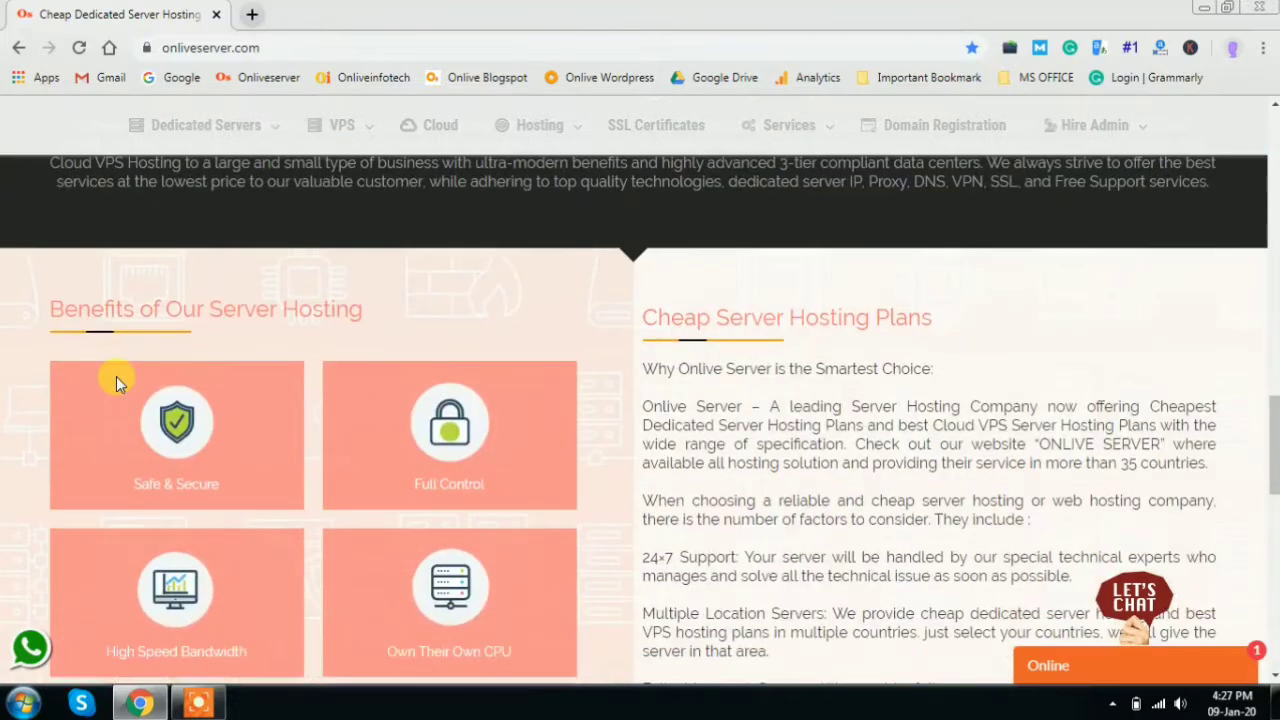
{"action": "scroll", "scroll_direction": "down", "scroll_amount": 3}
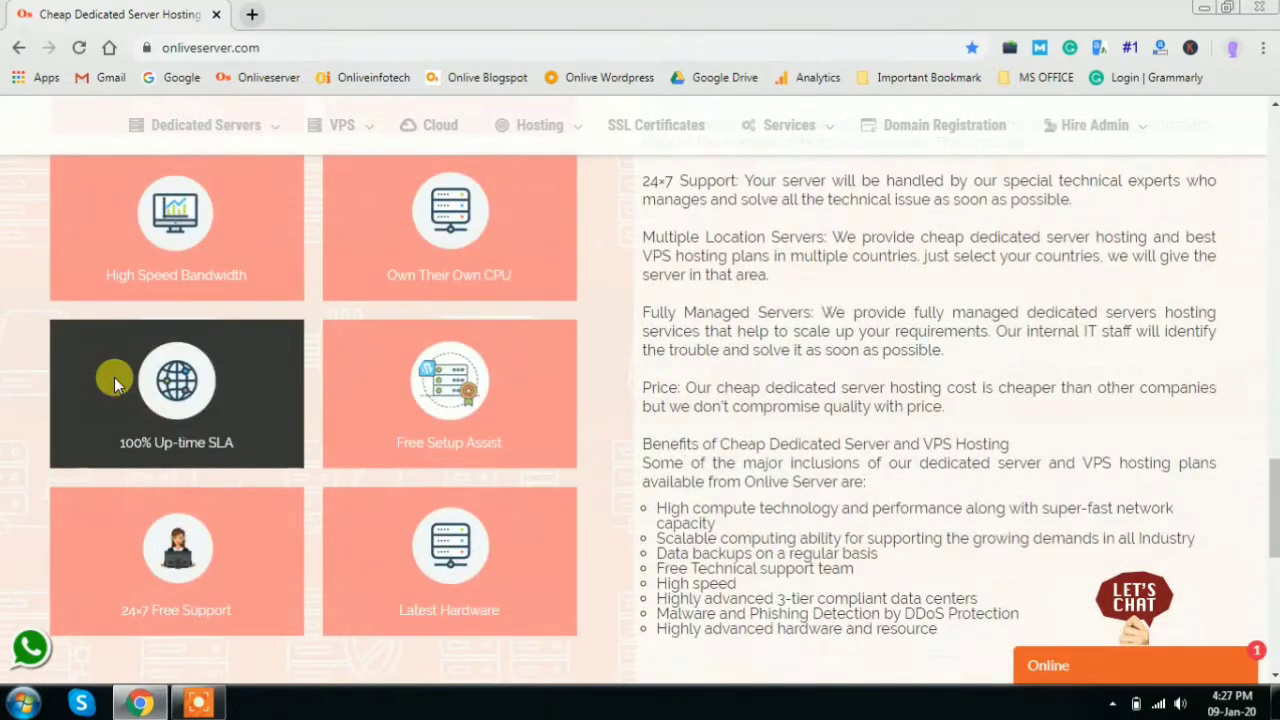
{"action": "scroll", "scroll_direction": "down", "scroll_amount": 3}
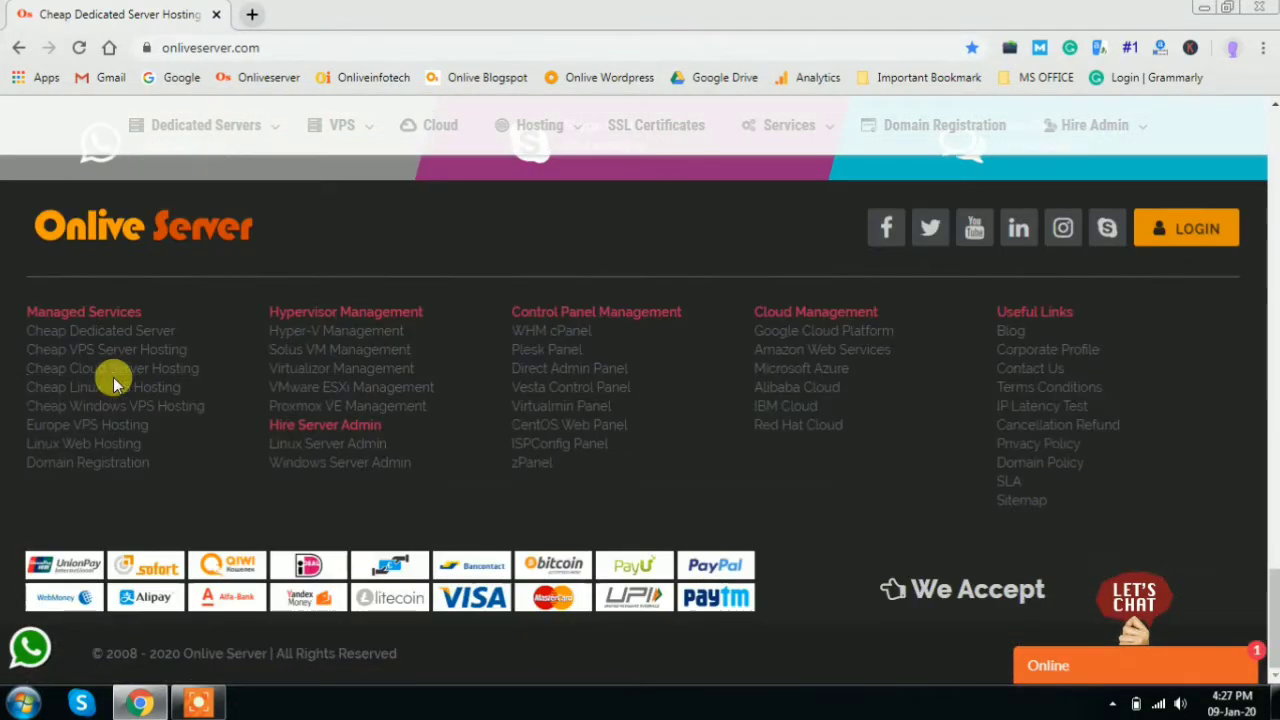
{"action": "mouse_move", "coordinate": [430, 495]}
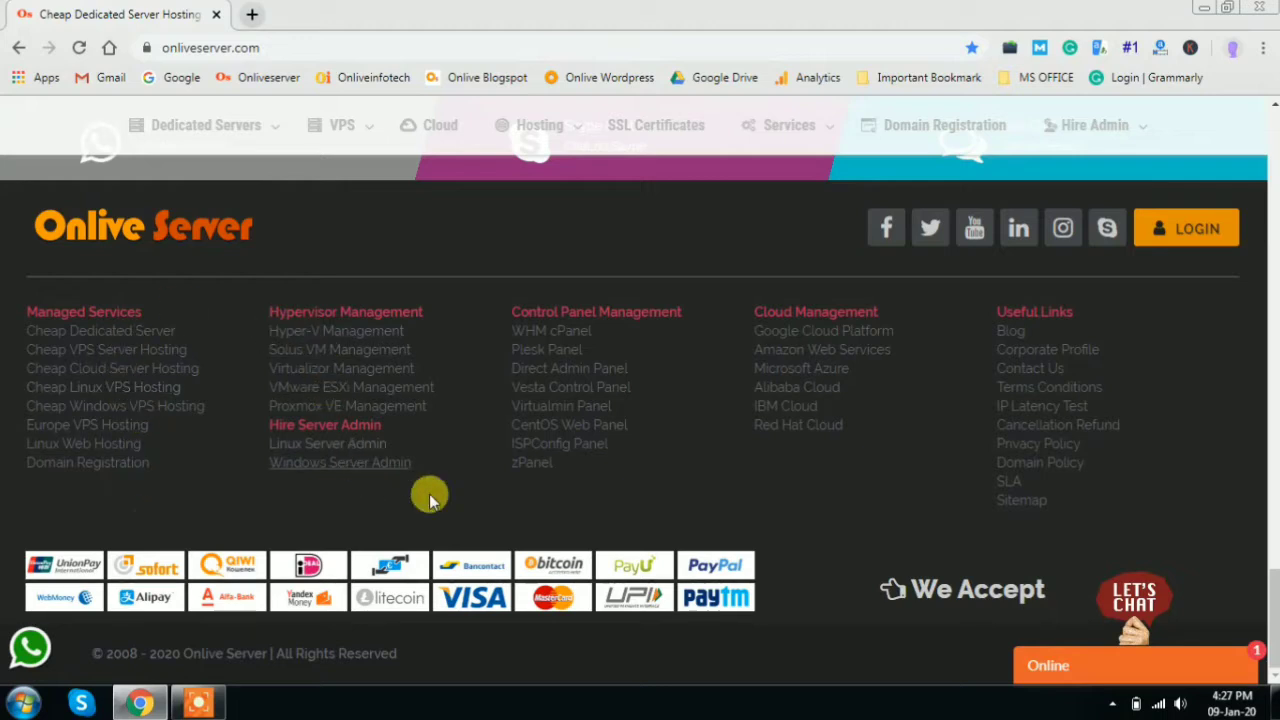
{"action": "mouse_move", "coordinate": [785, 335]}
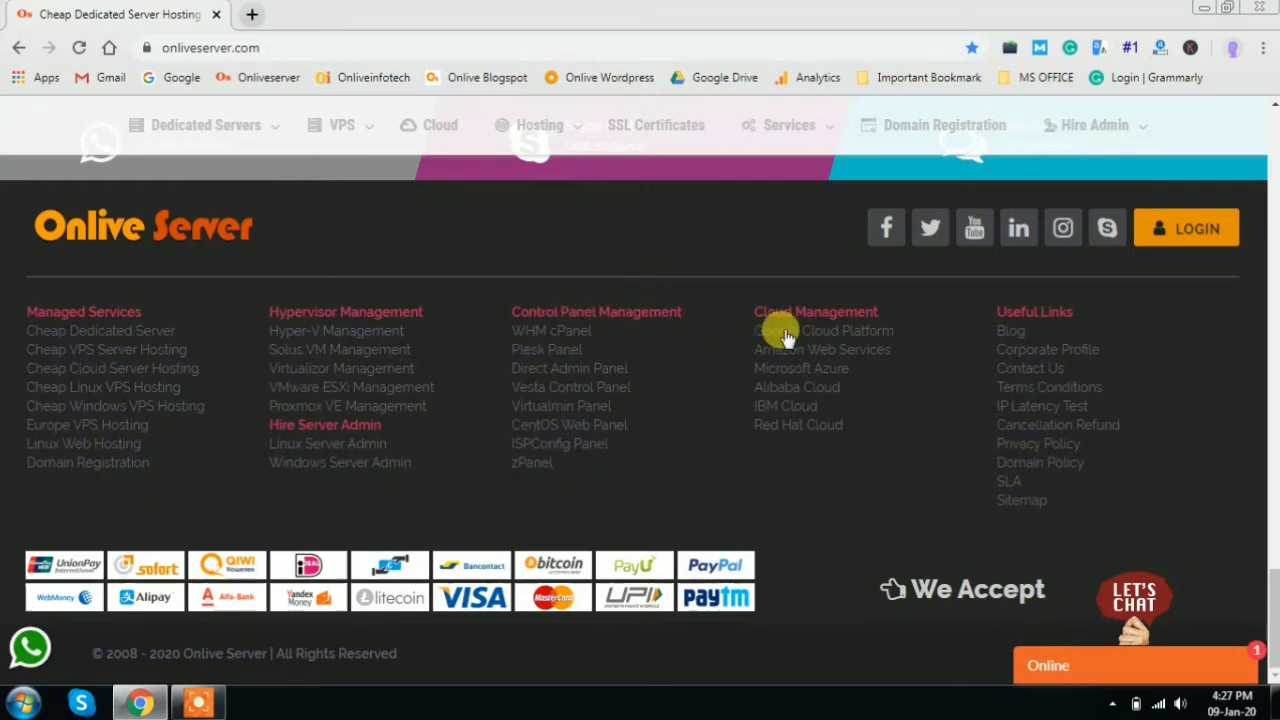
{"action": "mouse_move", "coordinate": [795, 448]}
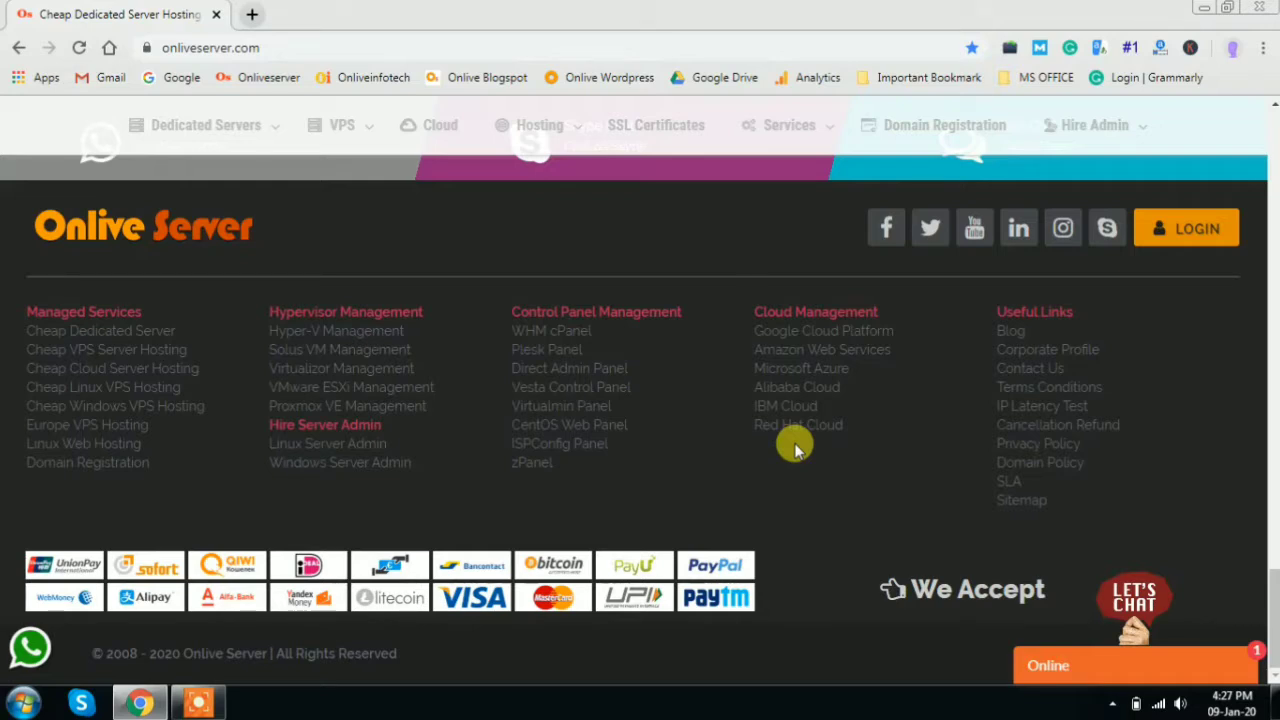
{"action": "mouse_move", "coordinate": [1115, 600]}
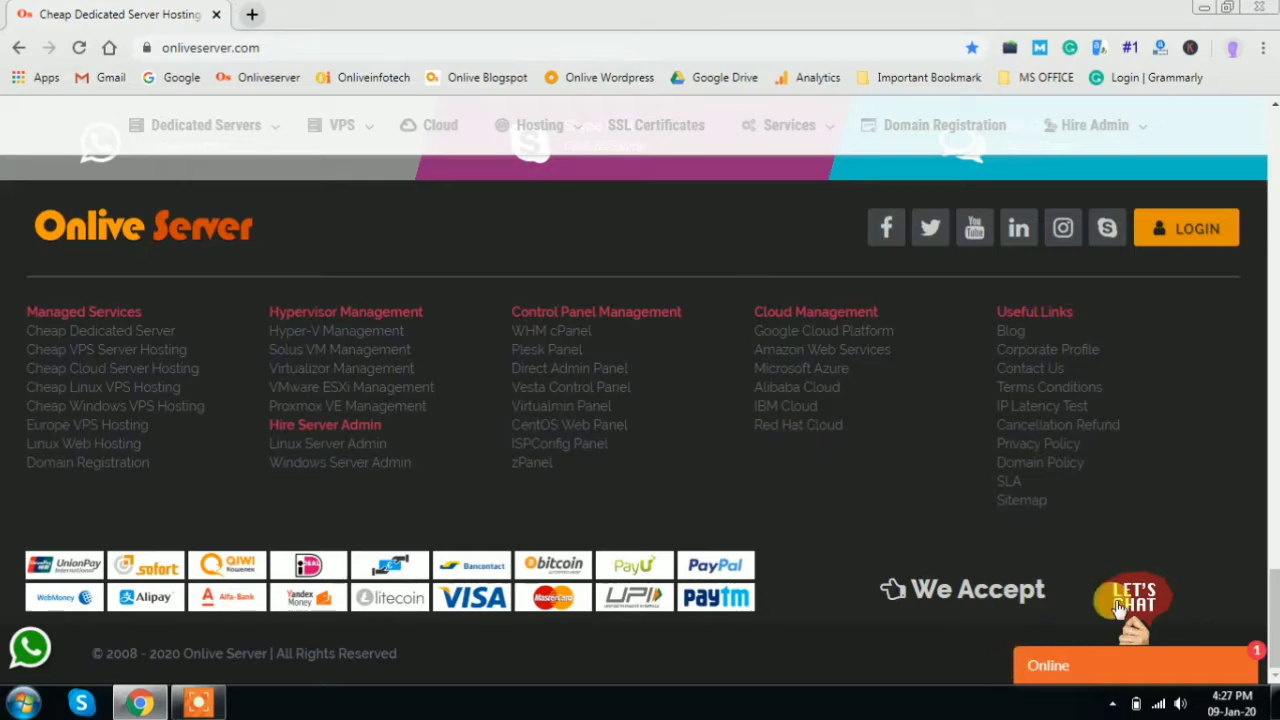
{"action": "left_click", "coordinate": [1133, 600]}
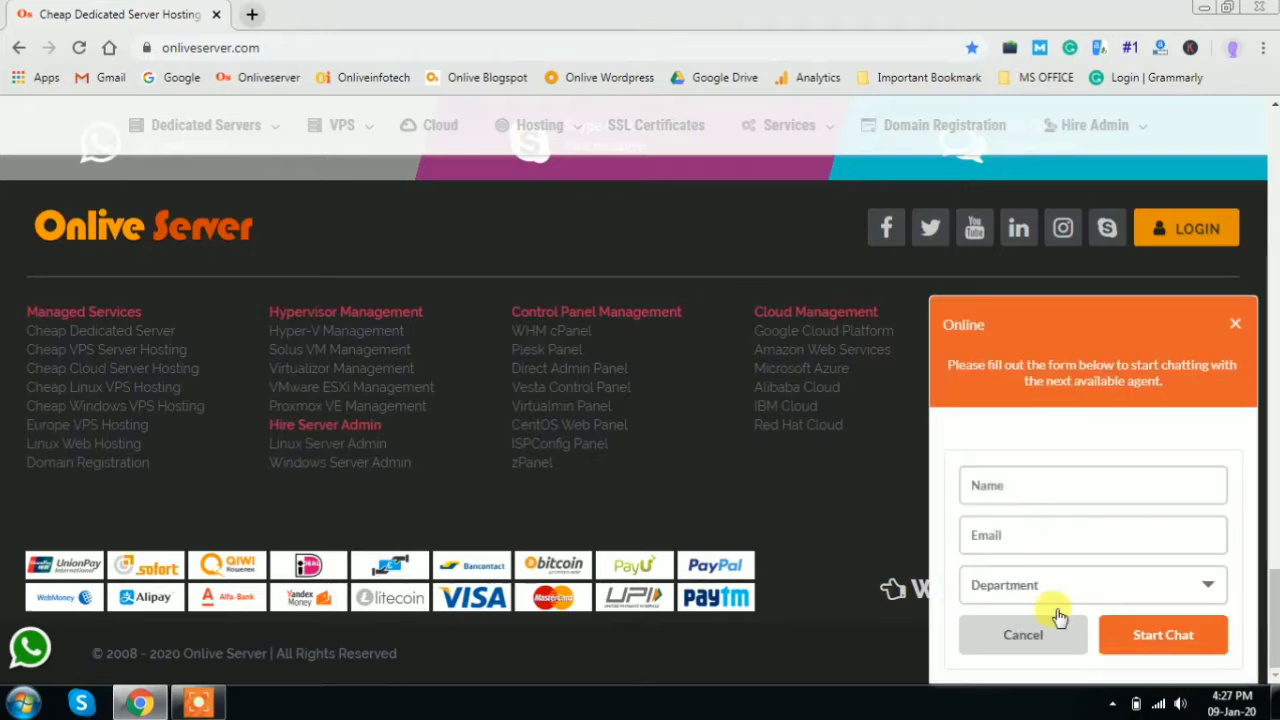
{"action": "mouse_move", "coordinate": [1205, 332]}
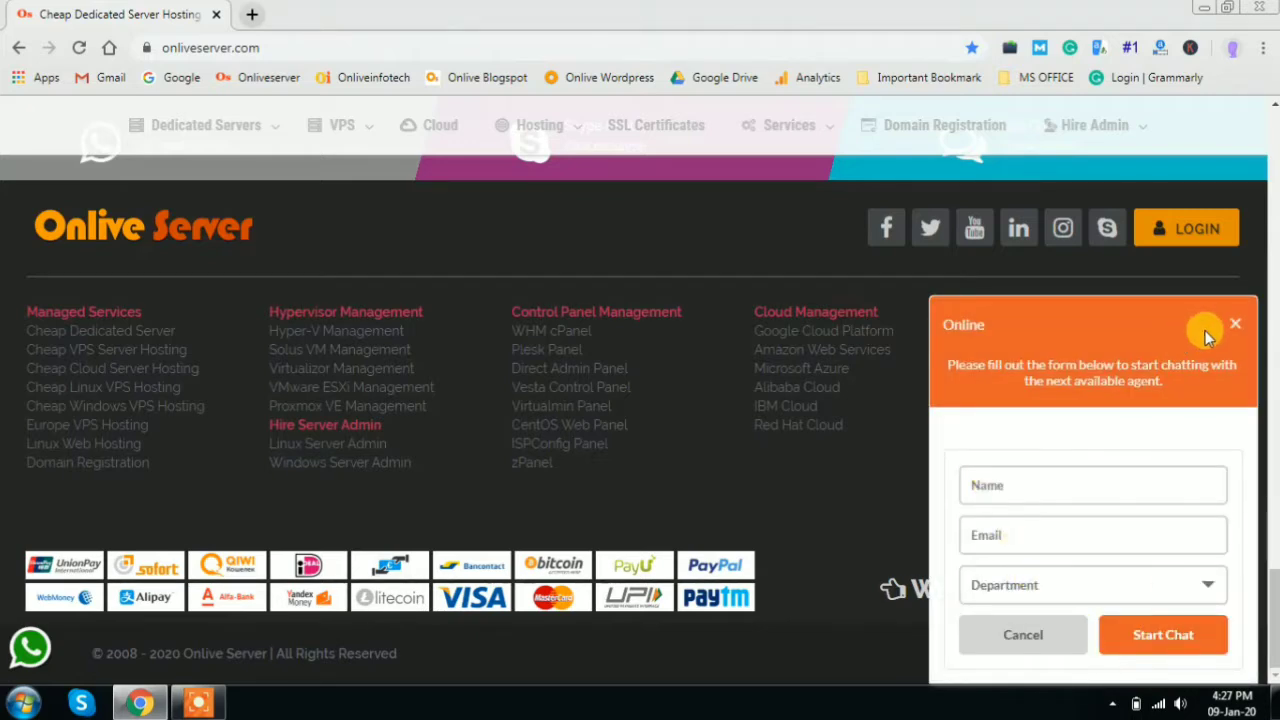
{"action": "left_click", "coordinate": [1236, 324]}
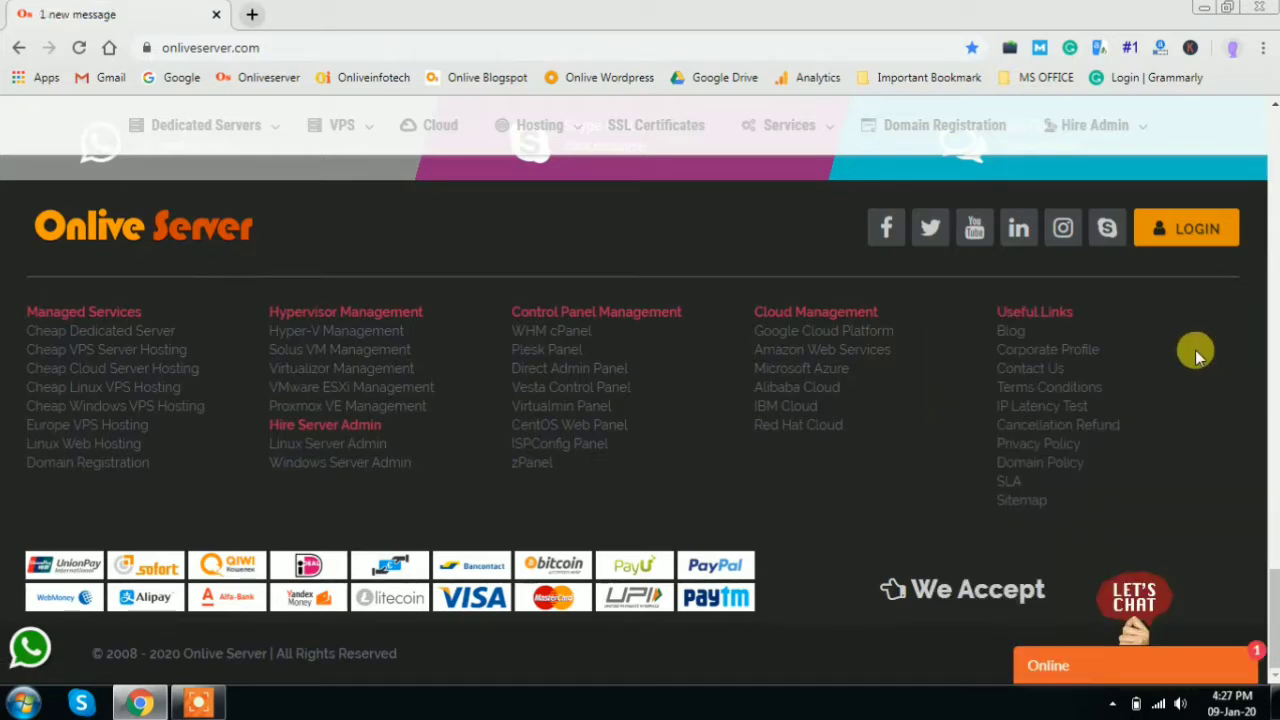
{"action": "mouse_move", "coordinate": [714, 441]}
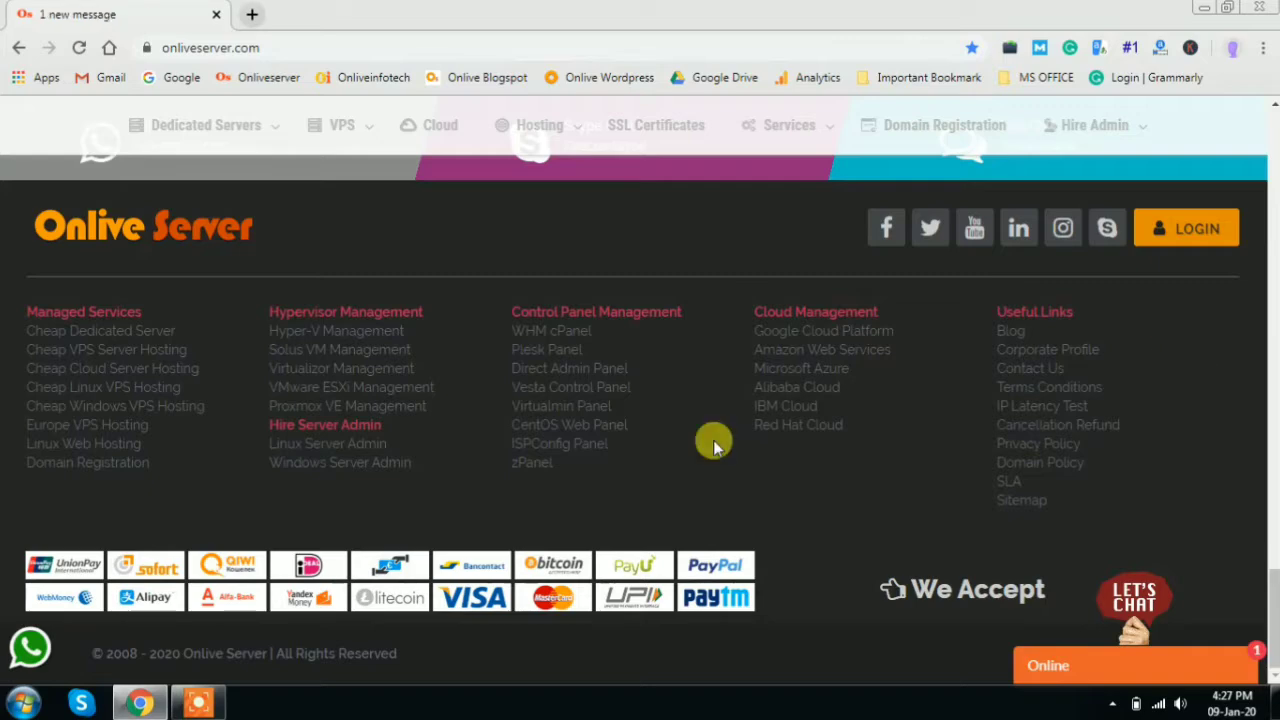
- Open Cheap Linux VPS Hosting from the footer's Managed Services links
{"action": "scroll", "scroll_direction": "up", "scroll_amount": 3}
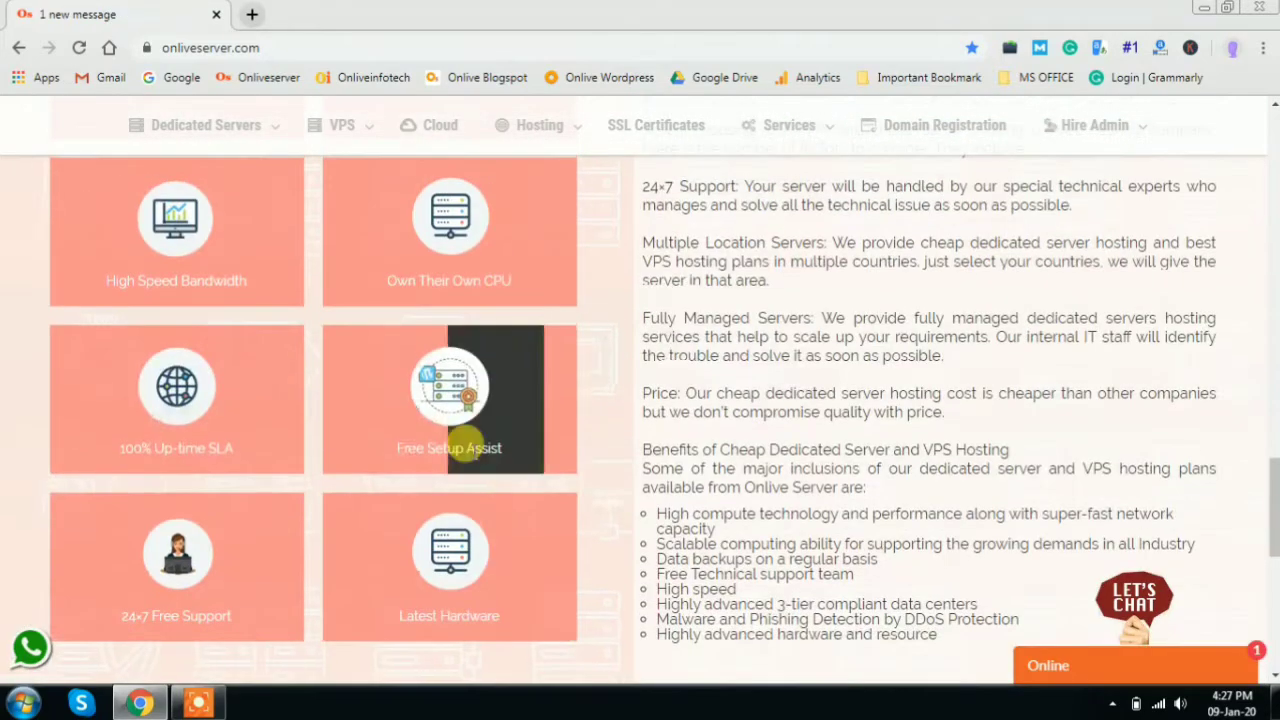
{"action": "scroll", "scroll_direction": "down", "scroll_amount": 3}
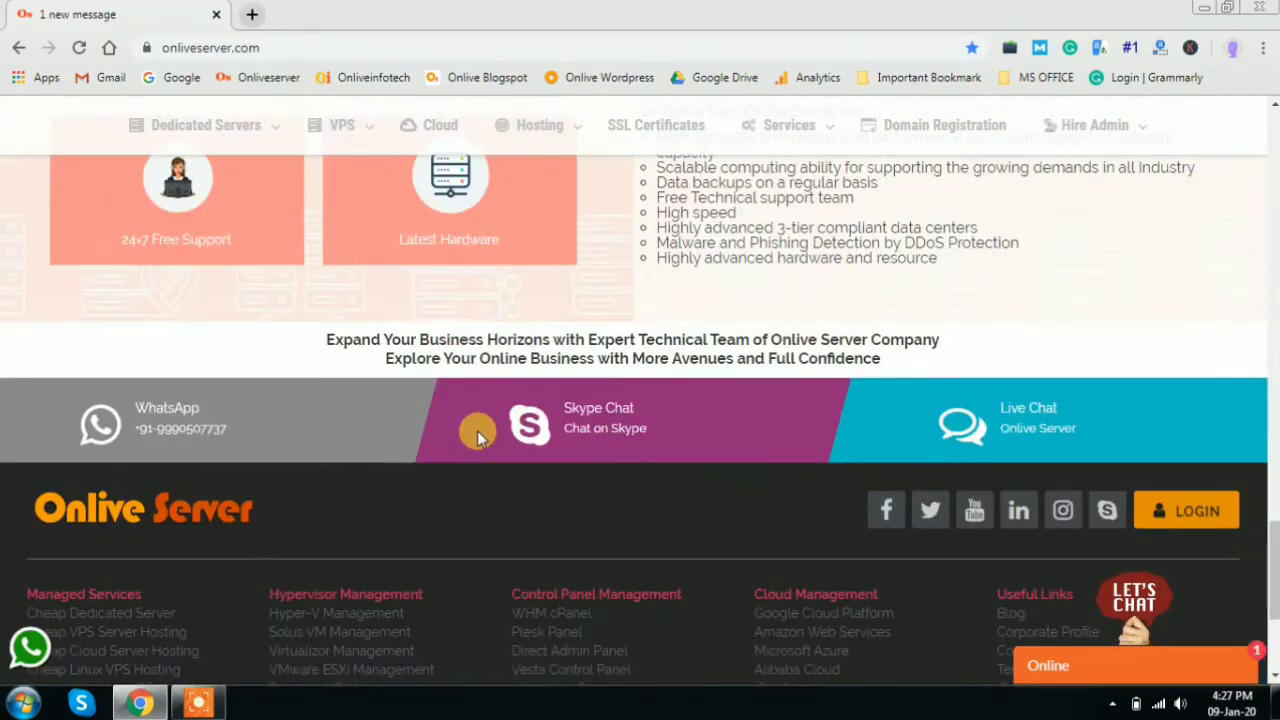
{"action": "mouse_move", "coordinate": [30, 645]}
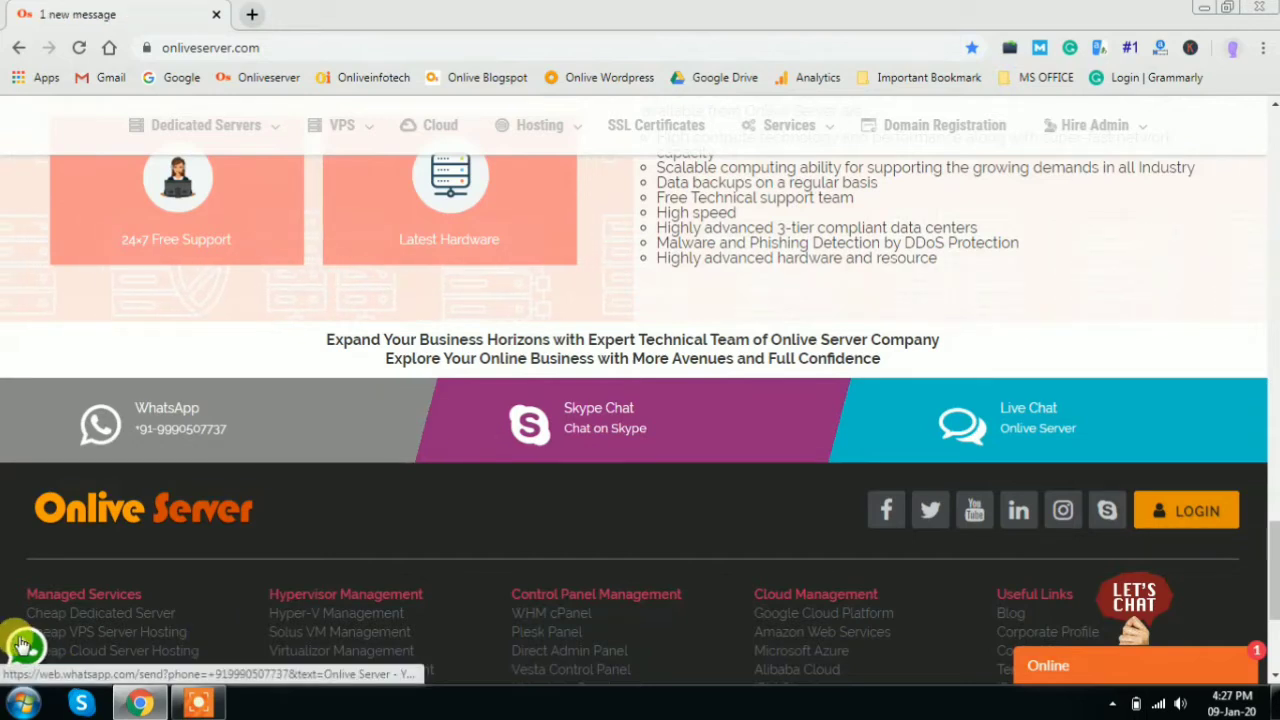
{"action": "mouse_move", "coordinate": [447, 697]}
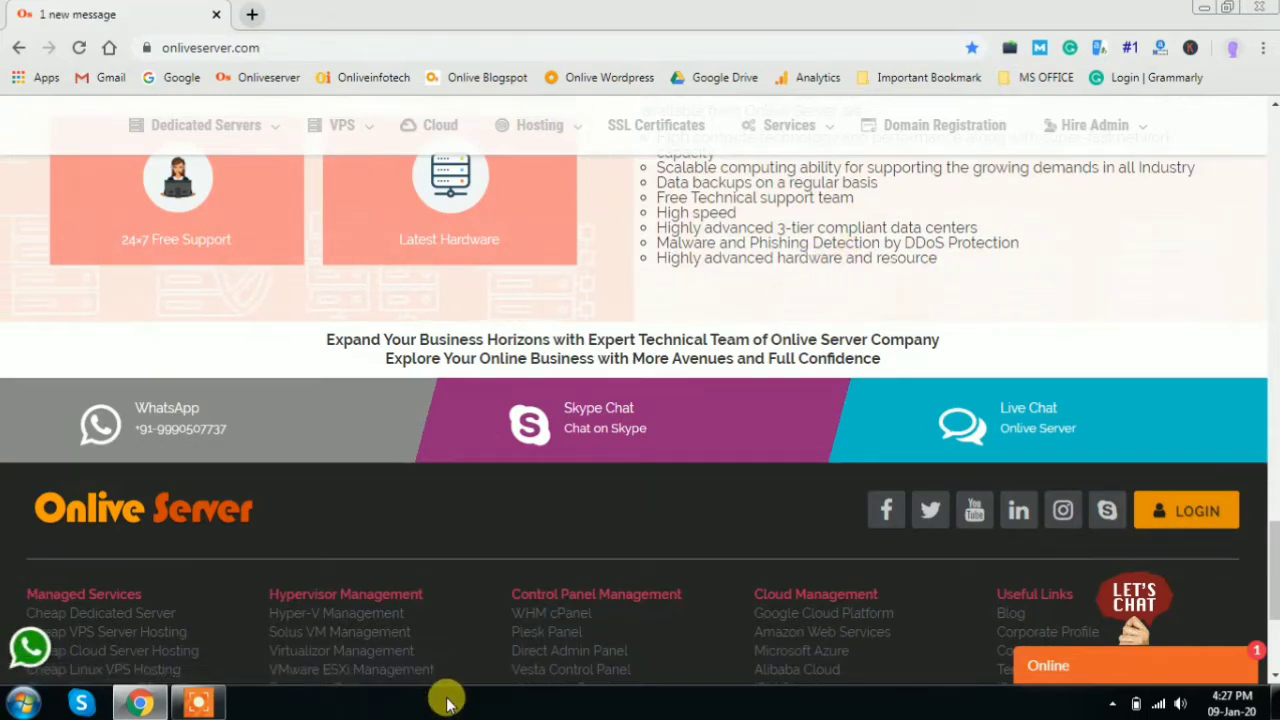
{"action": "scroll", "scroll_direction": "up", "scroll_amount": 3}
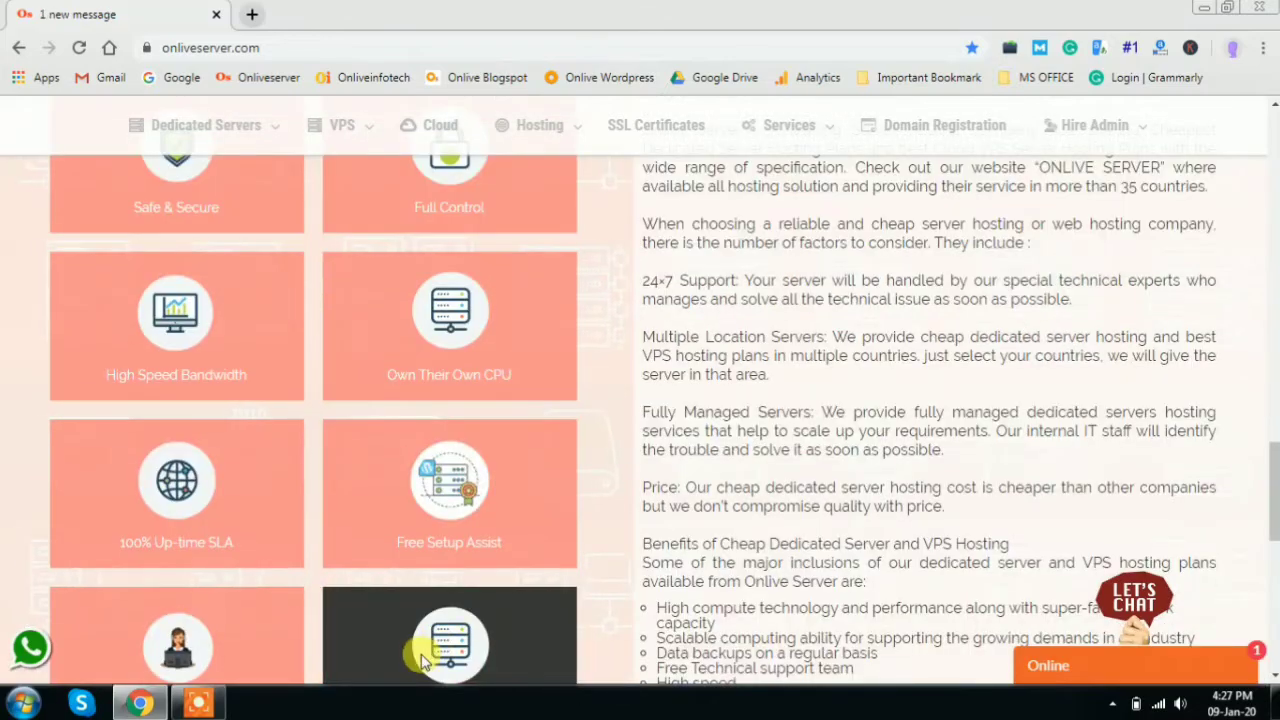
{"action": "scroll", "scroll_direction": "up", "scroll_amount": 3}
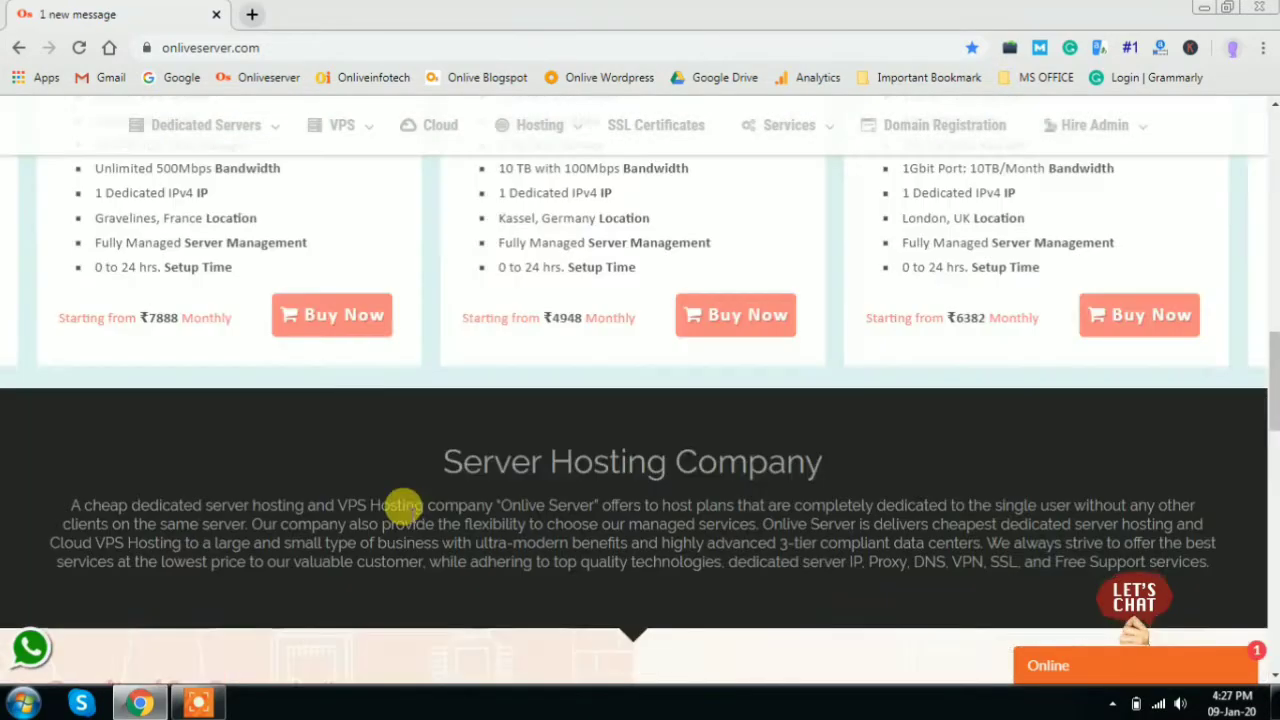
{"action": "scroll", "scroll_direction": "up", "scroll_amount": 3}
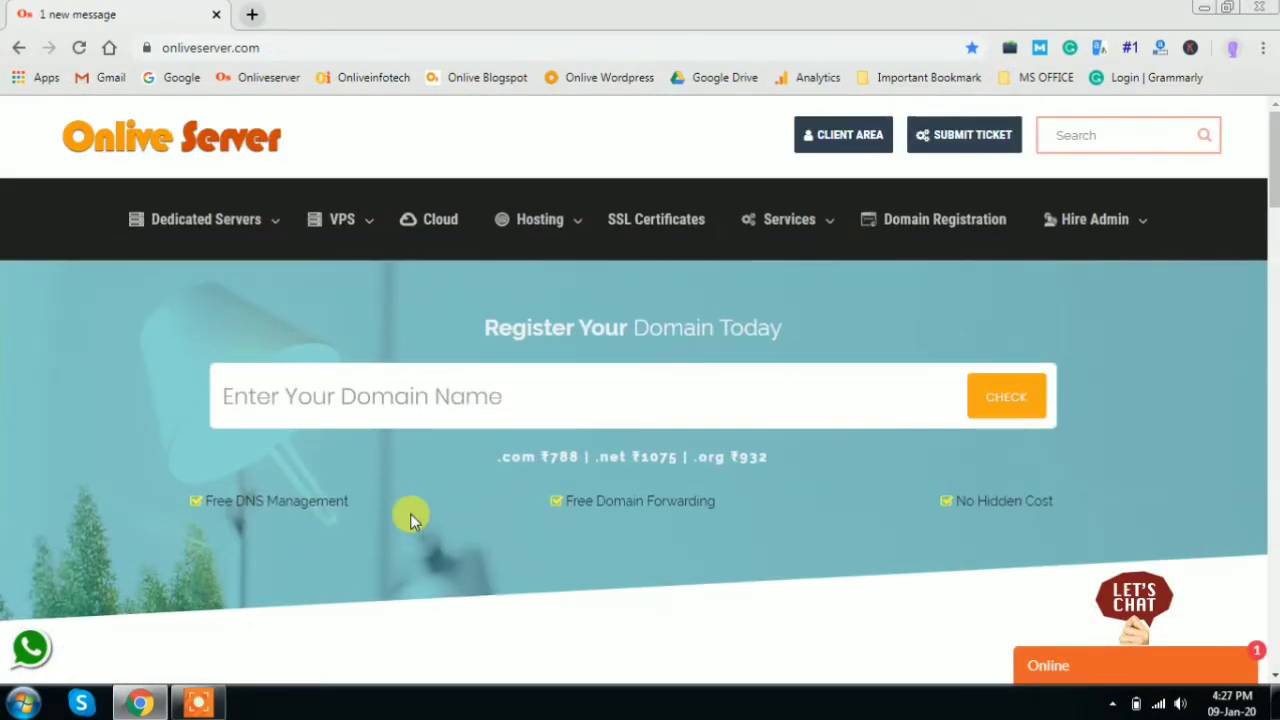
{"action": "scroll", "scroll_direction": "down", "scroll_amount": 3}
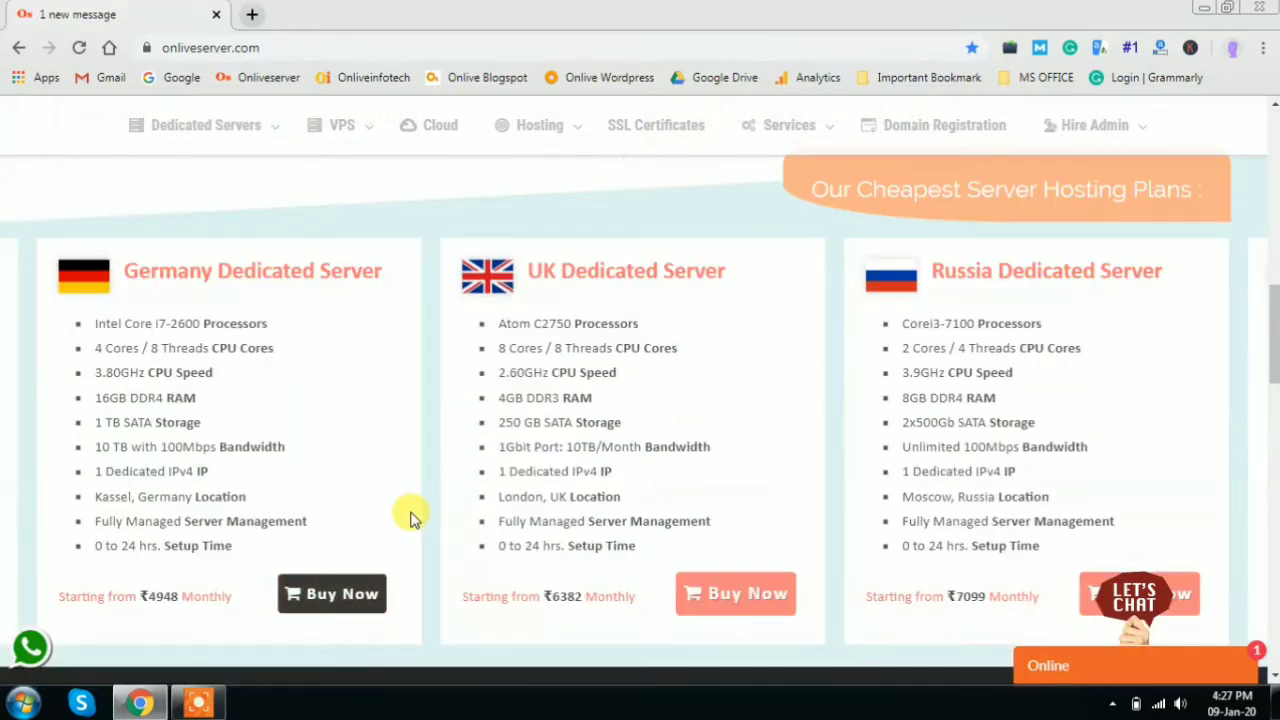
{"action": "scroll", "scroll_direction": "down", "scroll_amount": 3}
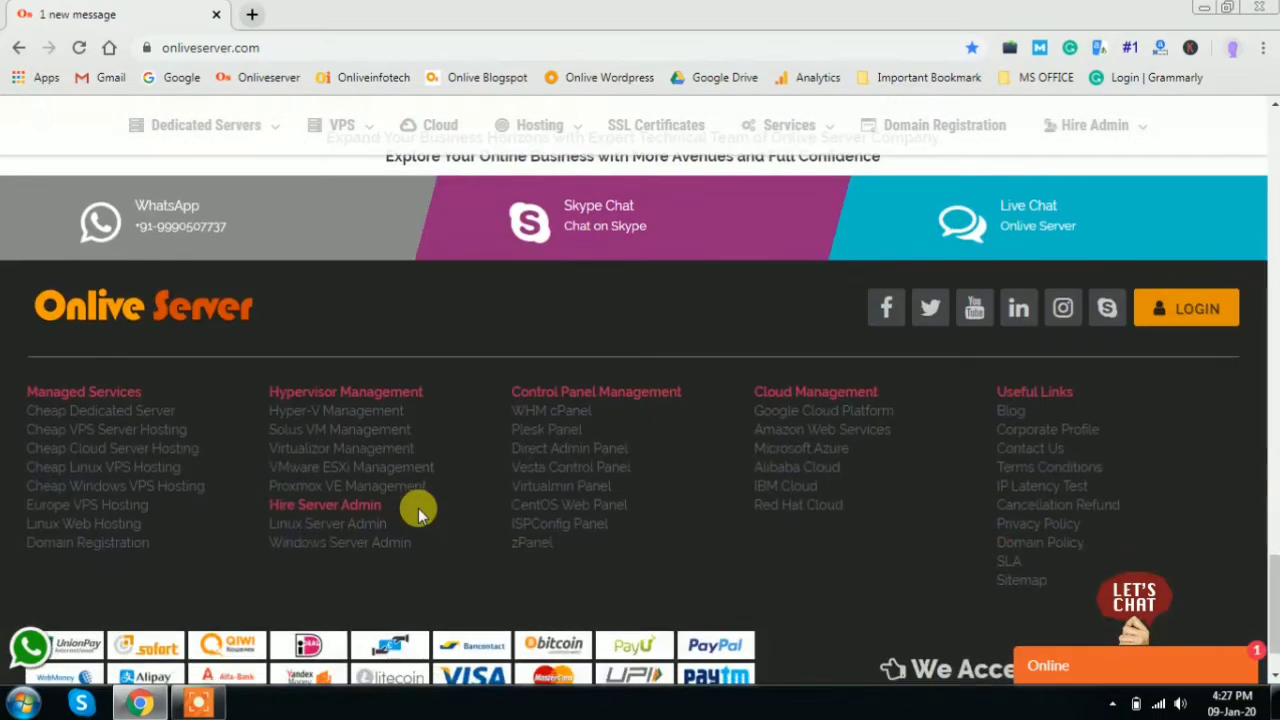
{"action": "scroll", "scroll_direction": "down", "scroll_amount": 3}
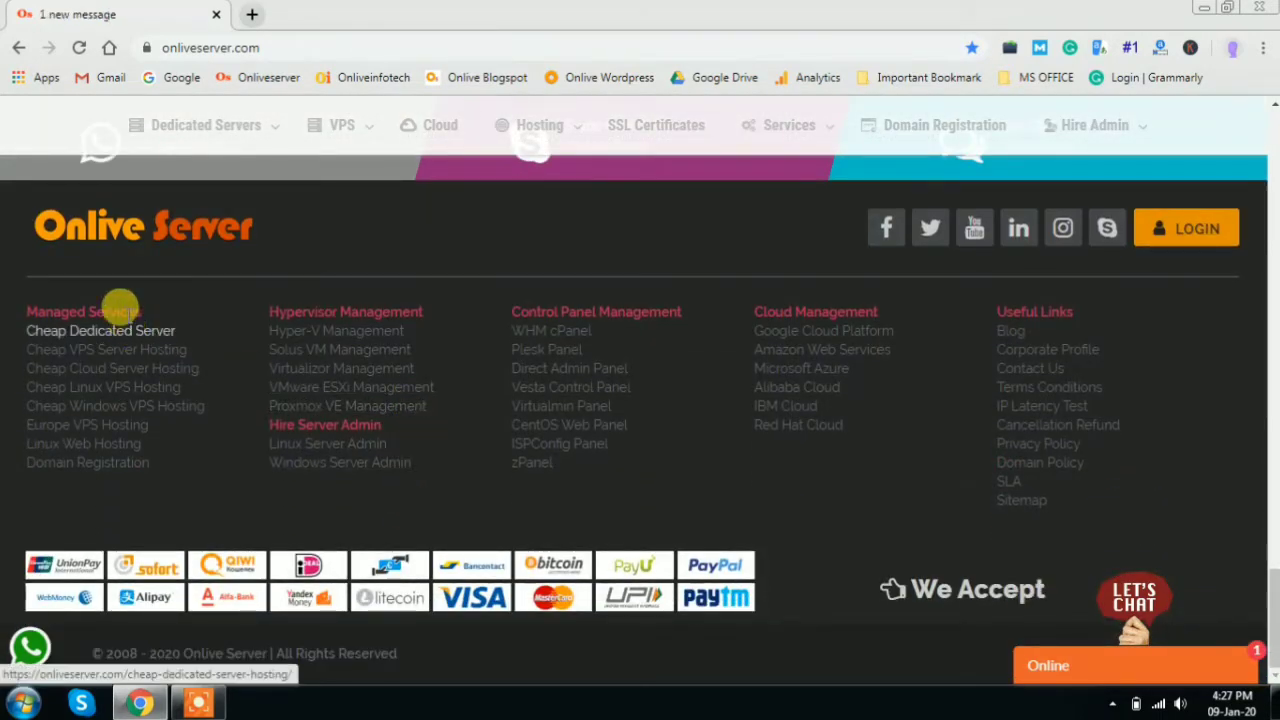
{"action": "mouse_move", "coordinate": [103, 387]}
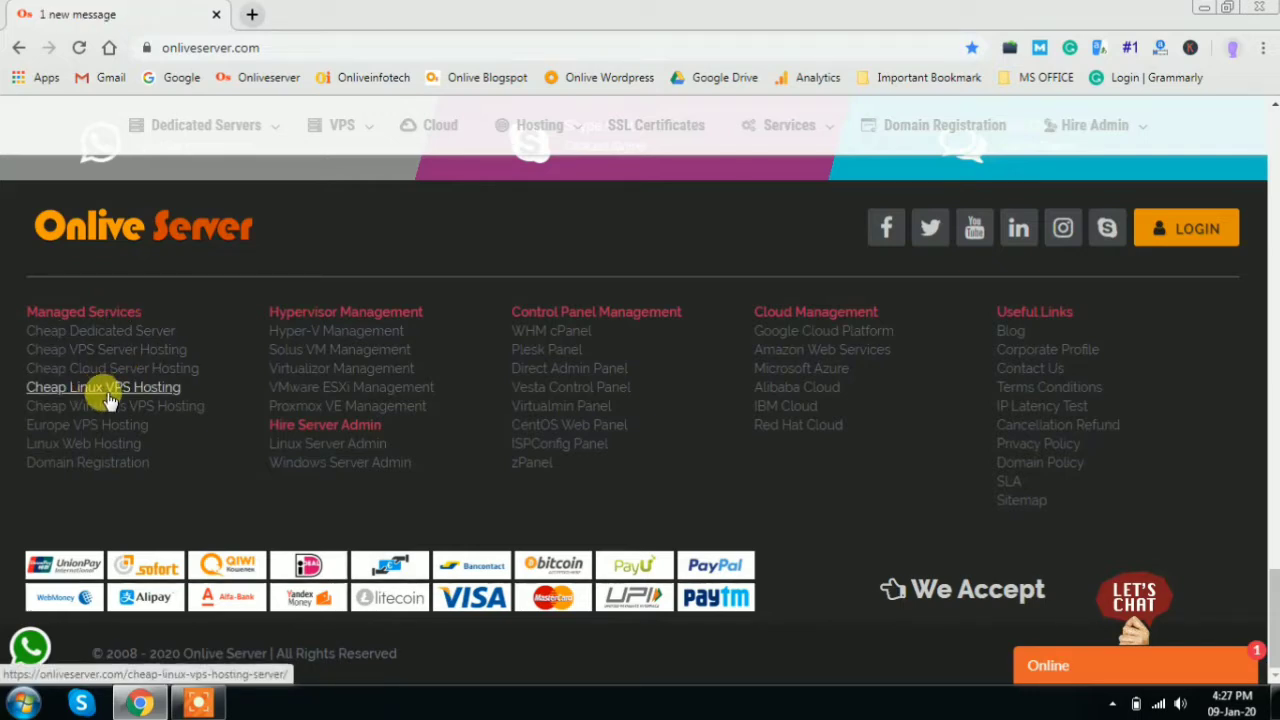
{"action": "left_click", "coordinate": [103, 387]}
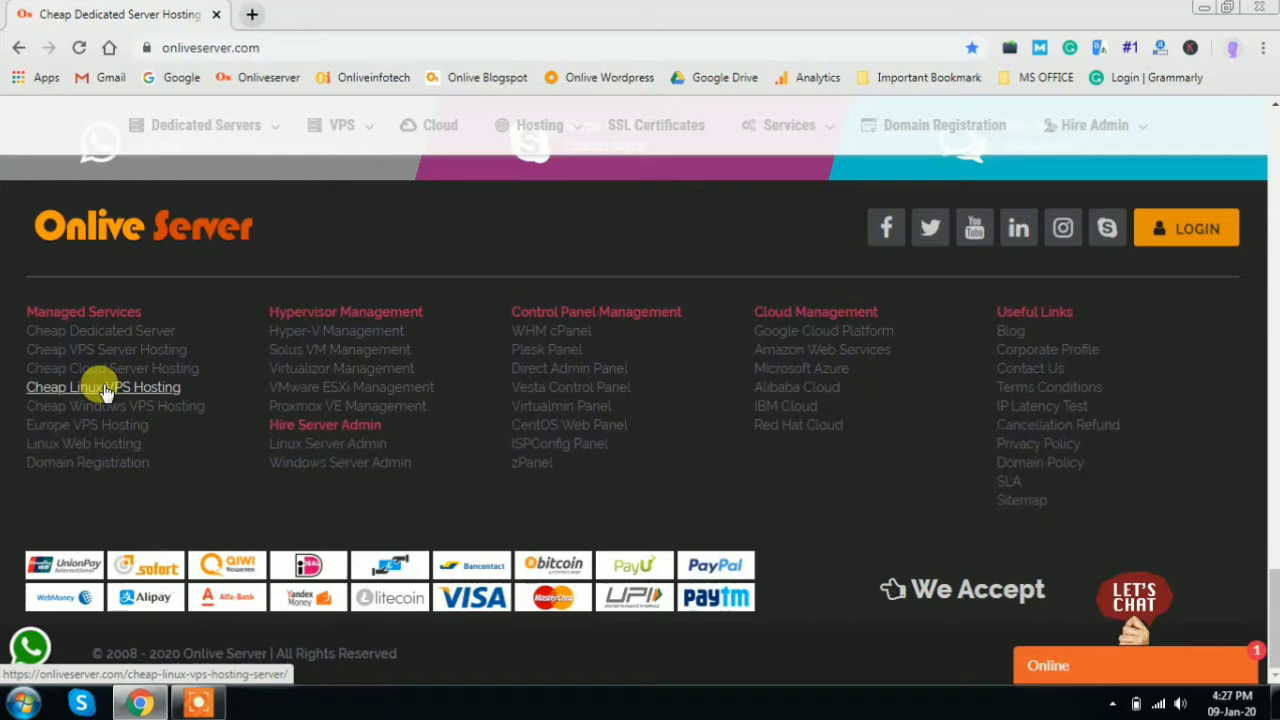
{"action": "left_click", "coordinate": [104, 387]}
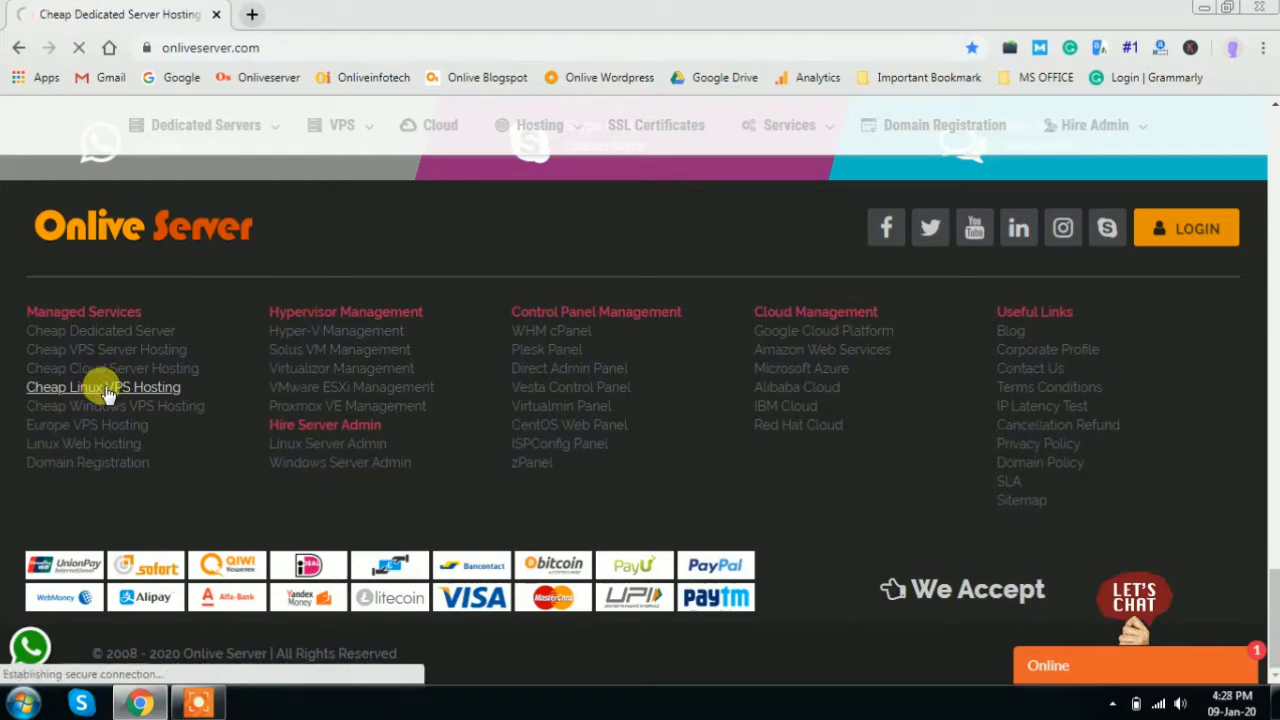
{"action": "left_click", "coordinate": [104, 387]}
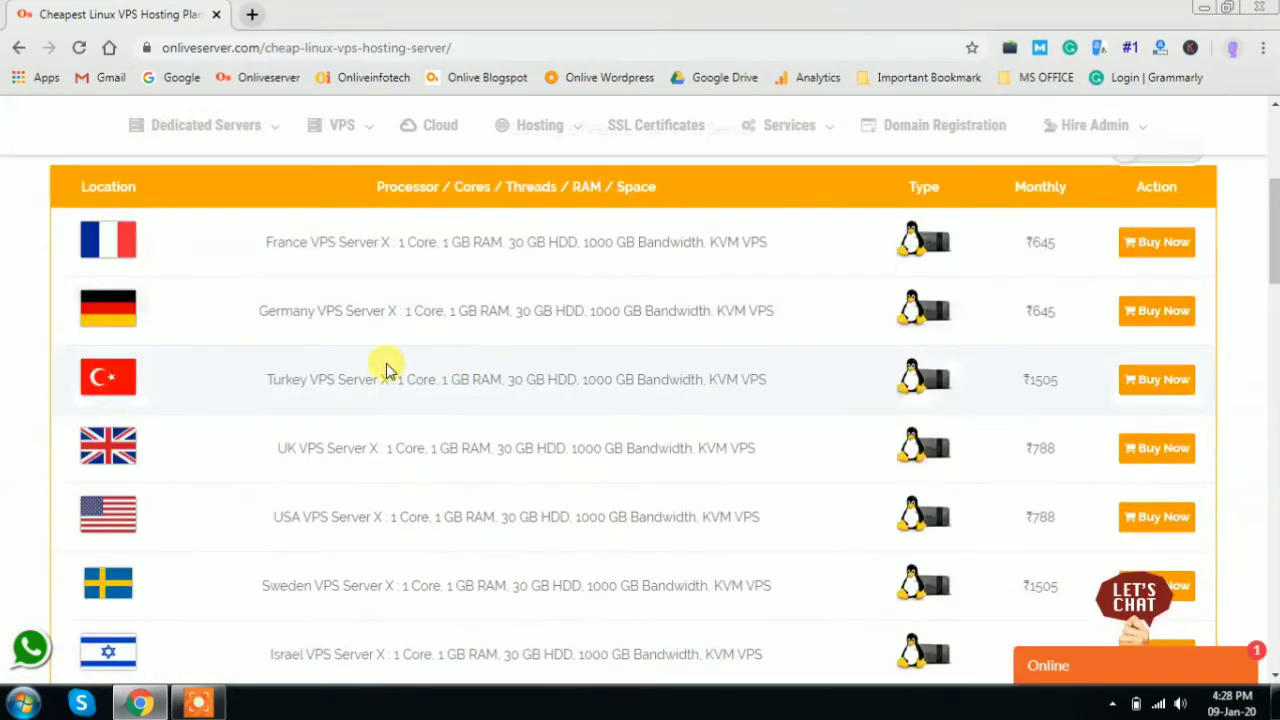
- Open the 'Click here to all plans' link in a new browser tab
{"action": "scroll", "scroll_direction": "down", "scroll_amount": 3}
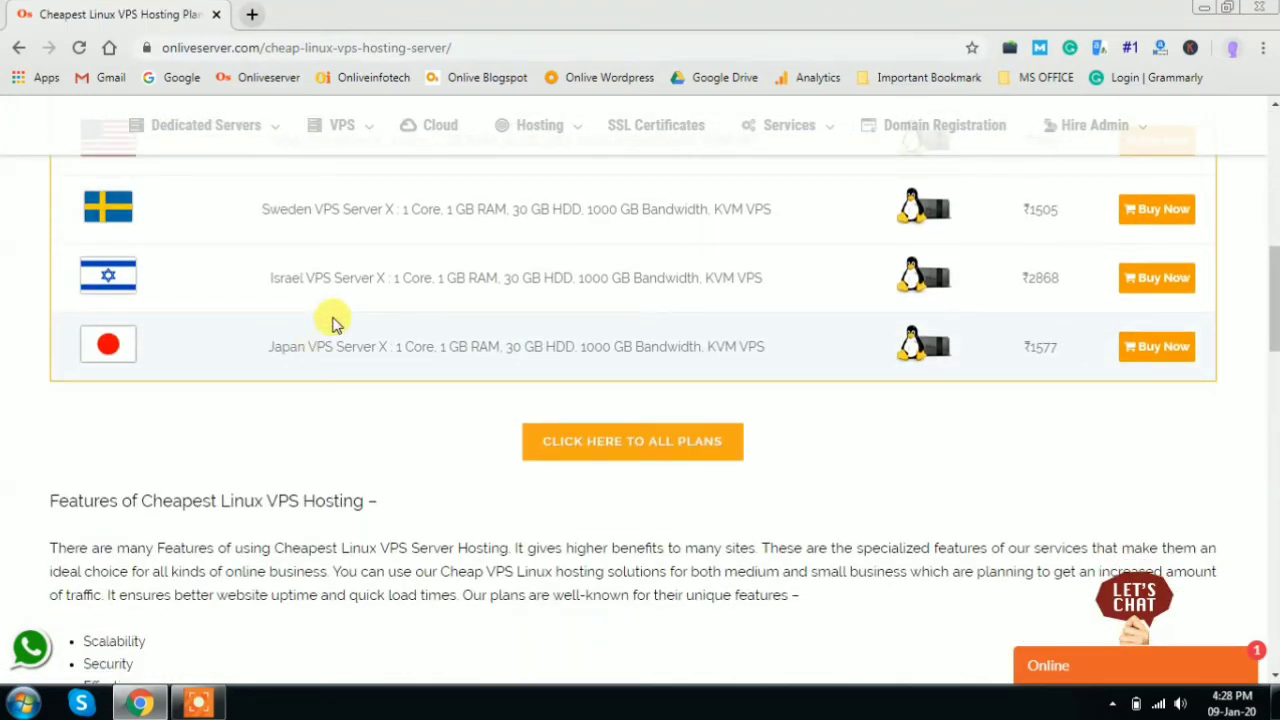
{"action": "mouse_move", "coordinate": [390, 492]}
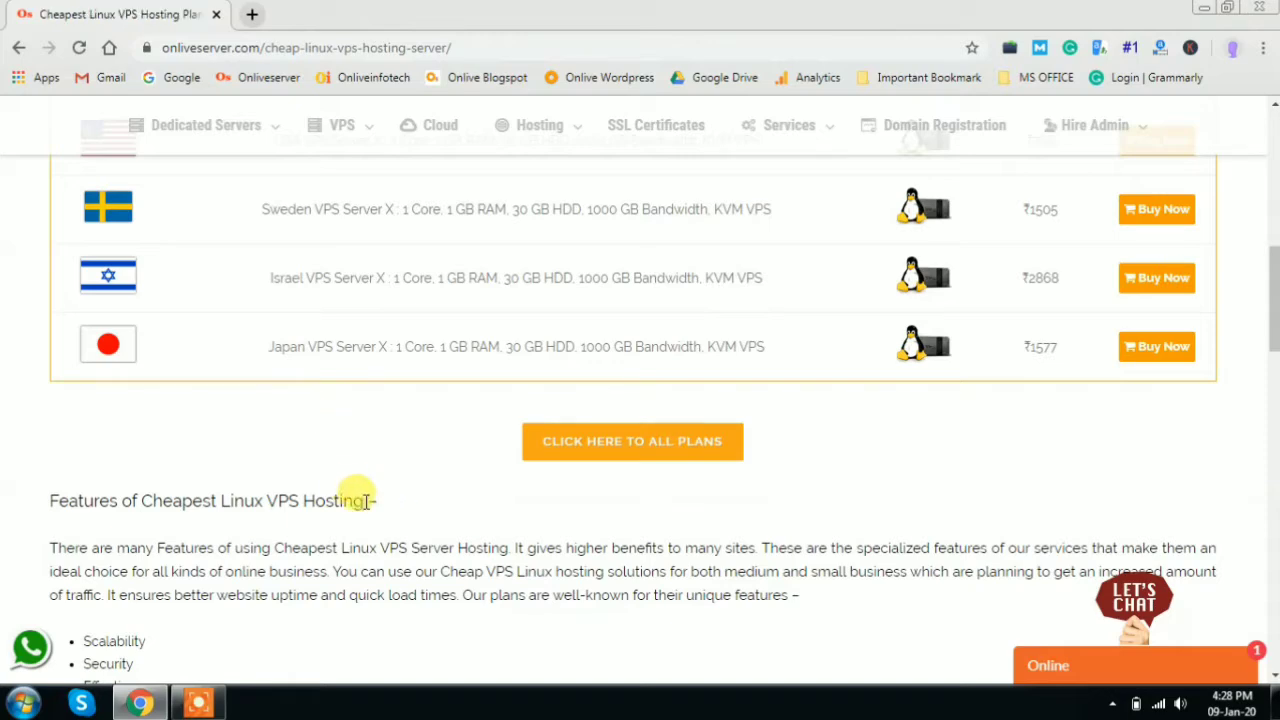
{"action": "scroll", "scroll_direction": "down", "scroll_amount": 3}
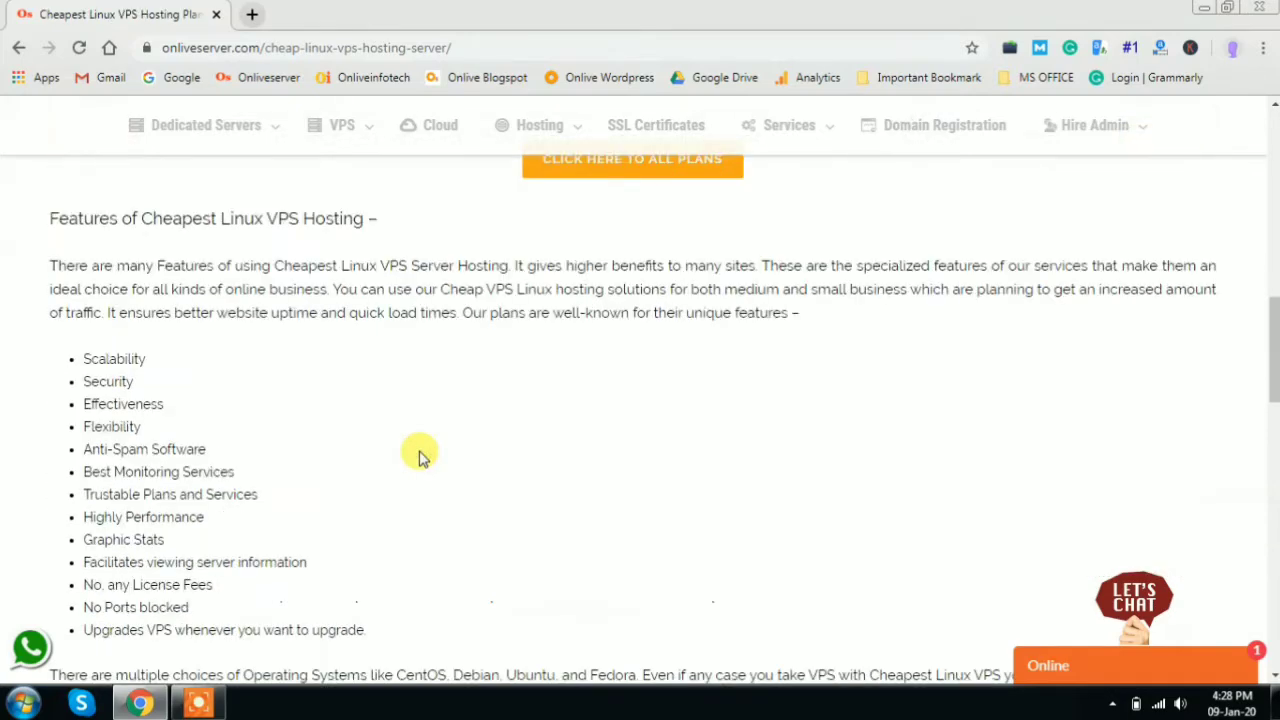
{"action": "scroll", "scroll_direction": "up", "scroll_amount": 3}
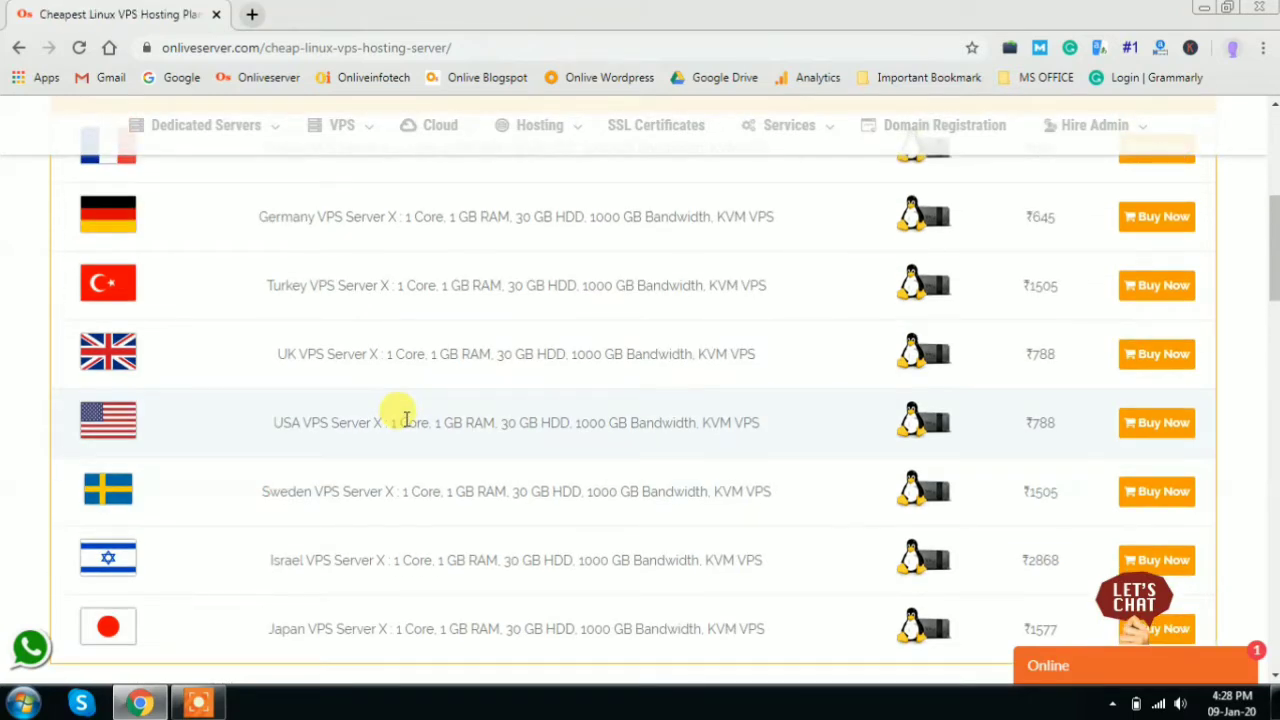
{"action": "mouse_move", "coordinate": [418, 190]}
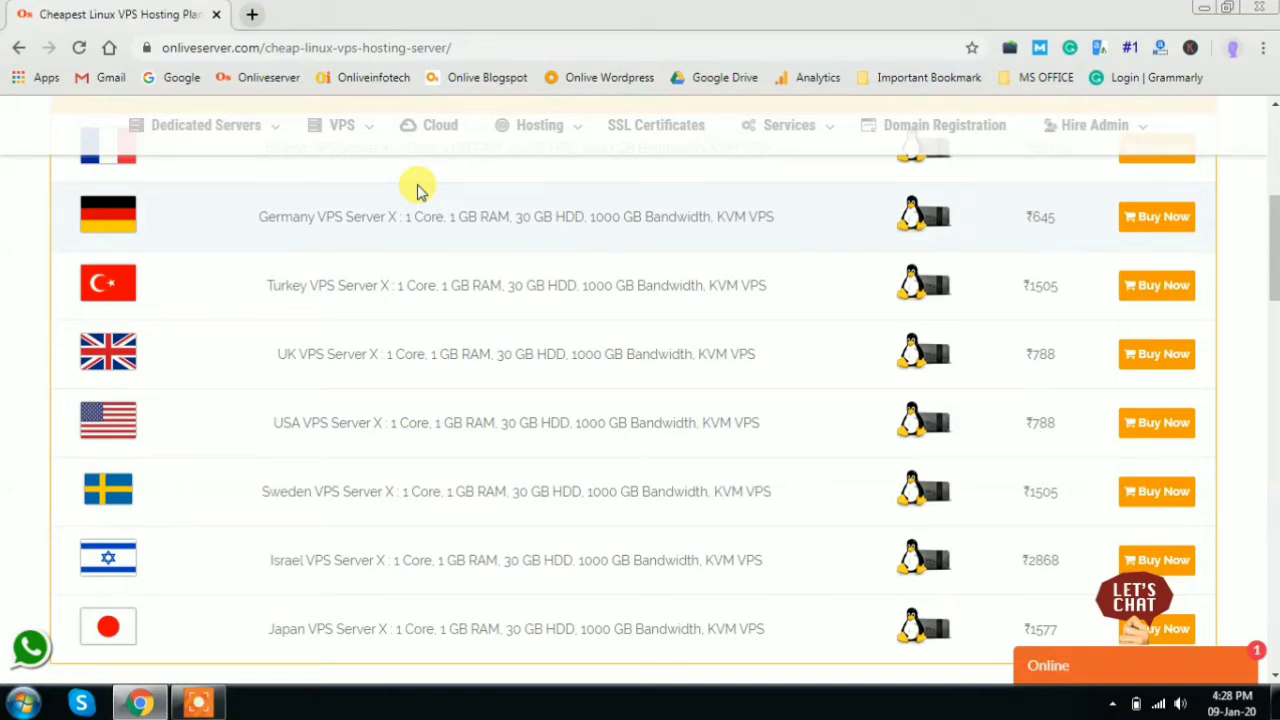
{"action": "mouse_move", "coordinate": [246, 287]}
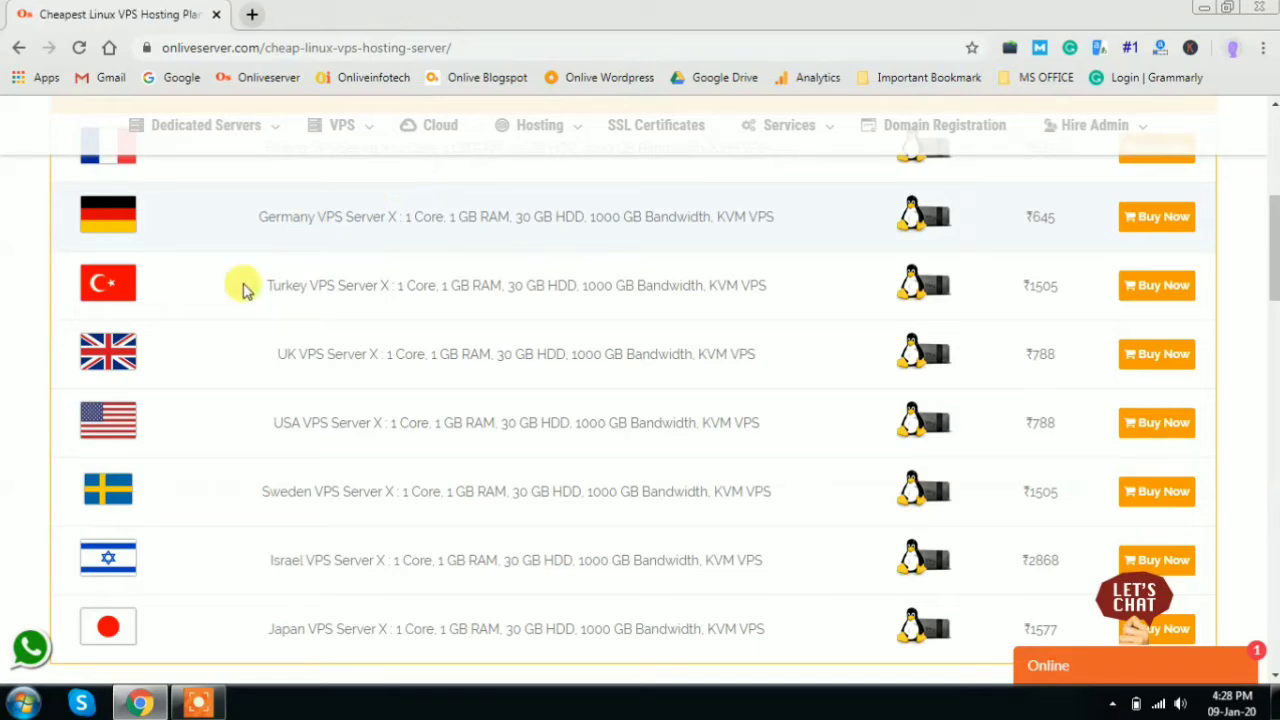
{"action": "mouse_move", "coordinate": [107, 418]}
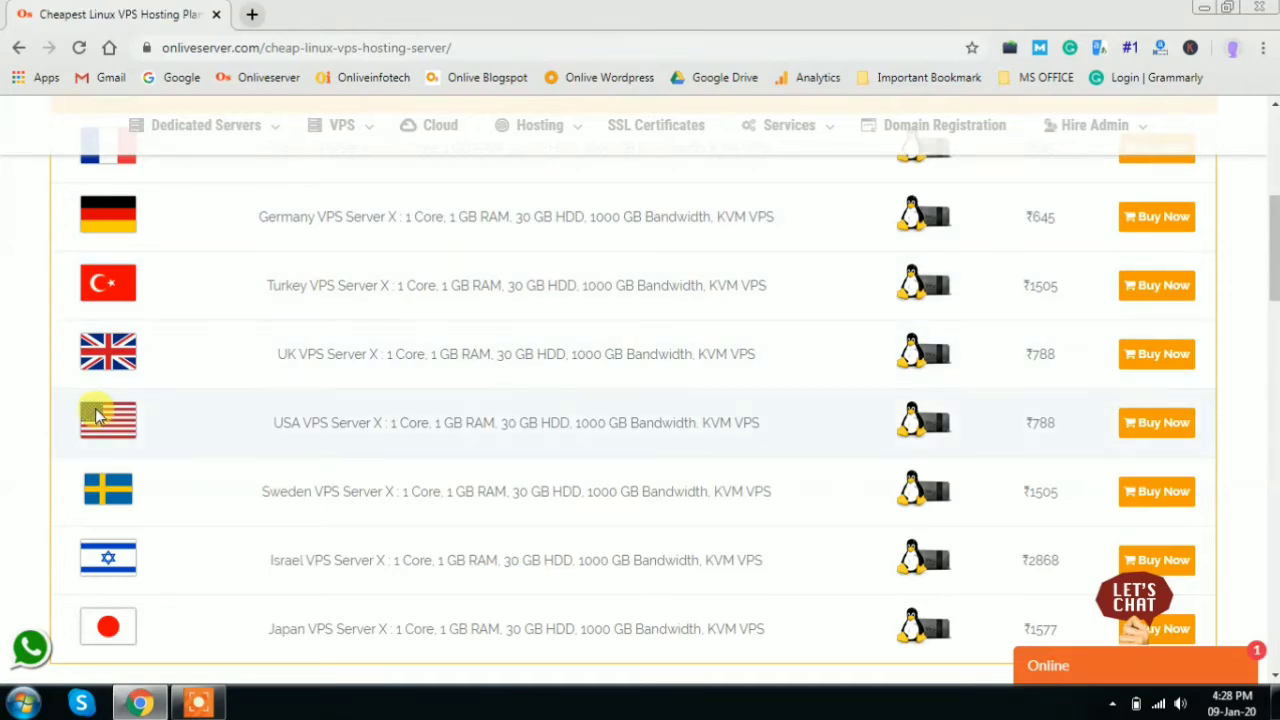
{"action": "scroll", "scroll_direction": "up", "scroll_amount": 3}
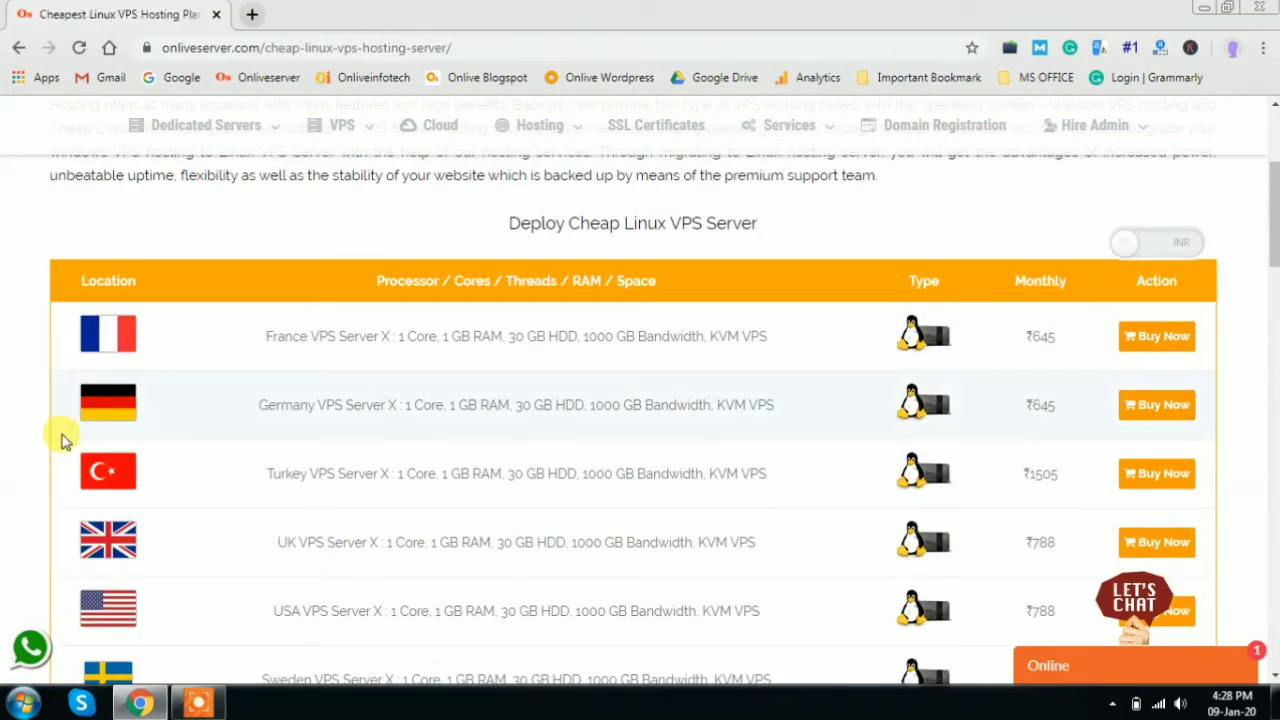
{"action": "scroll", "scroll_direction": "down", "scroll_amount": 3}
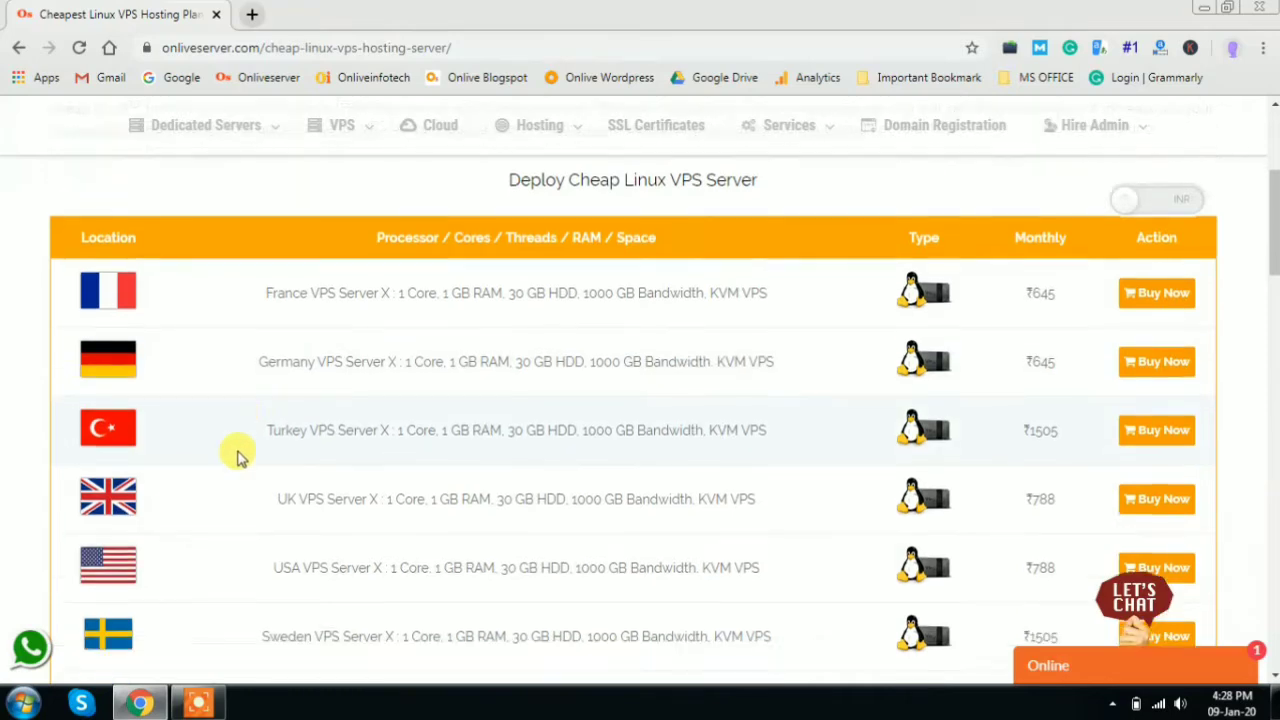
{"action": "scroll", "scroll_direction": "down", "scroll_amount": 3}
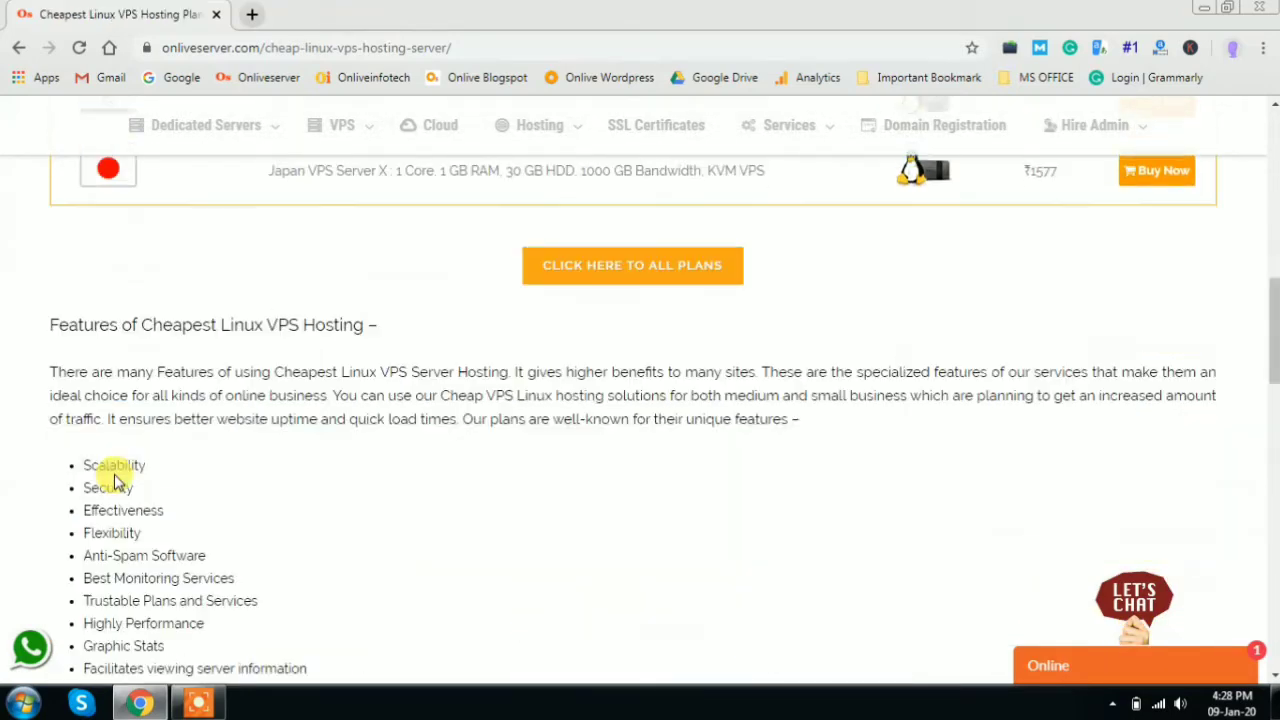
{"action": "scroll", "scroll_direction": "down", "scroll_amount": 3}
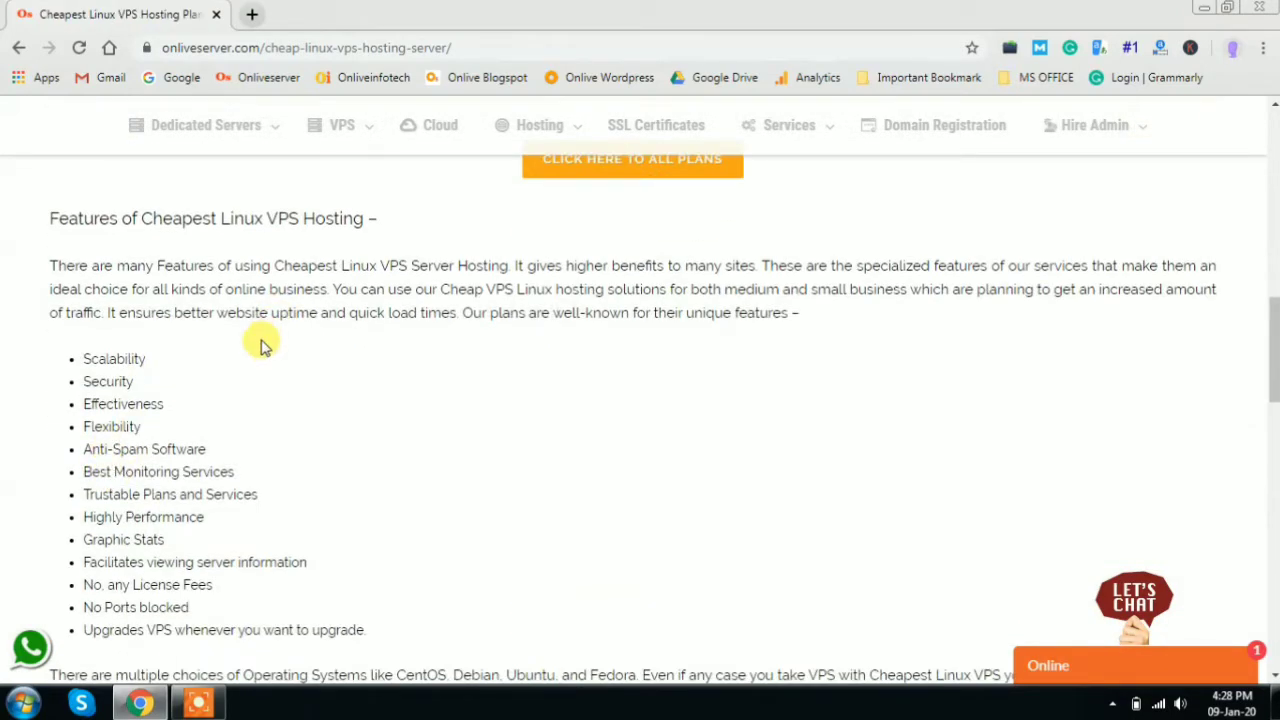
{"action": "scroll", "scroll_direction": "down", "scroll_amount": 3}
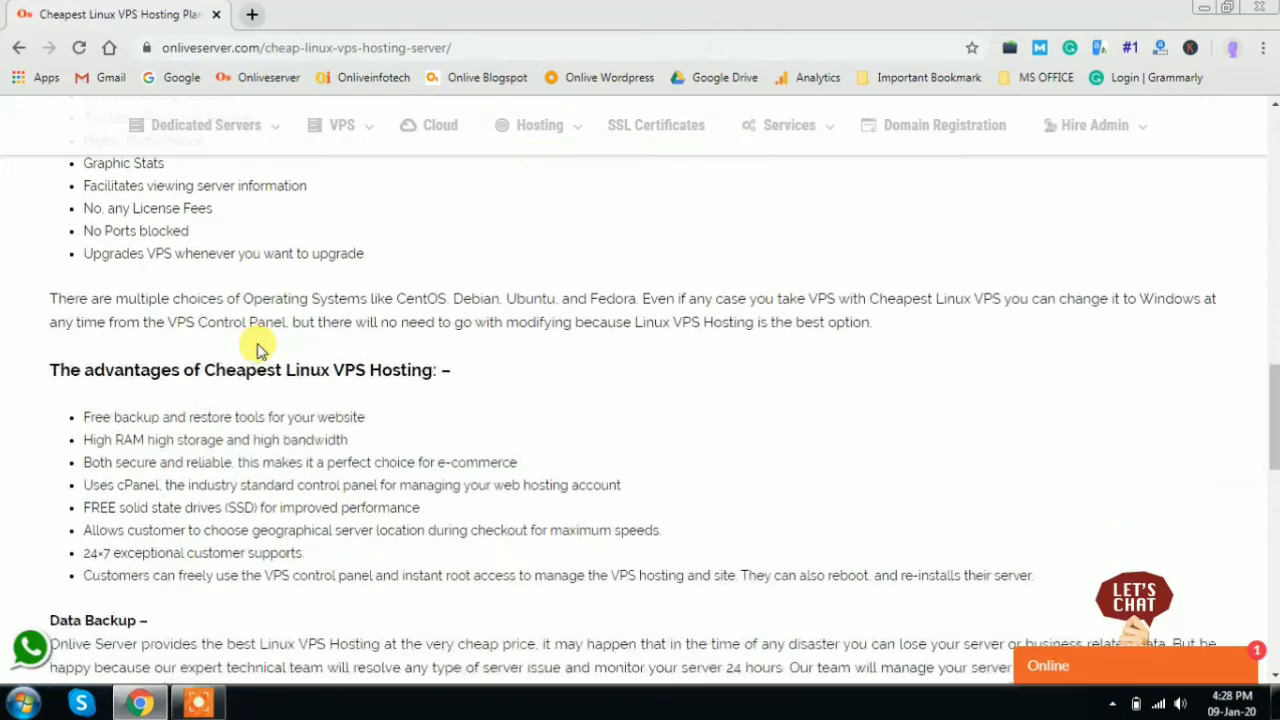
{"action": "scroll", "scroll_direction": "down", "scroll_amount": 3}
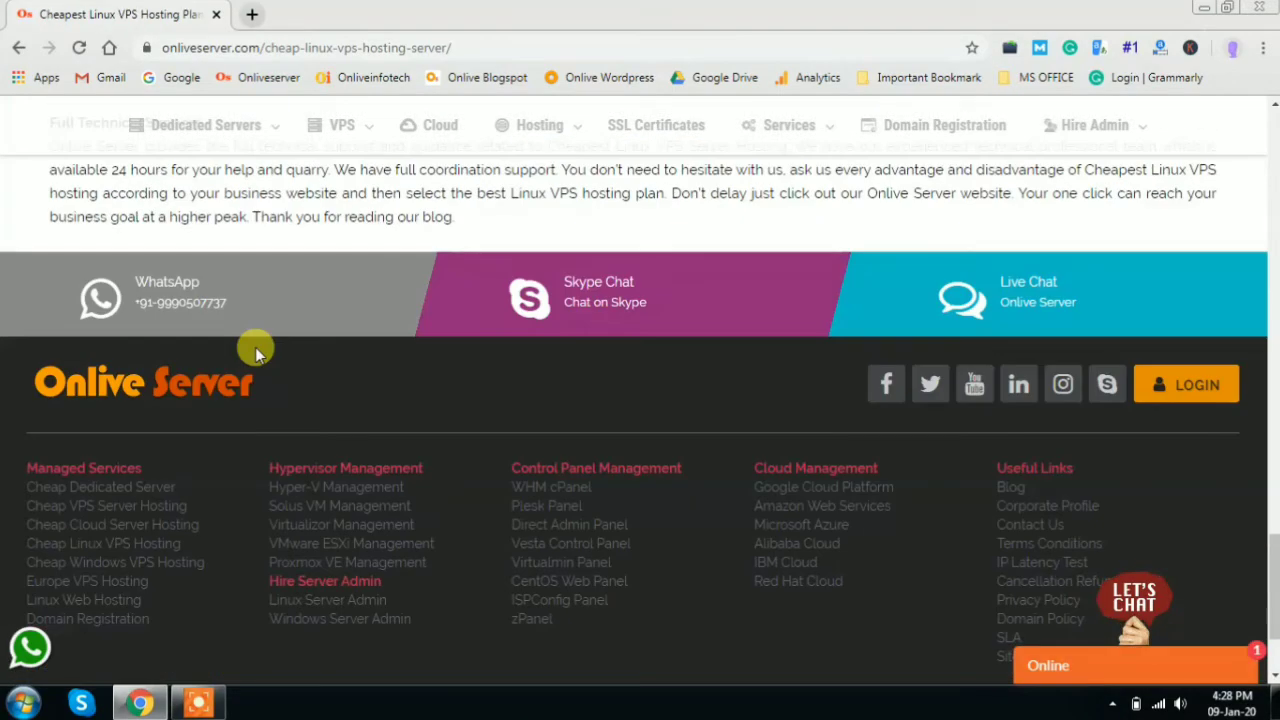
{"action": "scroll", "scroll_direction": "up", "scroll_amount": 3}
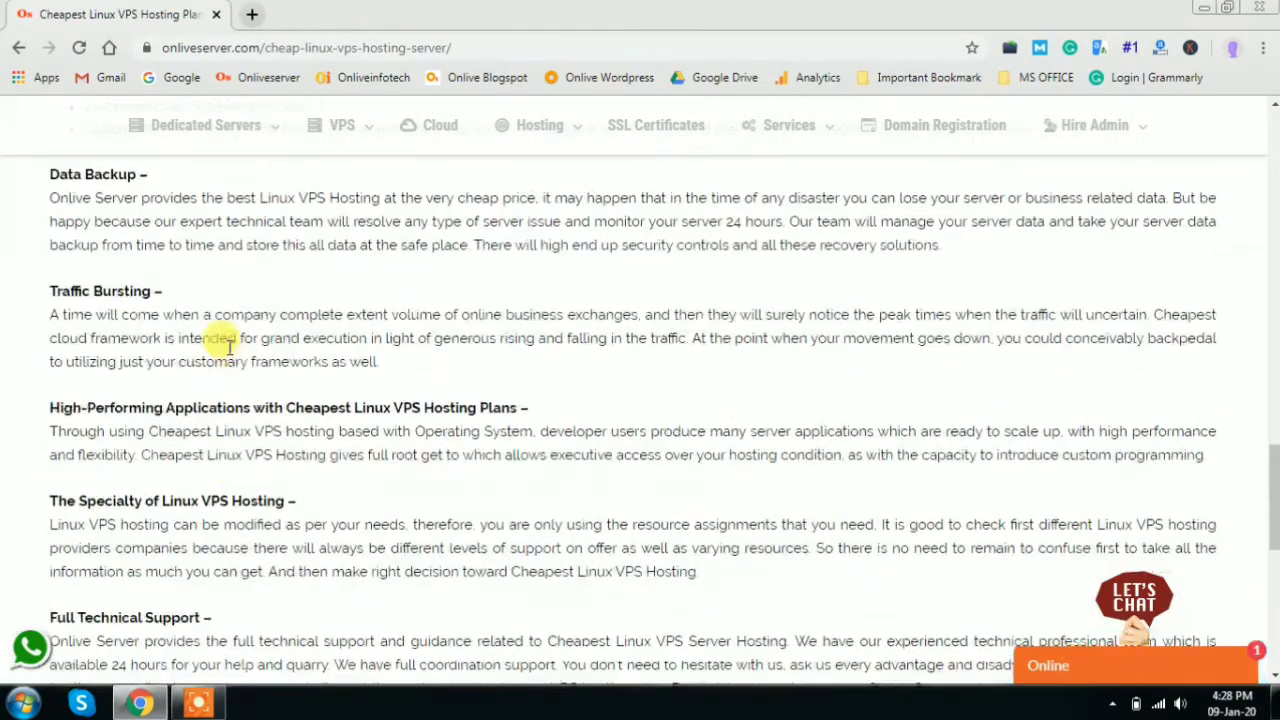
{"action": "scroll", "scroll_direction": "up", "scroll_amount": 3}
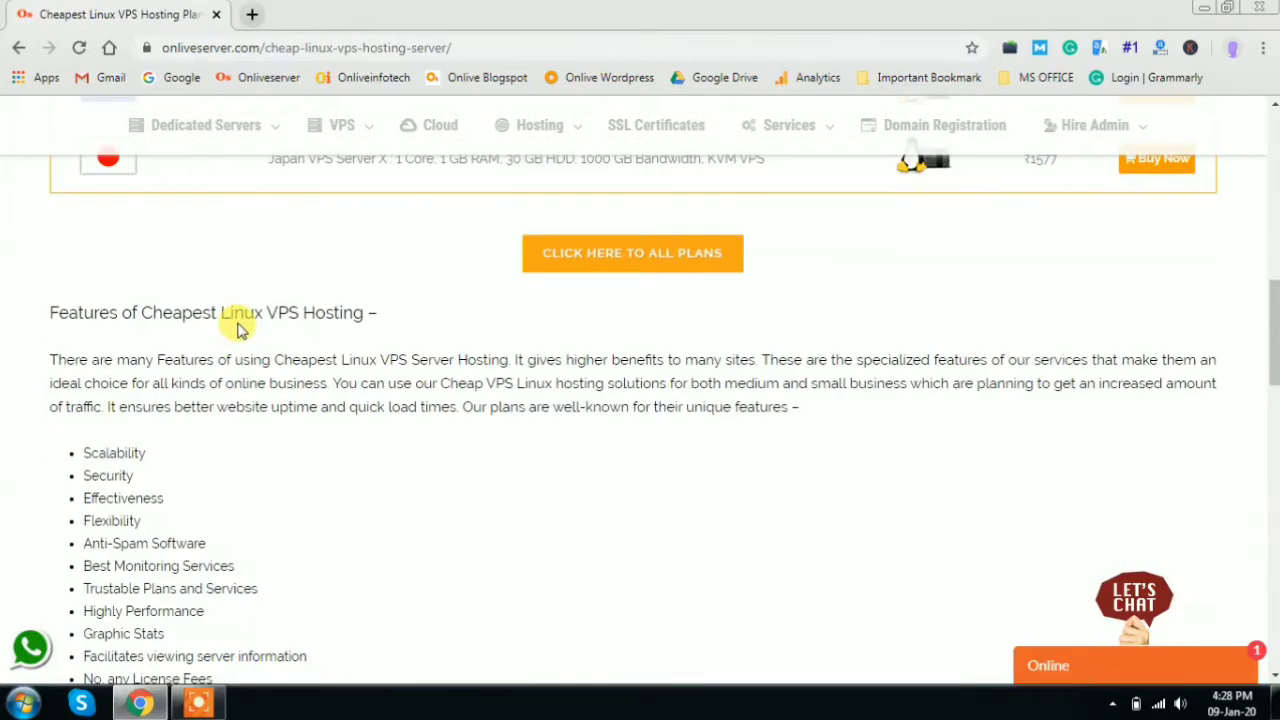
{"action": "right_click", "coordinate": [632, 347]}
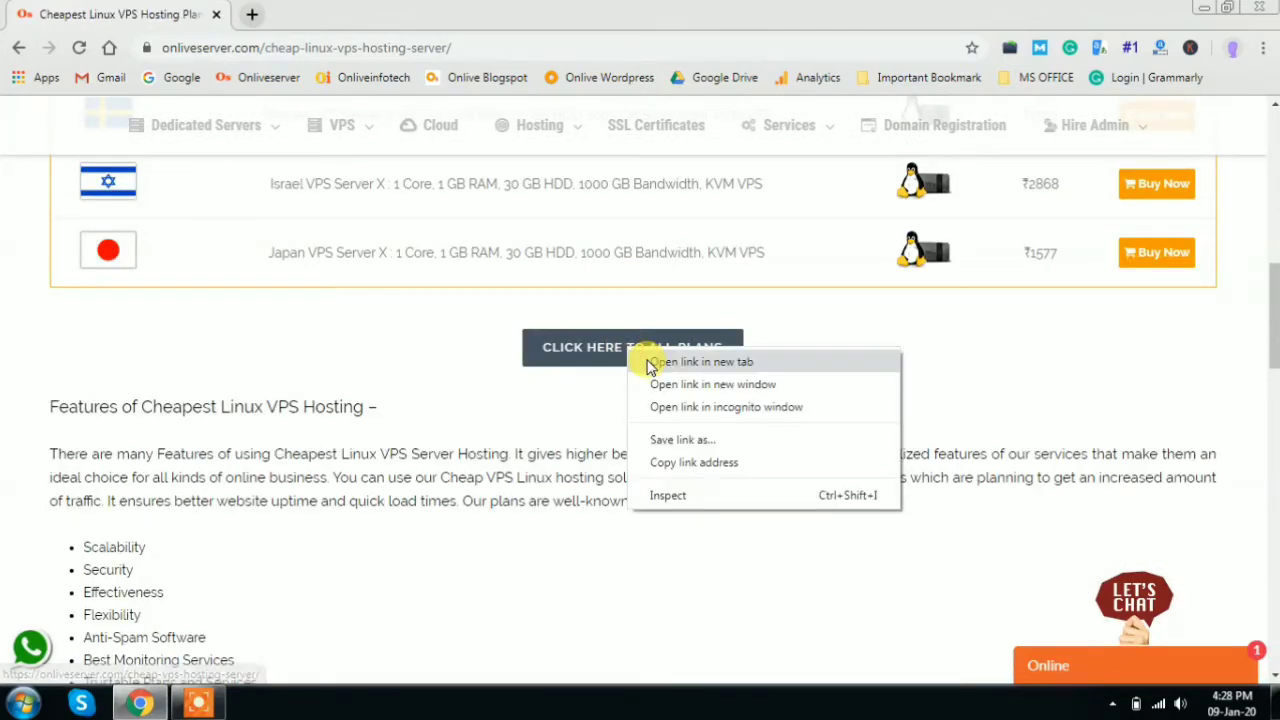
{"action": "left_click", "coordinate": [702, 361]}
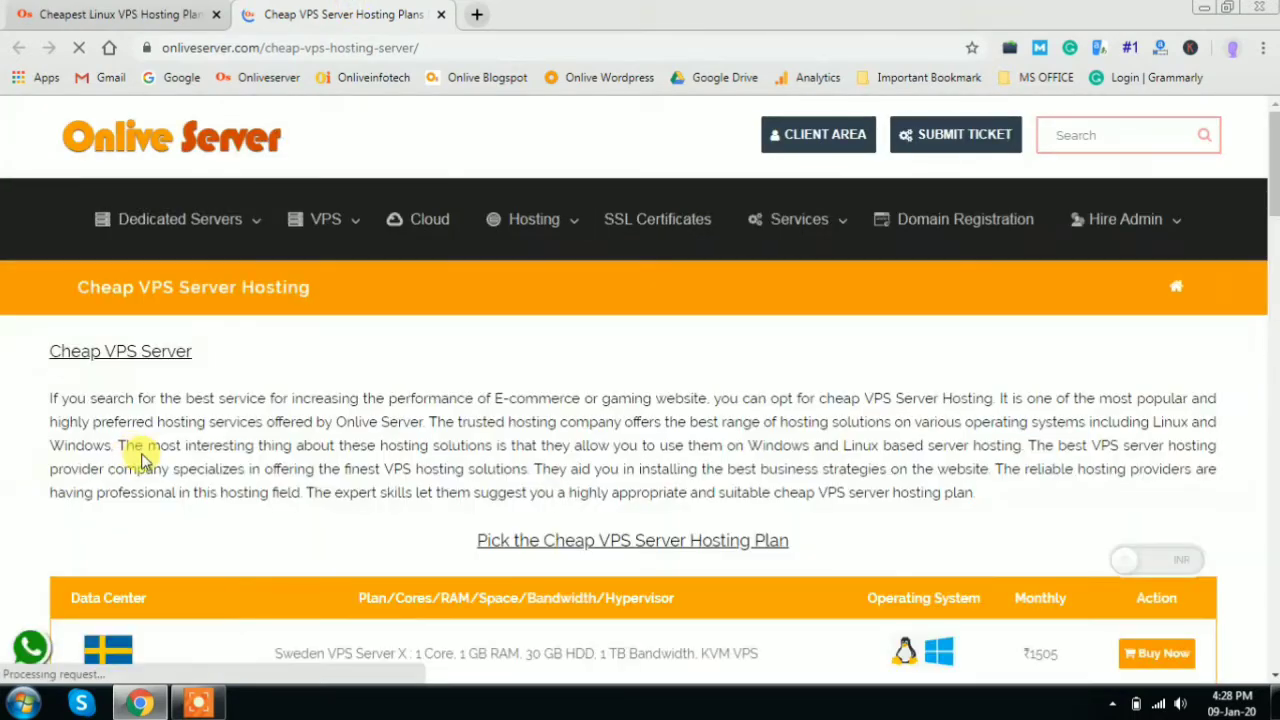
- Order the Sweden VPS Server X plan from the all-plans tab
{"action": "scroll", "scroll_direction": "down", "scroll_amount": 3}
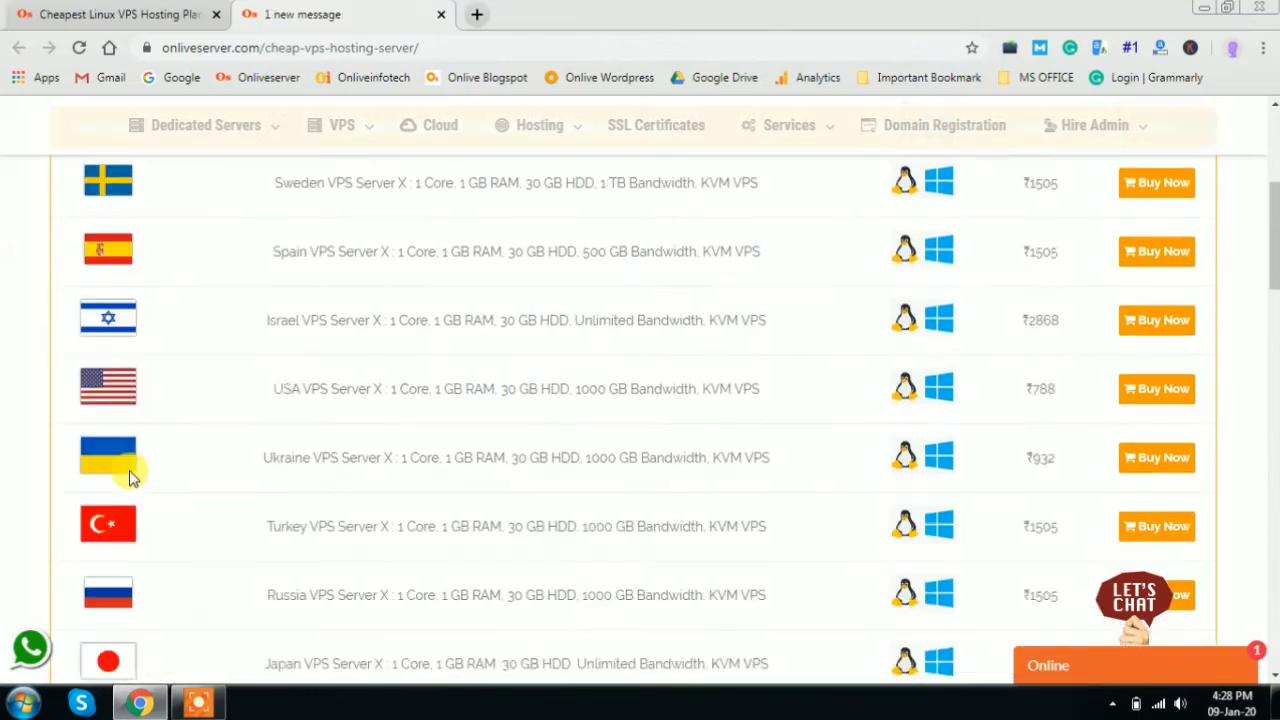
{"action": "scroll", "scroll_direction": "up", "scroll_amount": 3}
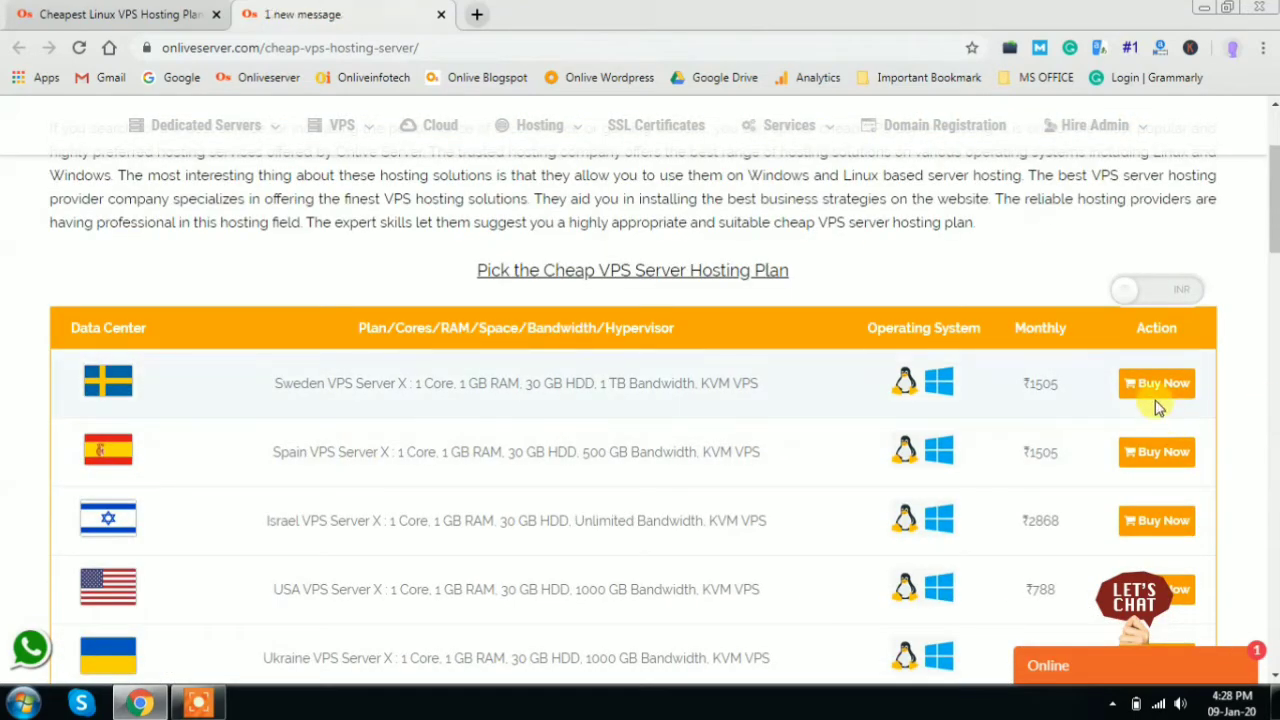
{"action": "left_click", "coordinate": [1156, 383]}
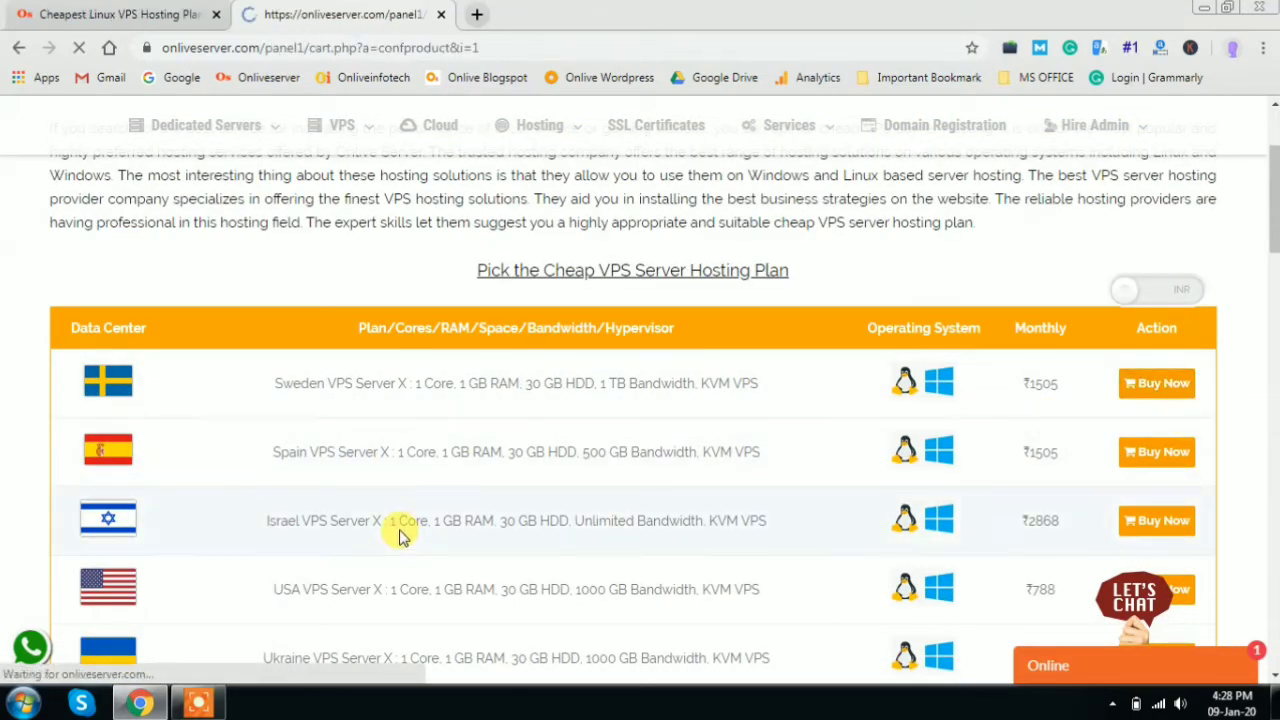
{"action": "left_click", "coordinate": [1156, 383]}
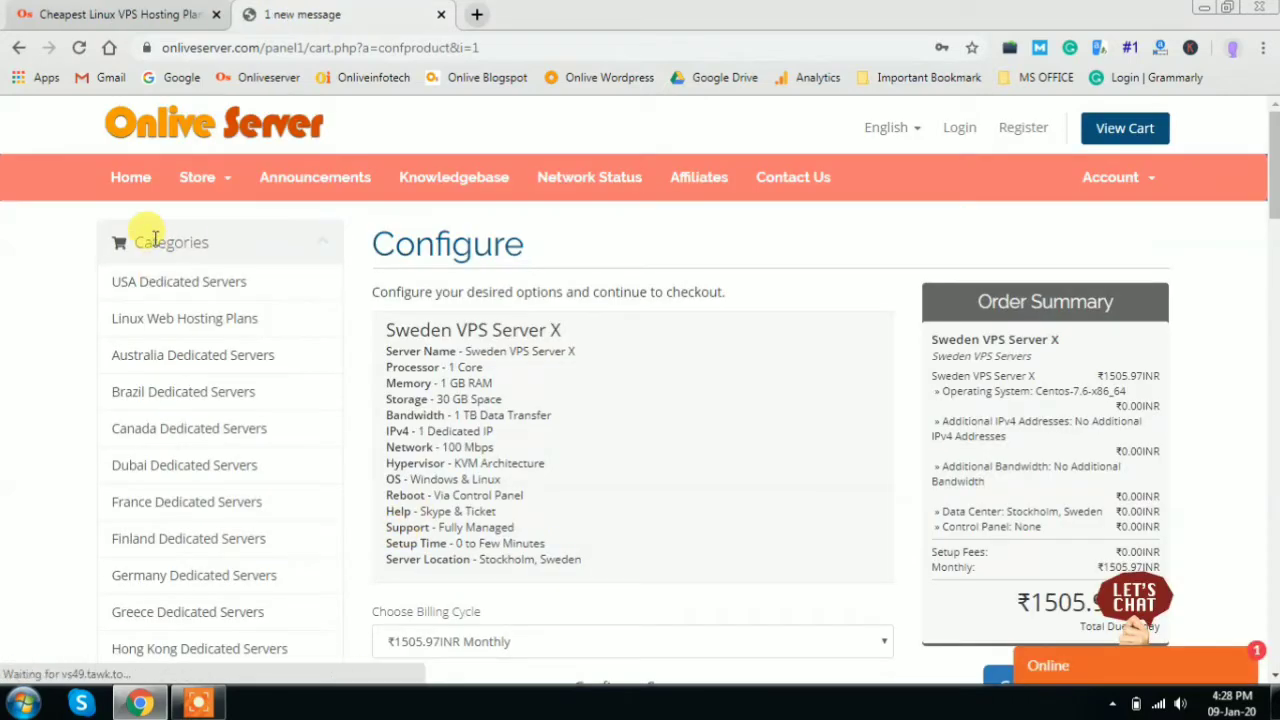
- Back on the first tab, open the Turkey VPS plans via Buy Now
{"action": "scroll", "scroll_direction": "down", "scroll_amount": 3}
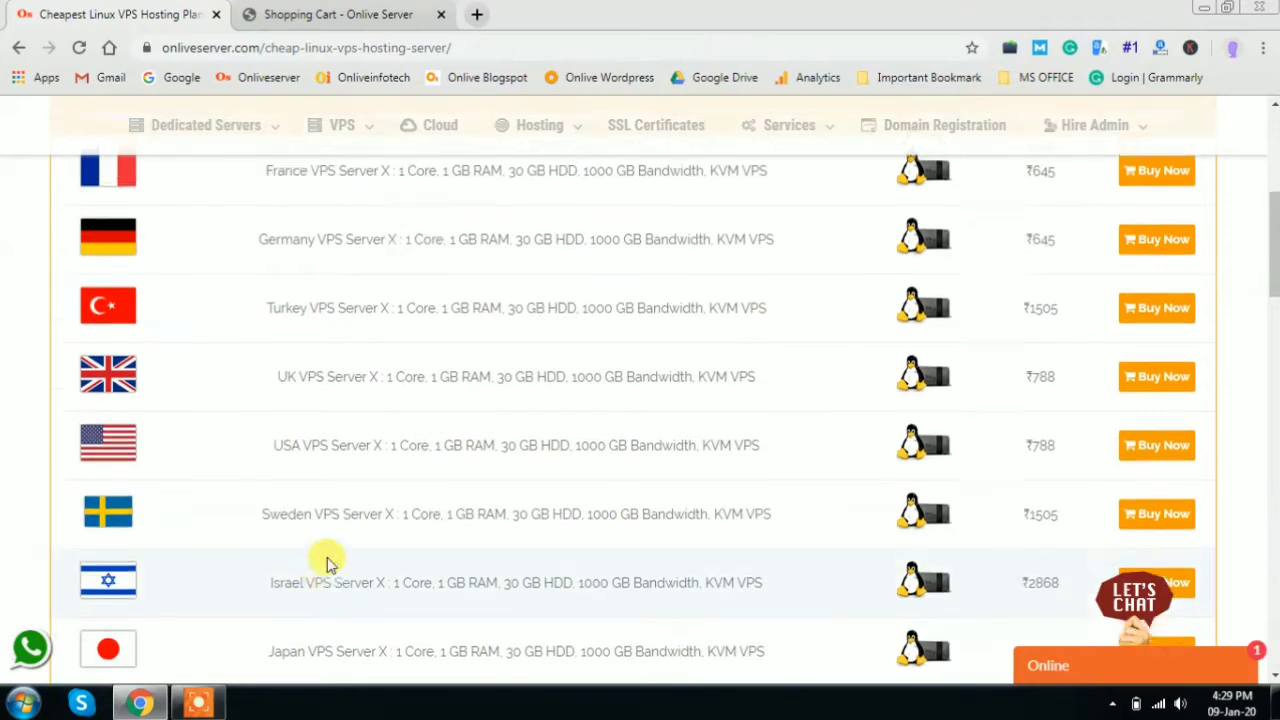
{"action": "scroll", "scroll_direction": "up", "scroll_amount": 3}
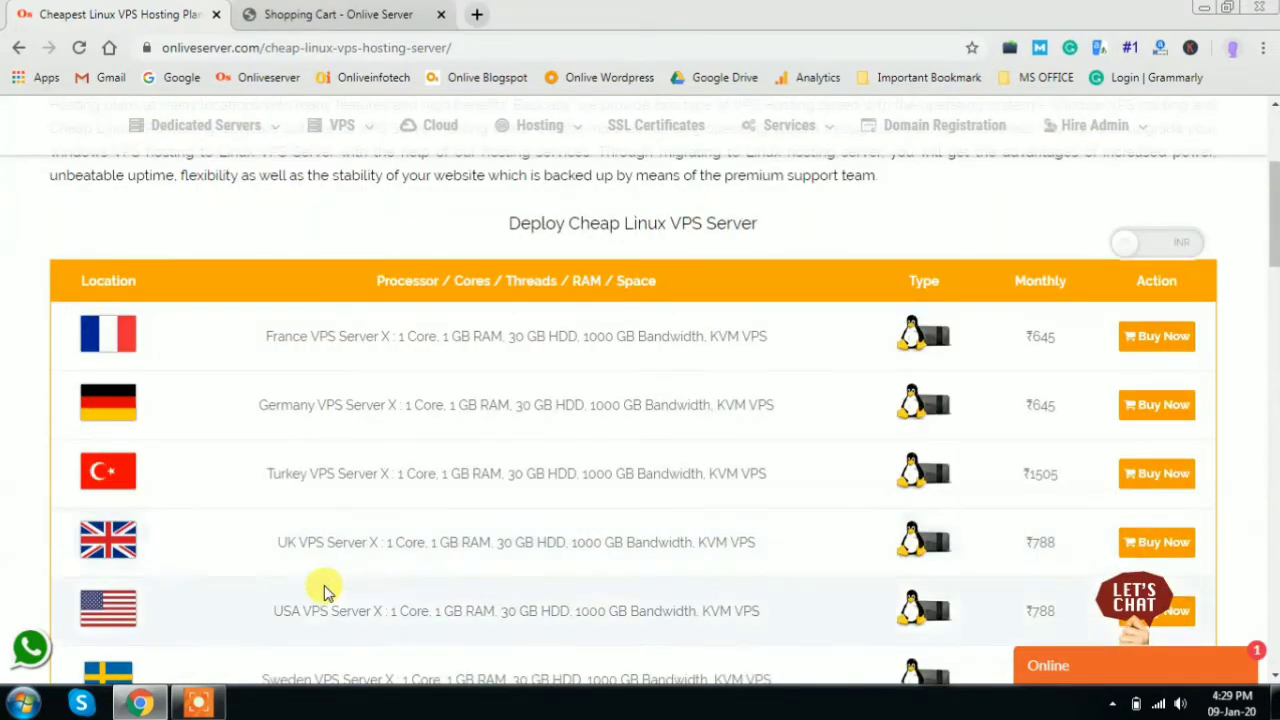
{"action": "mouse_move", "coordinate": [1156, 473]}
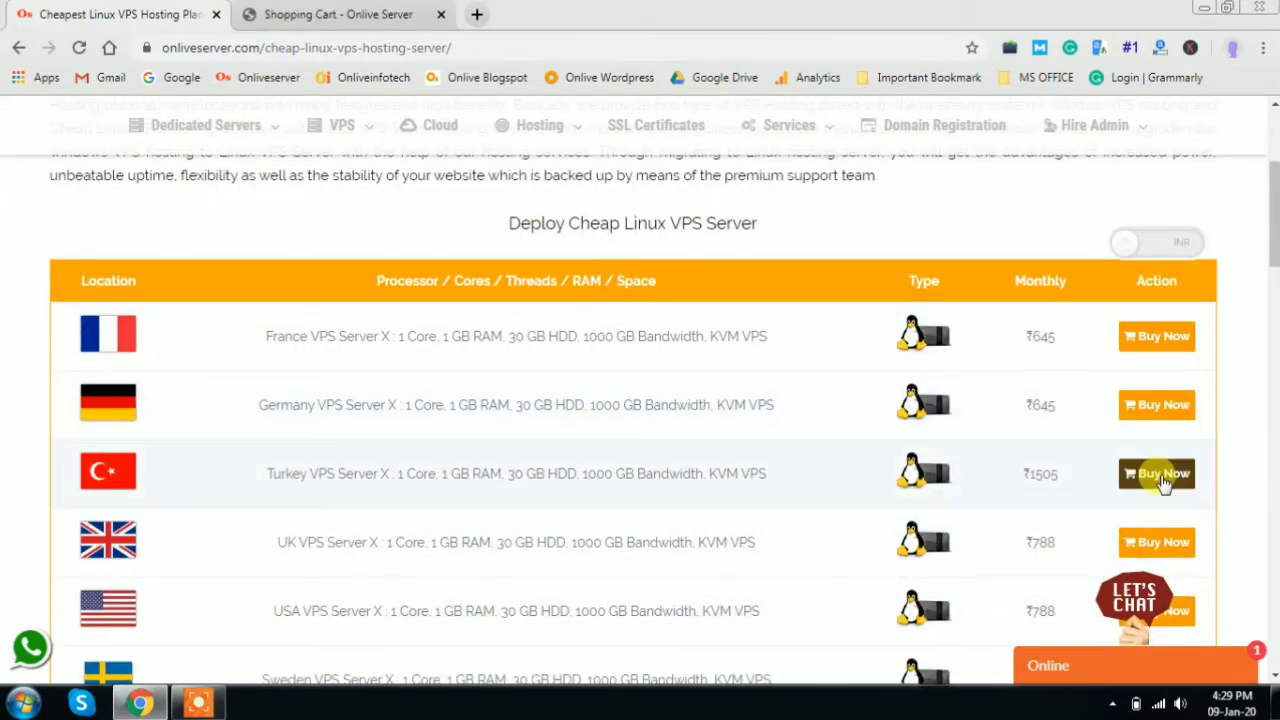
{"action": "left_click", "coordinate": [1156, 473]}
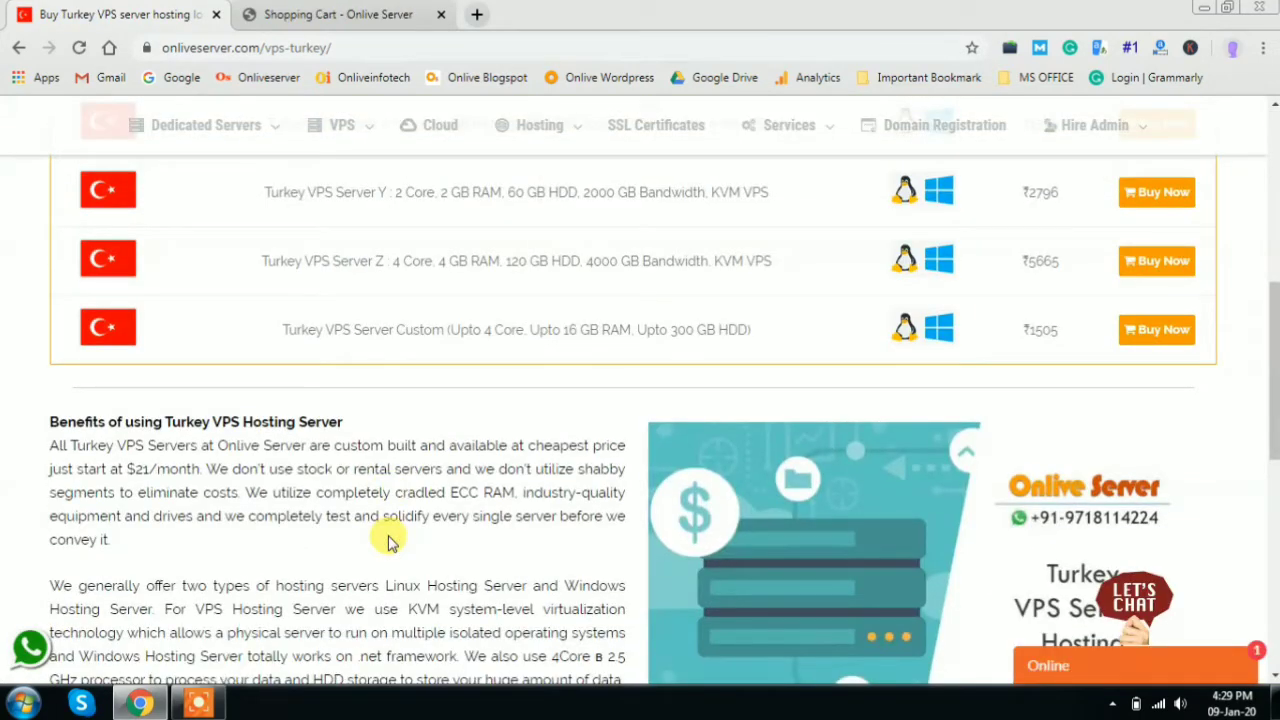
- Close the Sweden shopping cart tab and order Turkey VPS Server Z
{"action": "scroll", "scroll_direction": "up", "scroll_amount": 3}
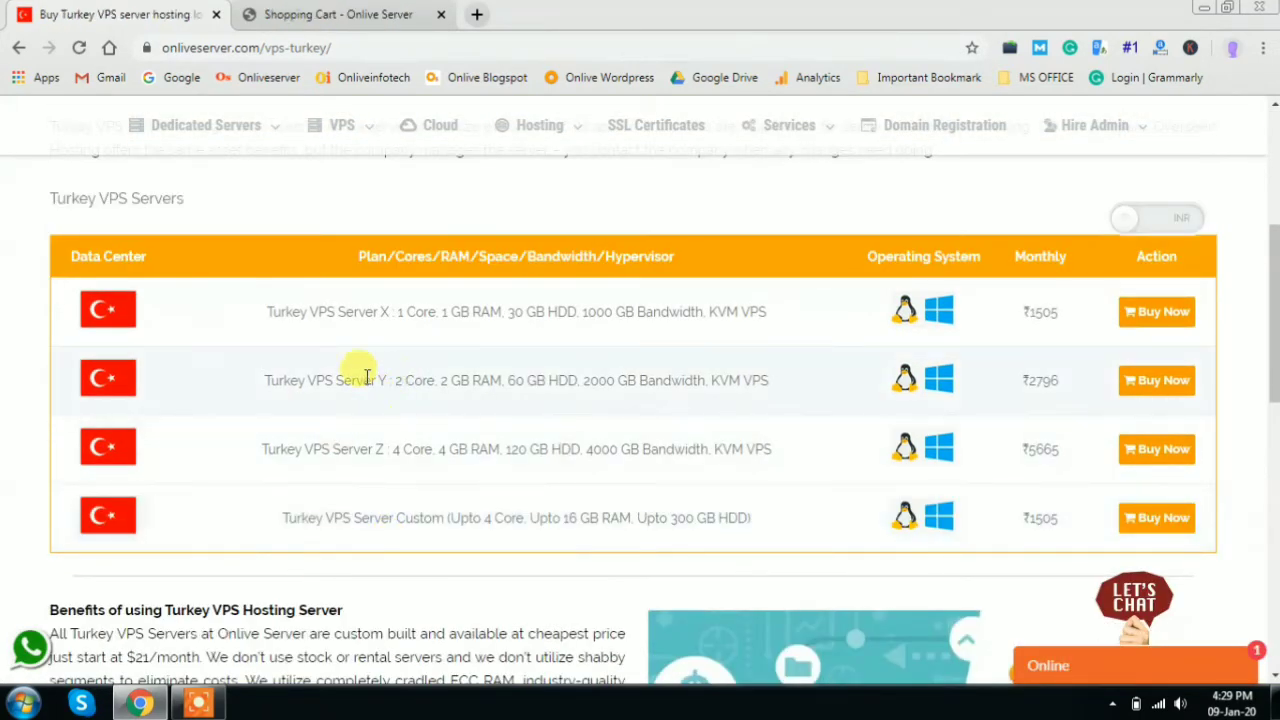
{"action": "mouse_move", "coordinate": [458, 325]}
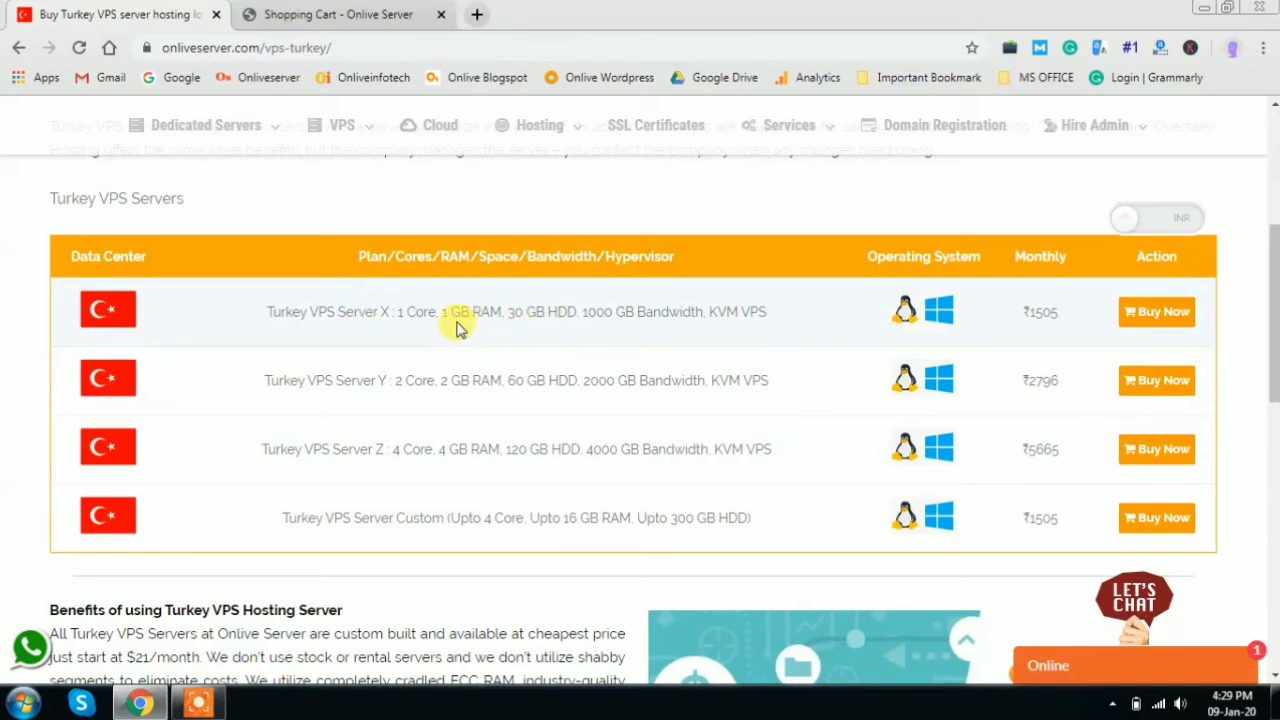
{"action": "mouse_move", "coordinate": [640, 353]}
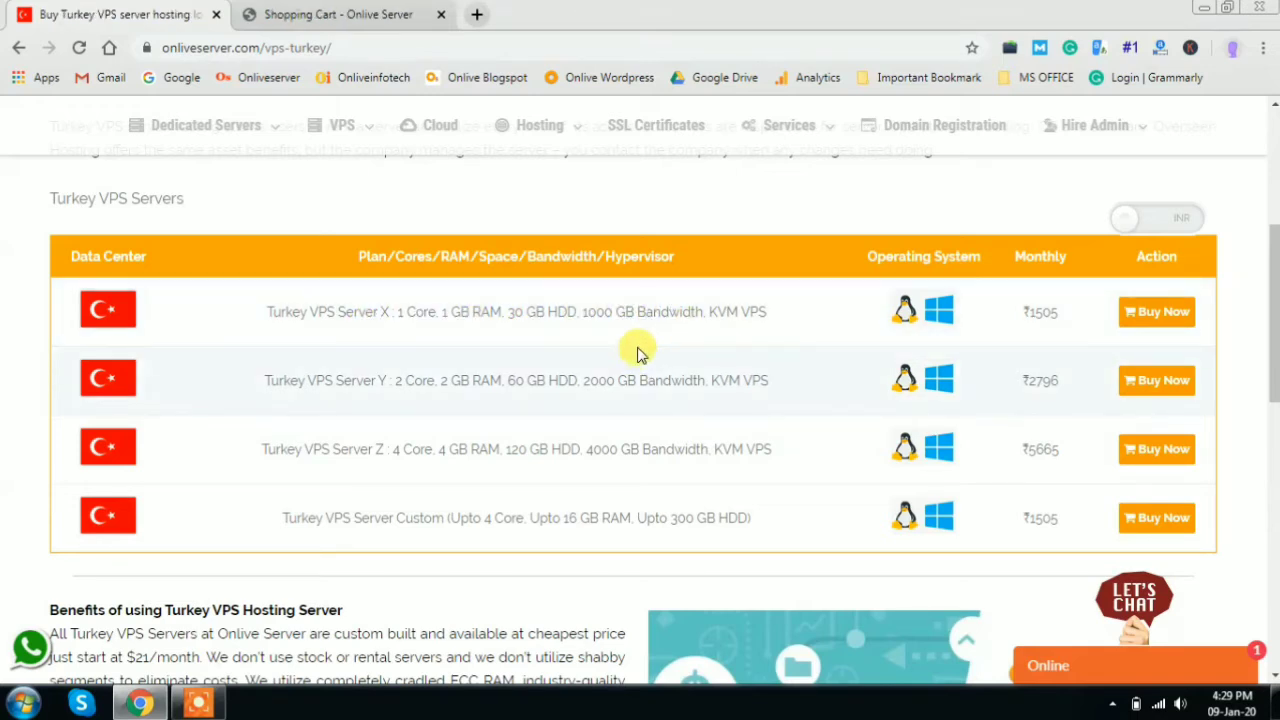
{"action": "mouse_move", "coordinate": [630, 400]}
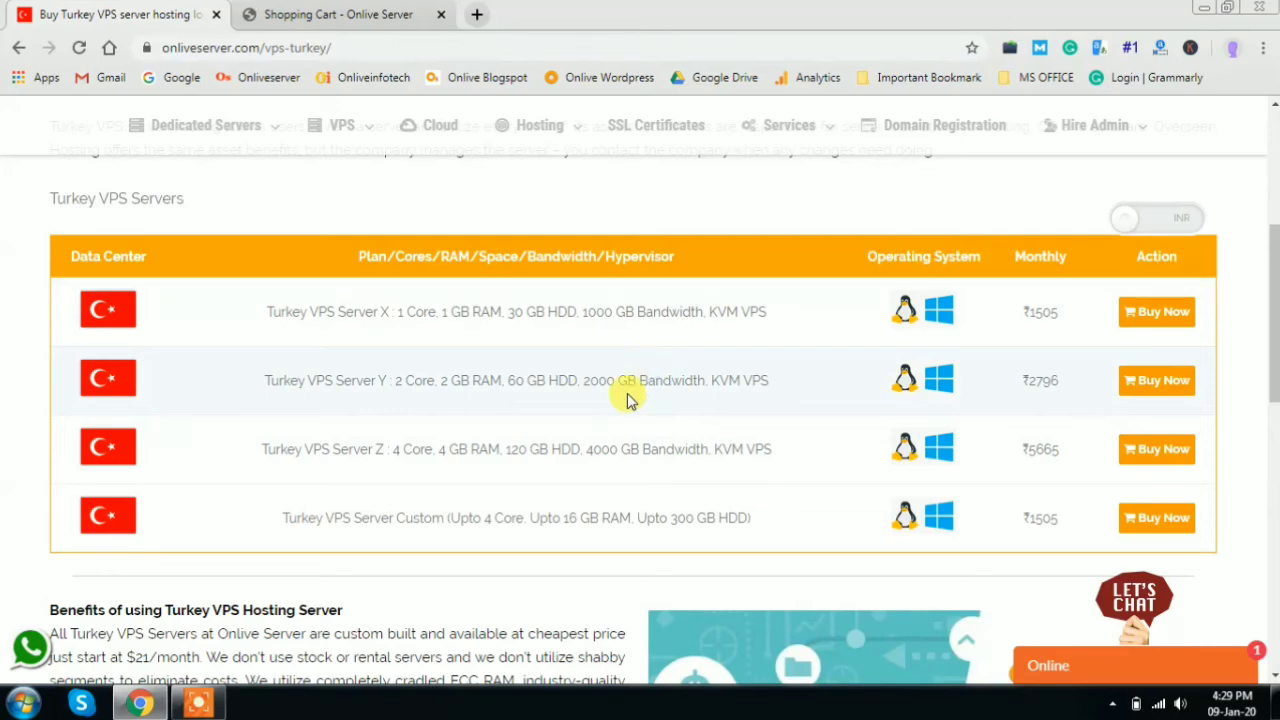
{"action": "mouse_move", "coordinate": [1225, 335]}
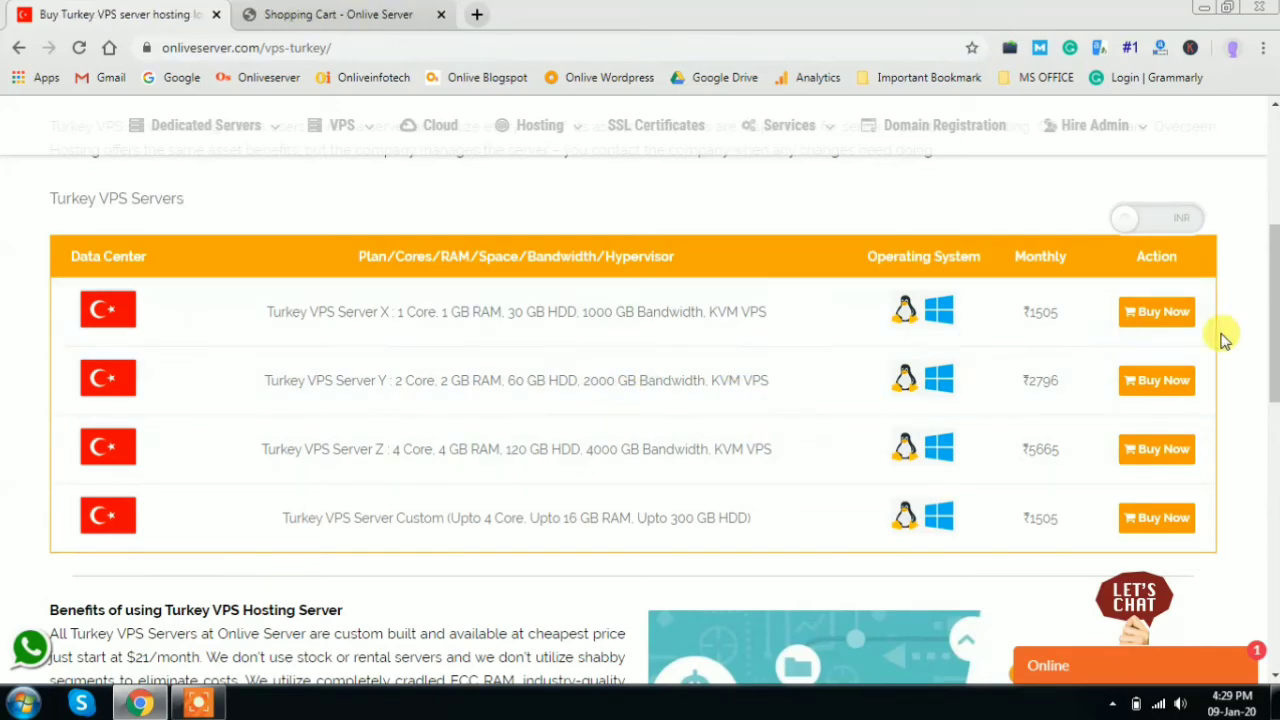
{"action": "left_click", "coordinate": [337, 14]}
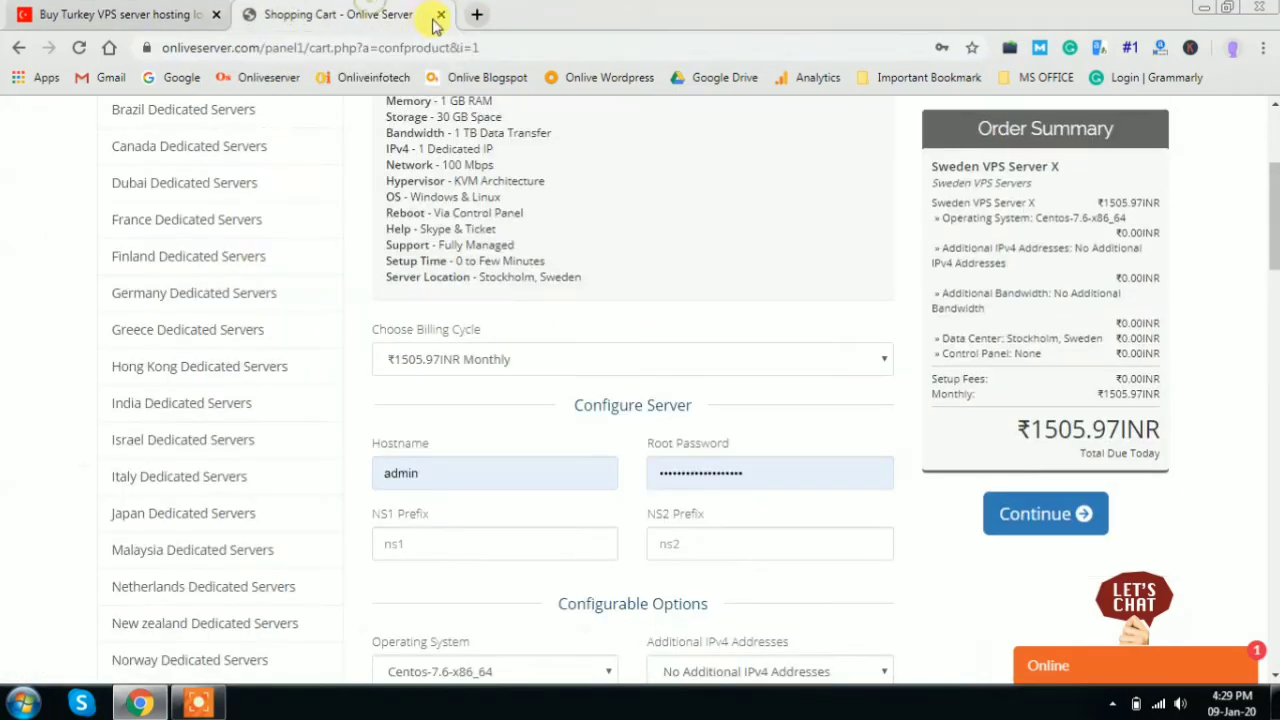
{"action": "left_click", "coordinate": [439, 14]}
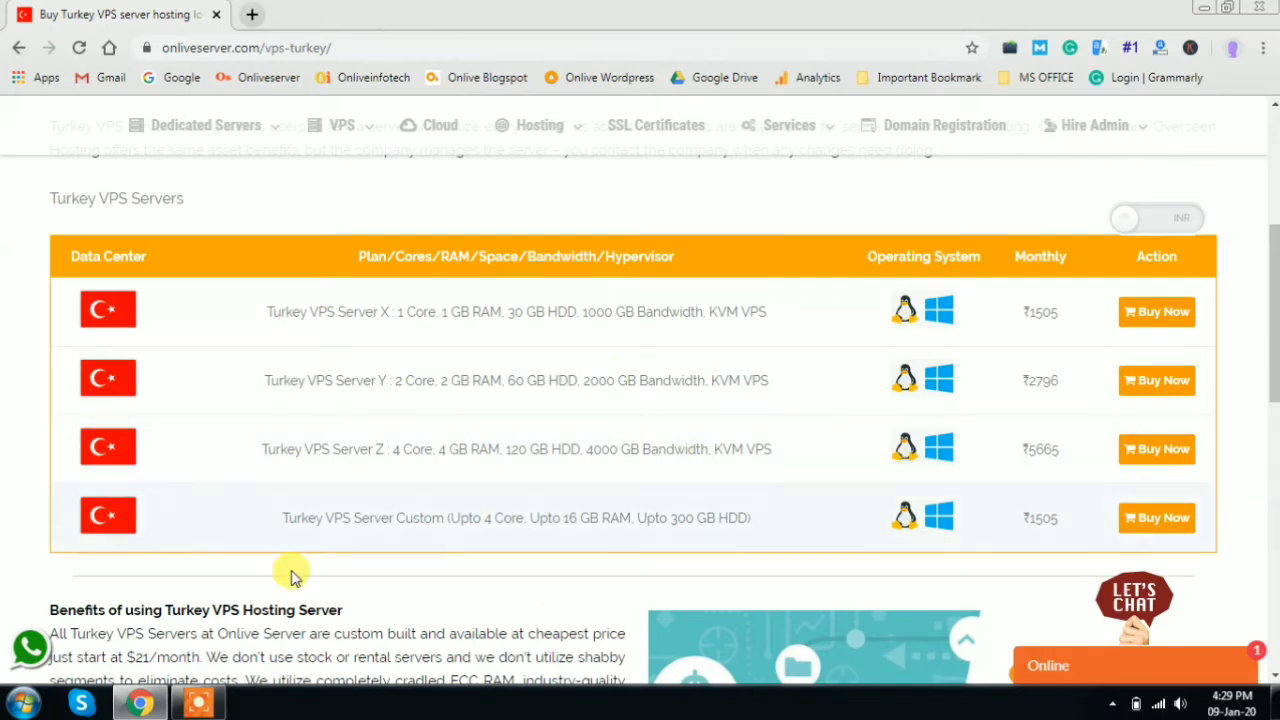
{"action": "double_click", "coordinate": [300, 449]}
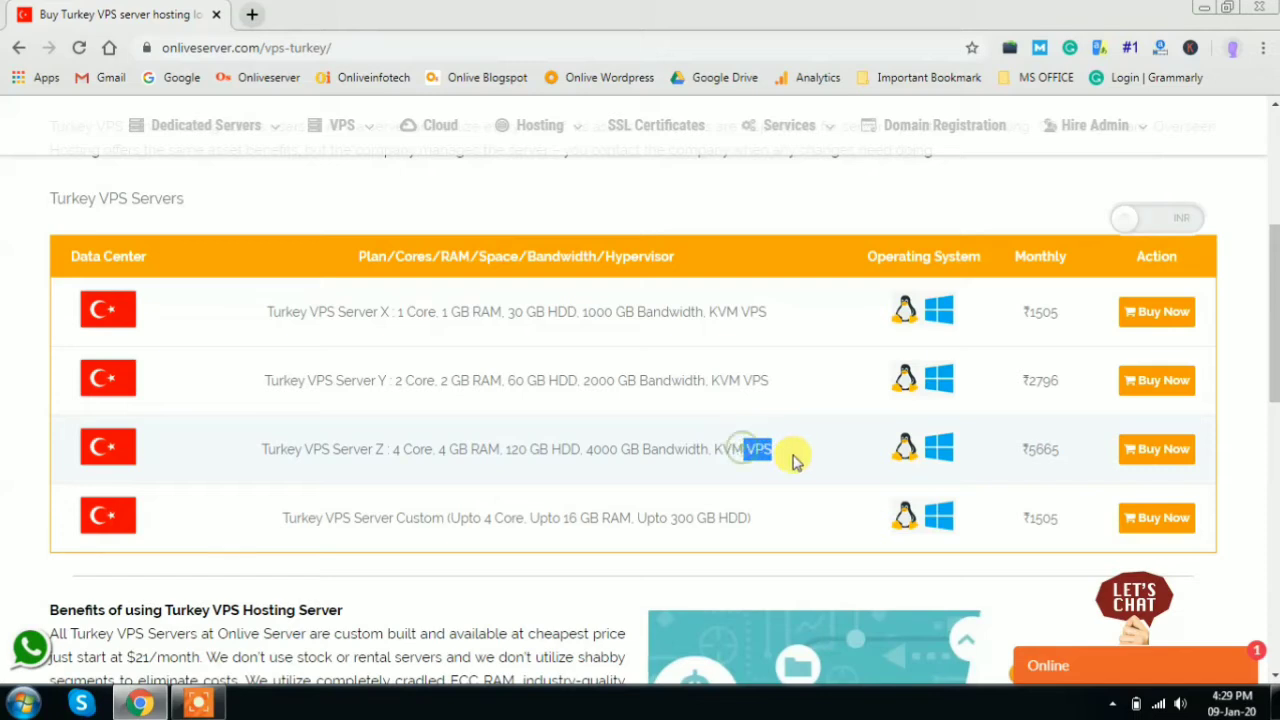
{"action": "mouse_move", "coordinate": [895, 460]}
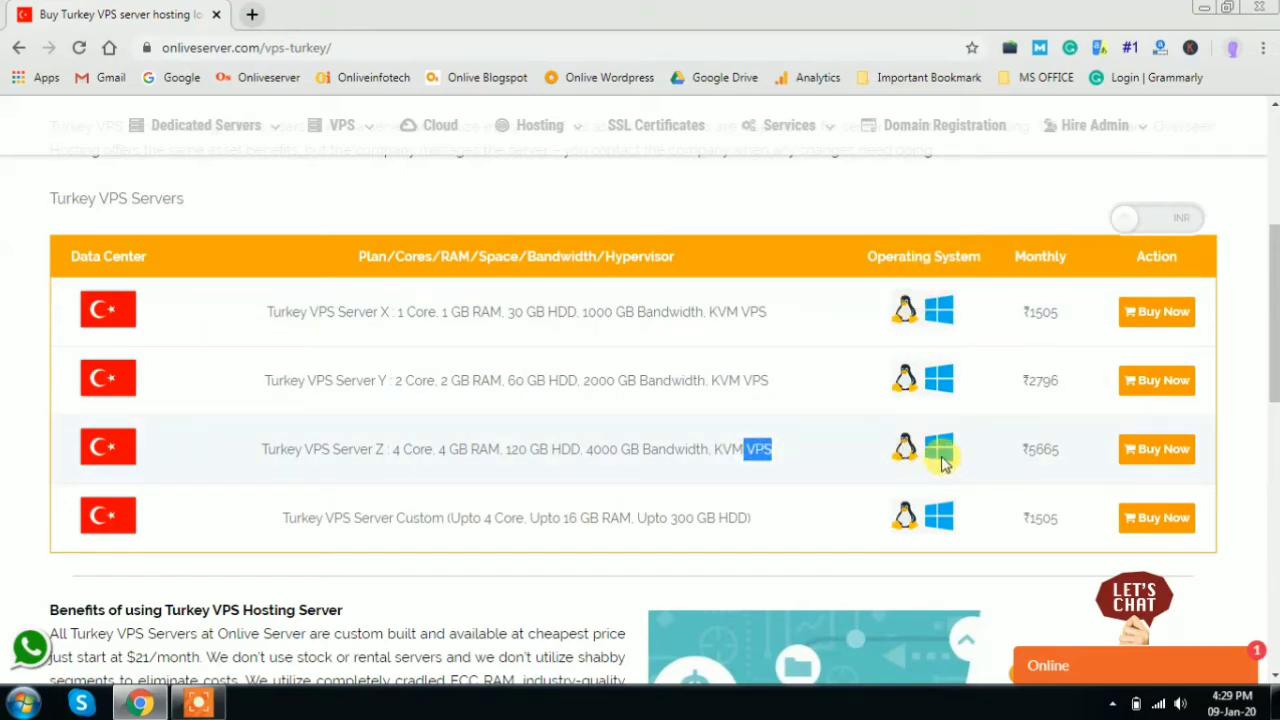
{"action": "left_click", "coordinate": [1156, 448]}
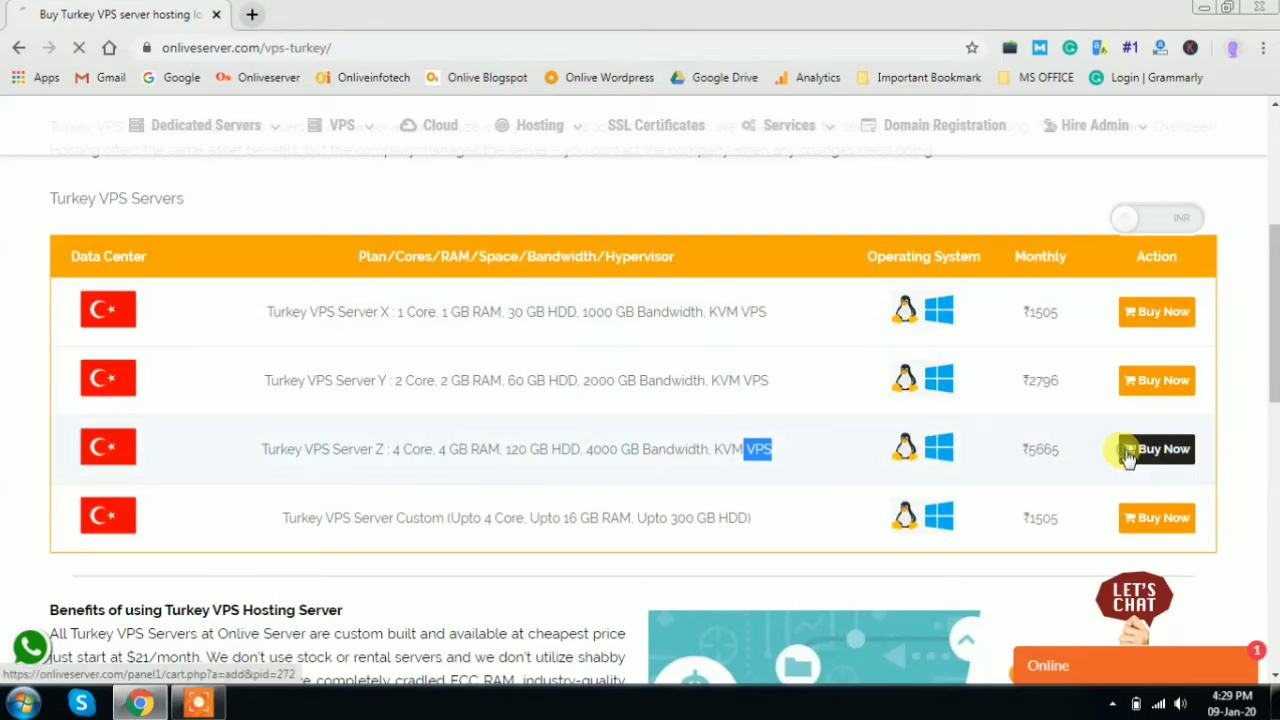
- Review Turkey VPS Server Z's specs and operating system list, keep no control panel, and continue
{"action": "left_click", "coordinate": [1156, 448]}
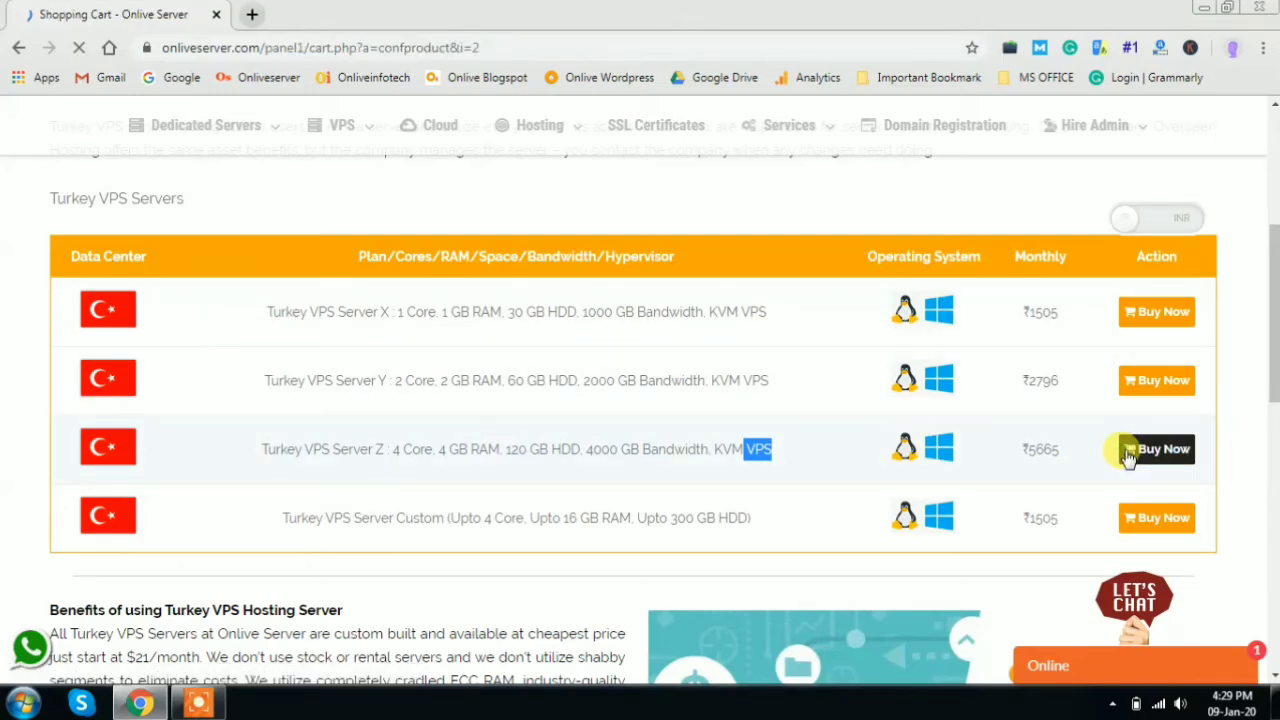
{"action": "left_click", "coordinate": [1156, 448]}
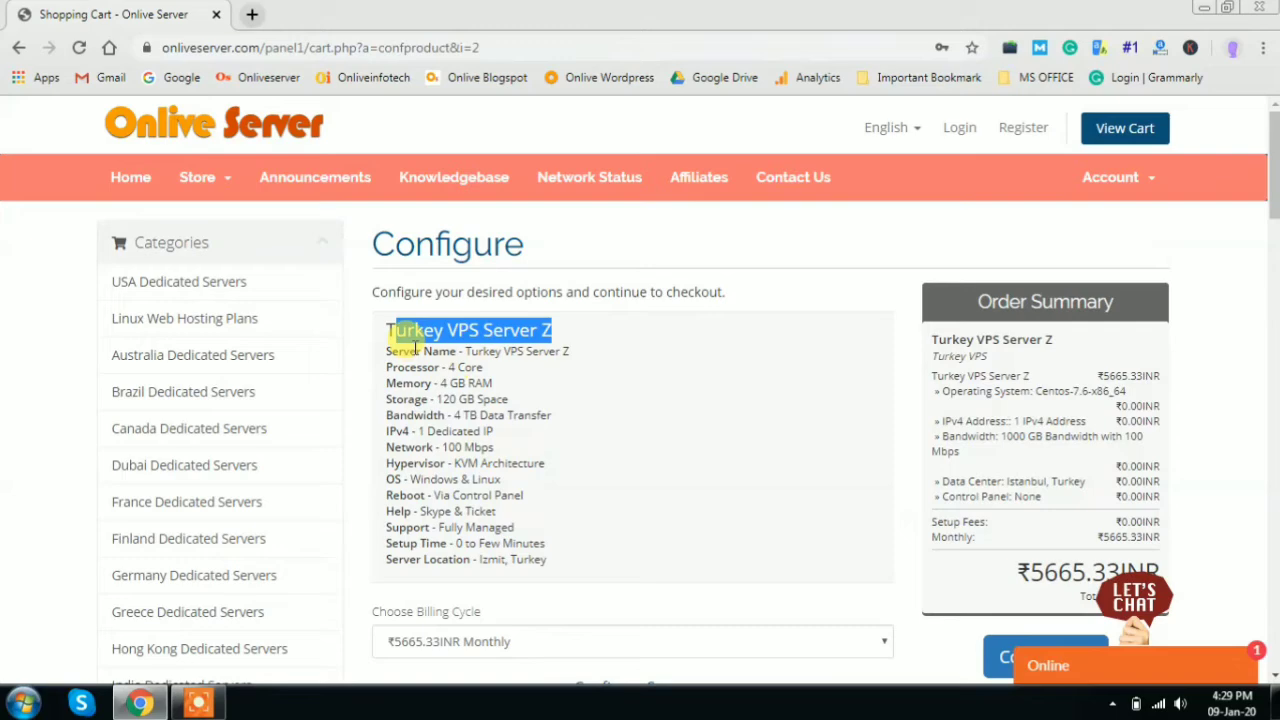
{"action": "left_click_drag", "start_coordinate": [415, 330], "coordinate": [515, 497]}
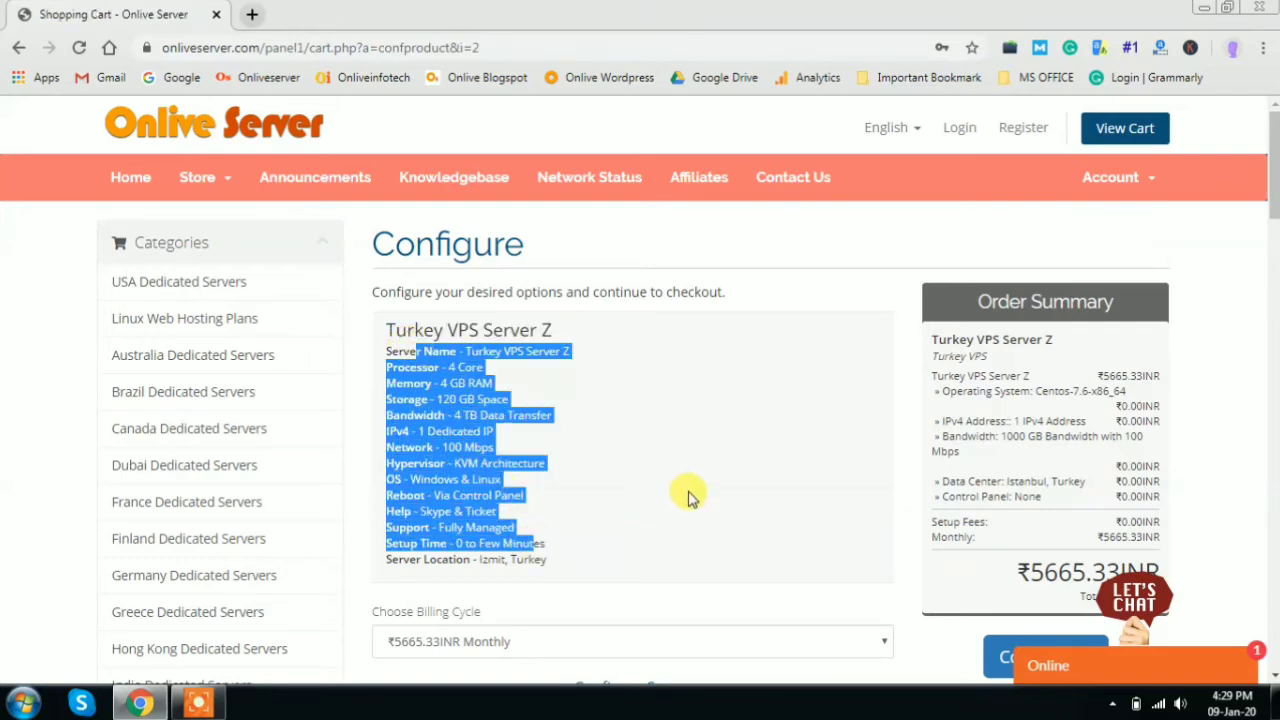
{"action": "scroll", "scroll_direction": "down", "scroll_amount": 3}
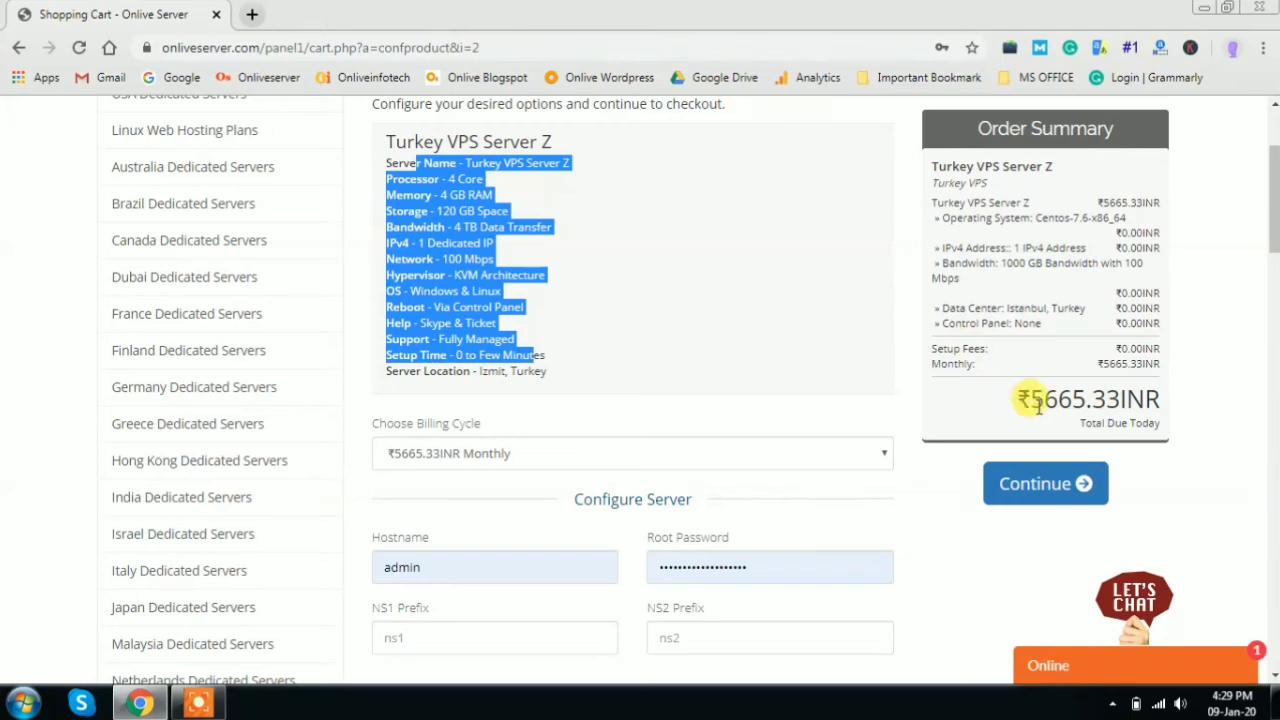
{"action": "scroll", "scroll_direction": "down", "scroll_amount": 3}
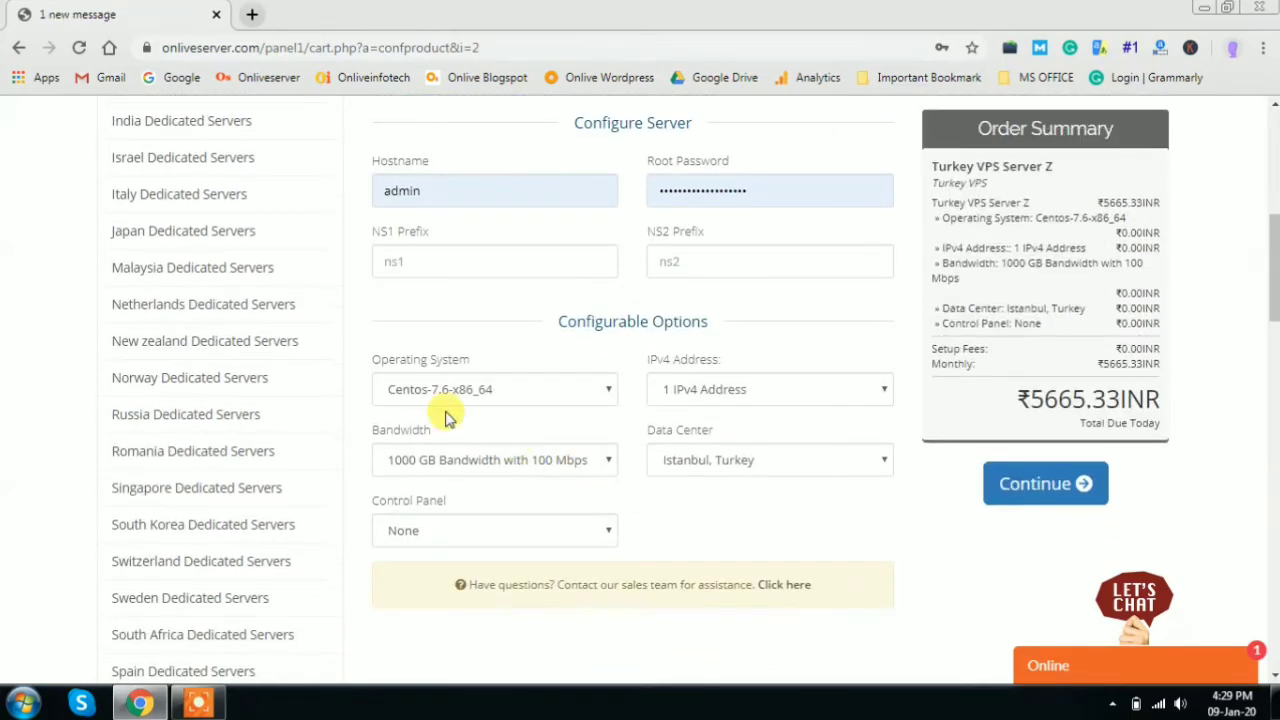
{"action": "left_click", "coordinate": [494, 389]}
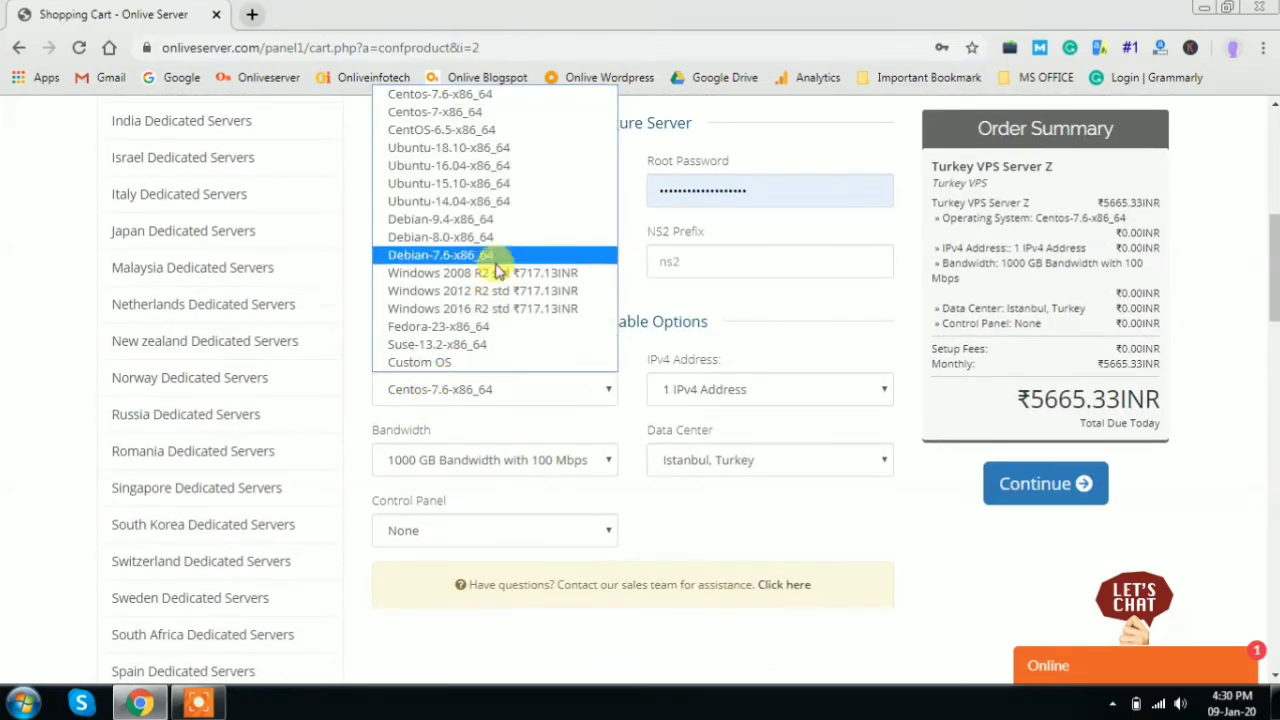
{"action": "mouse_move", "coordinate": [547, 201]}
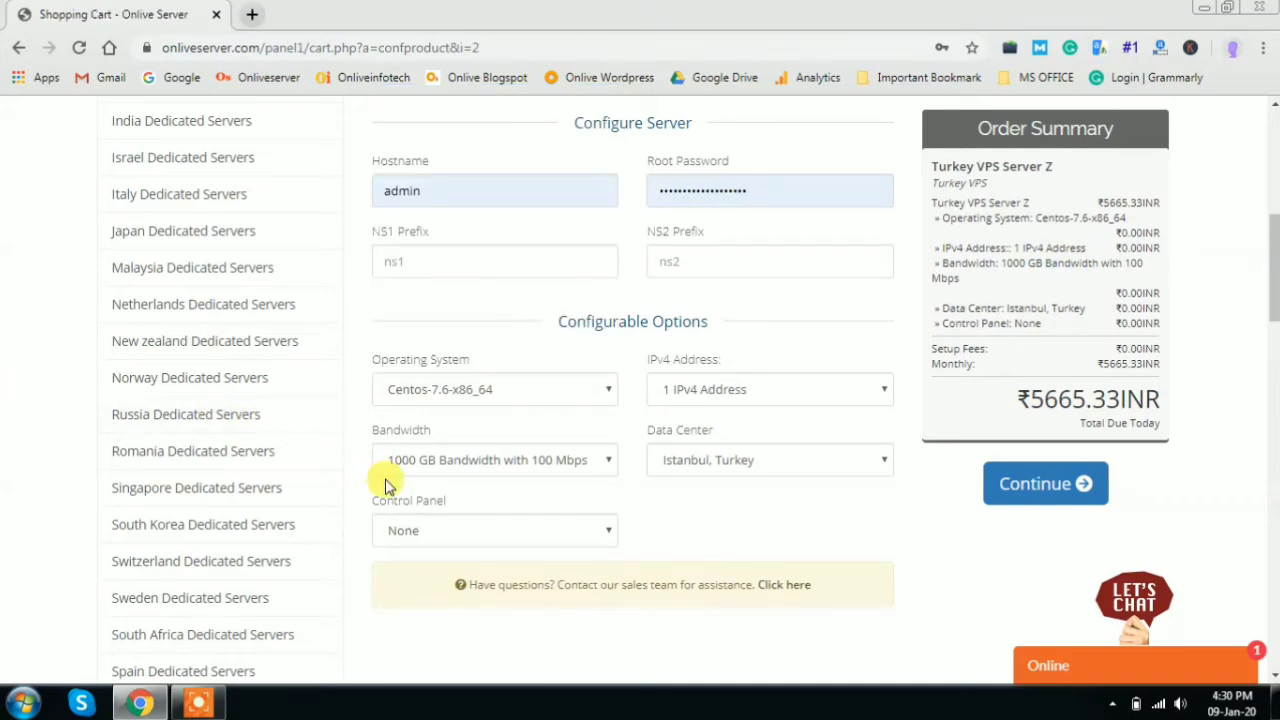
{"action": "mouse_move", "coordinate": [715, 389]}
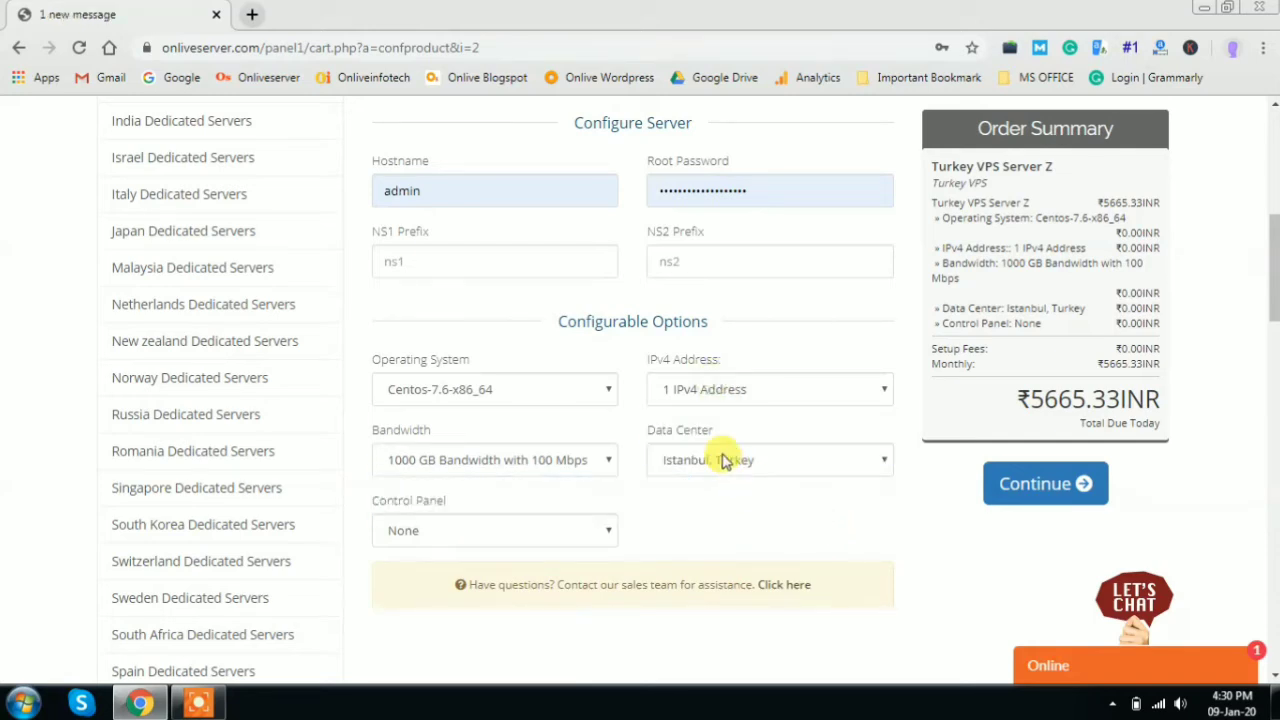
{"action": "left_click", "coordinate": [494, 530]}
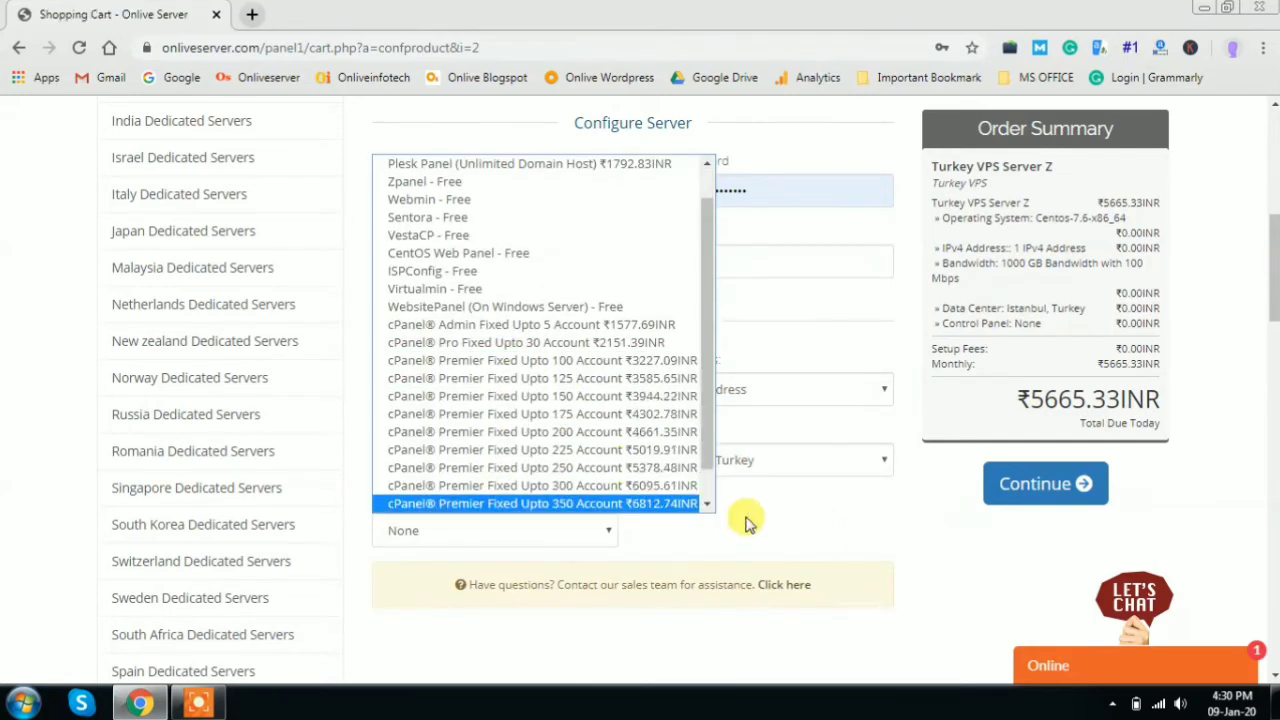
{"action": "left_click", "coordinate": [1045, 483]}
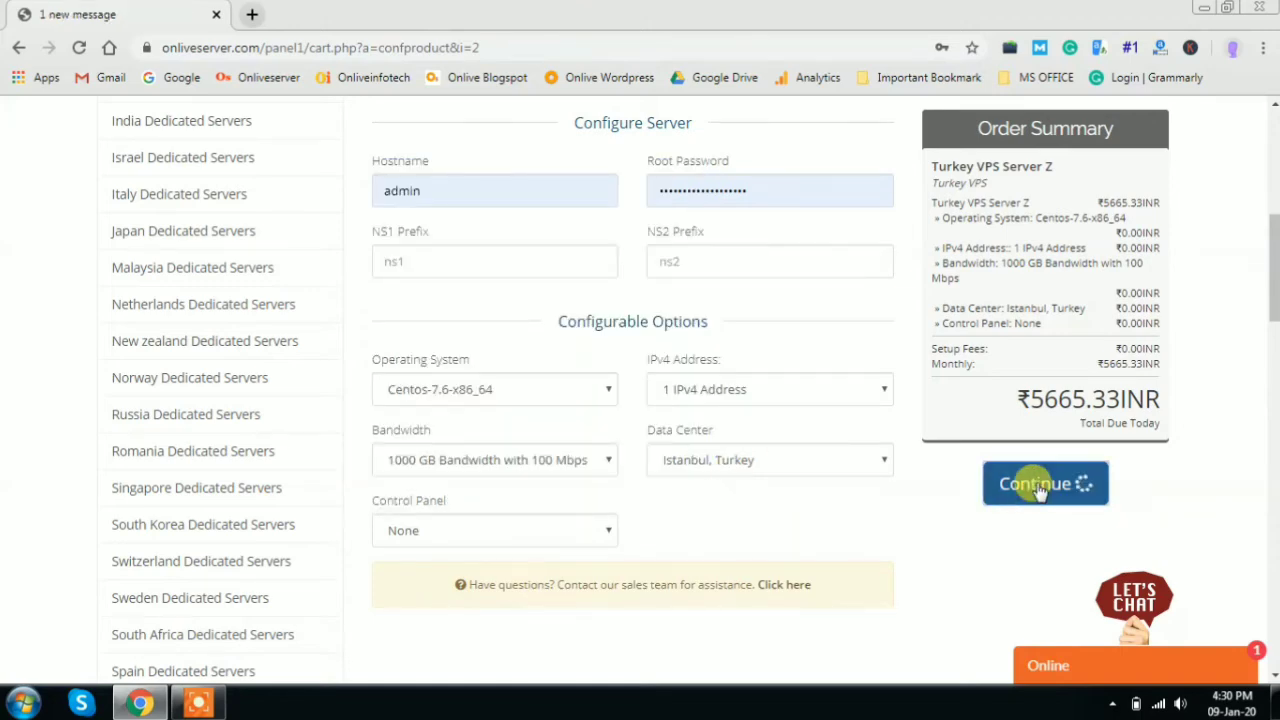
- Submit the configuration, then enter 'ns2' as the NS2 prefix and resubmit
{"action": "left_click", "coordinate": [1044, 483]}
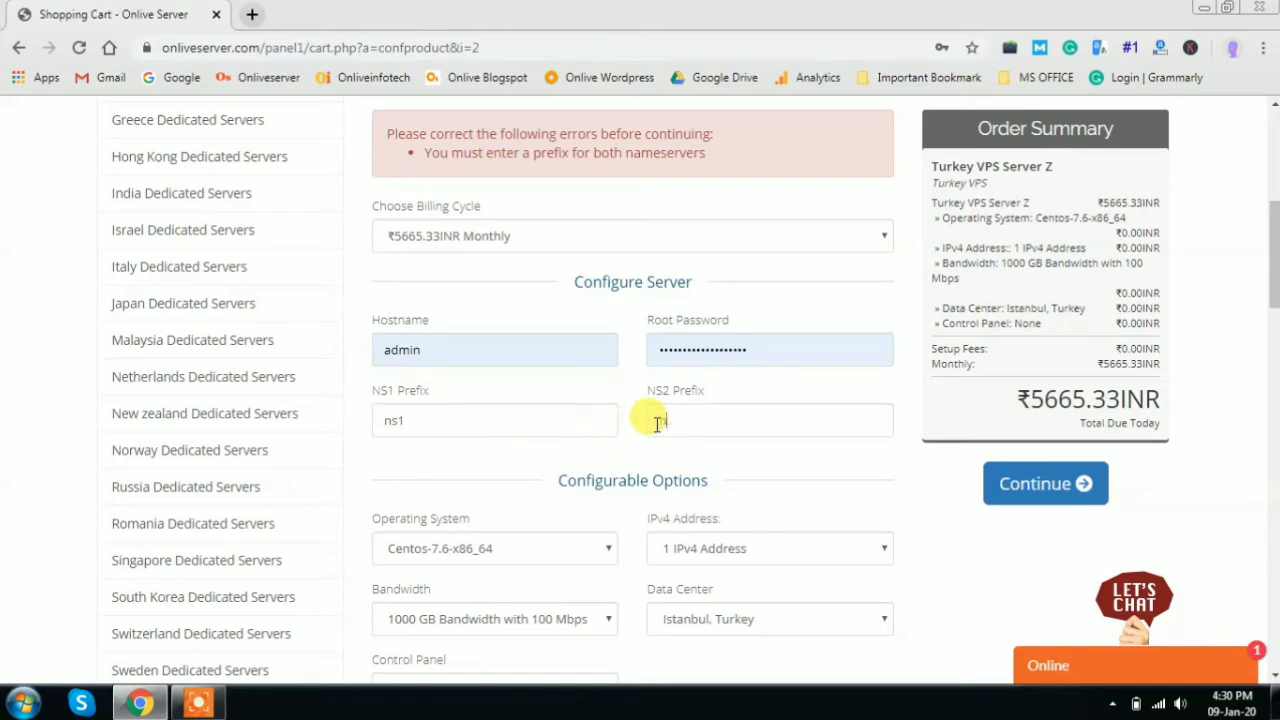
{"action": "type", "text": "ns2"}
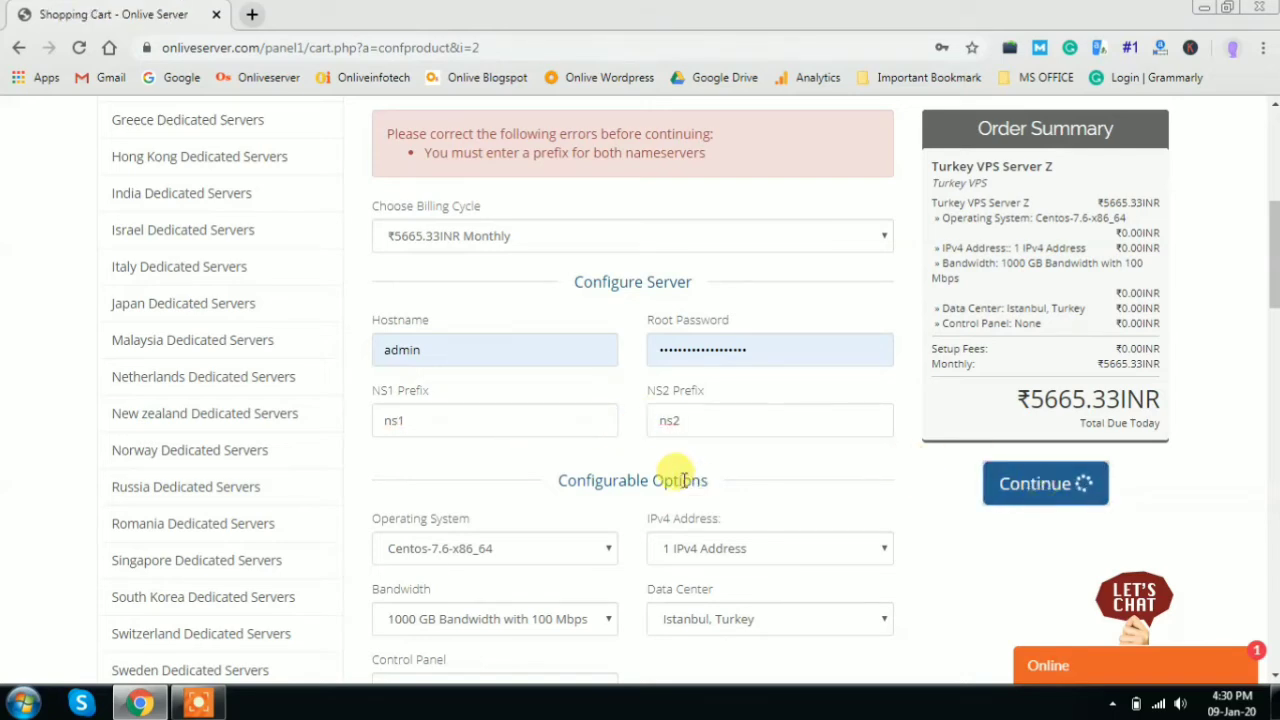
{"action": "left_click", "coordinate": [1045, 483]}
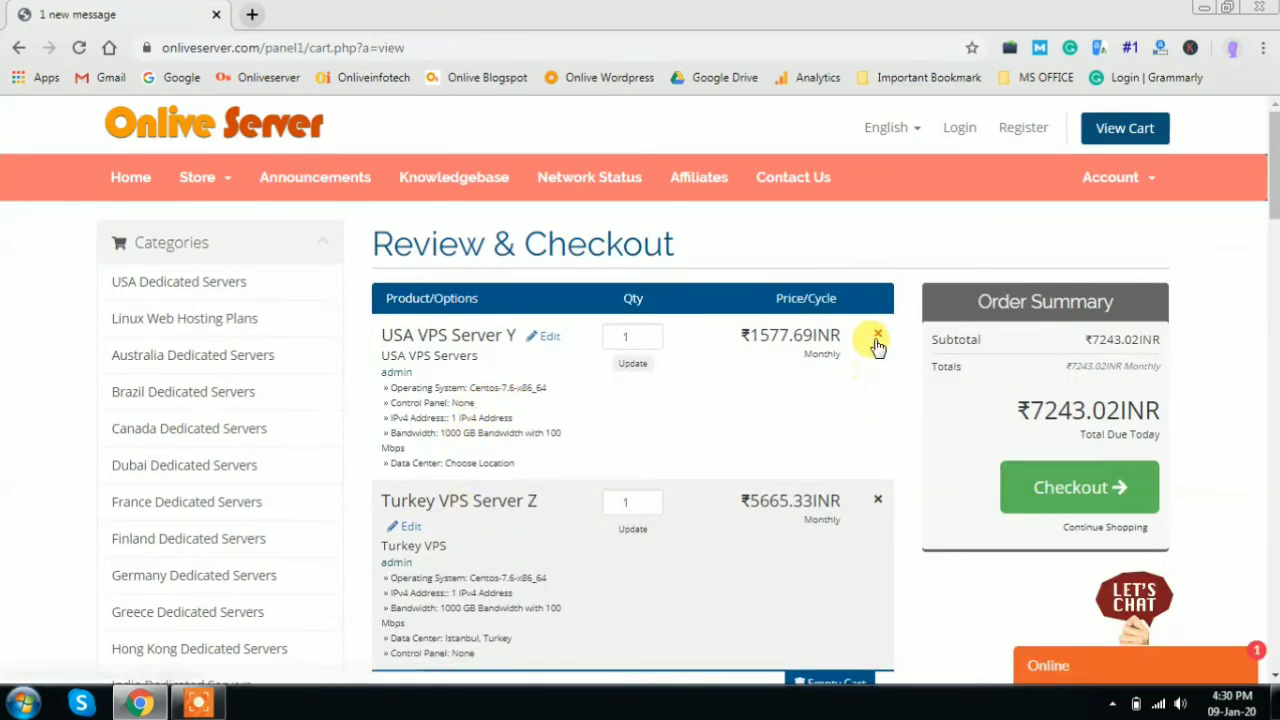
- Remove USA VPS Server Y from the cart, confirm, and proceed to checkout
{"action": "left_click", "coordinate": [874, 334]}
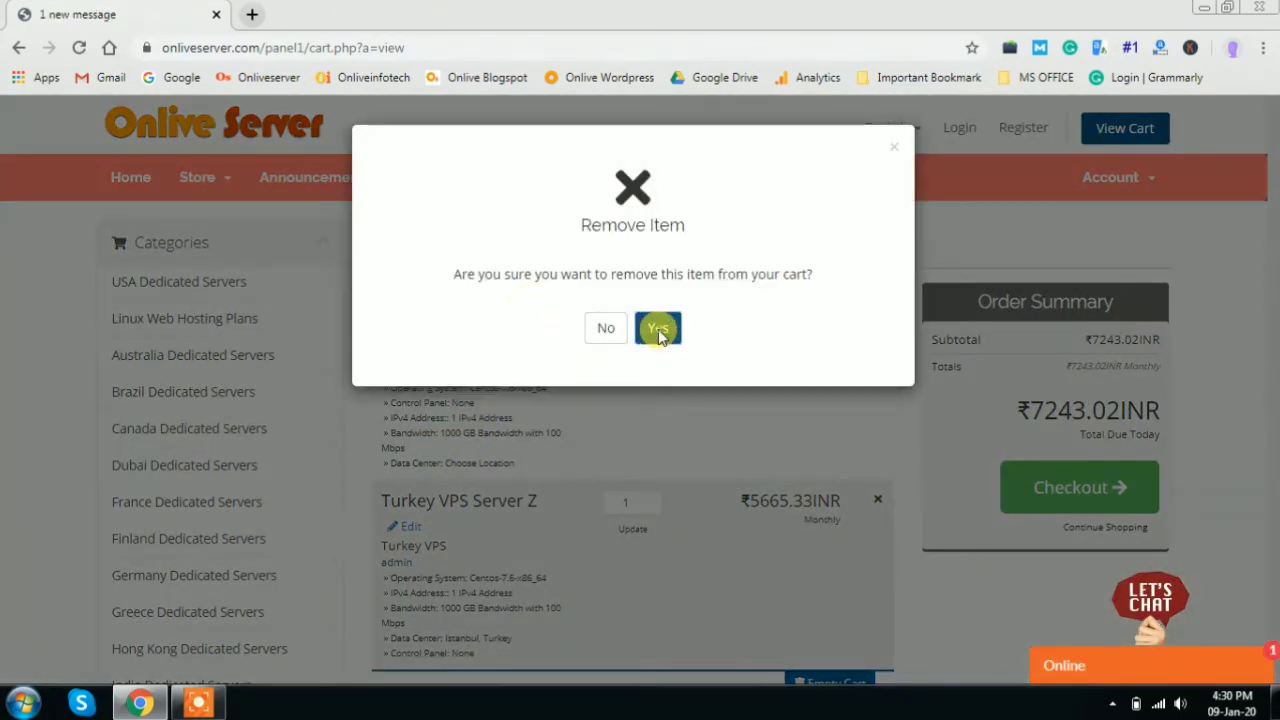
{"action": "left_click", "coordinate": [657, 328]}
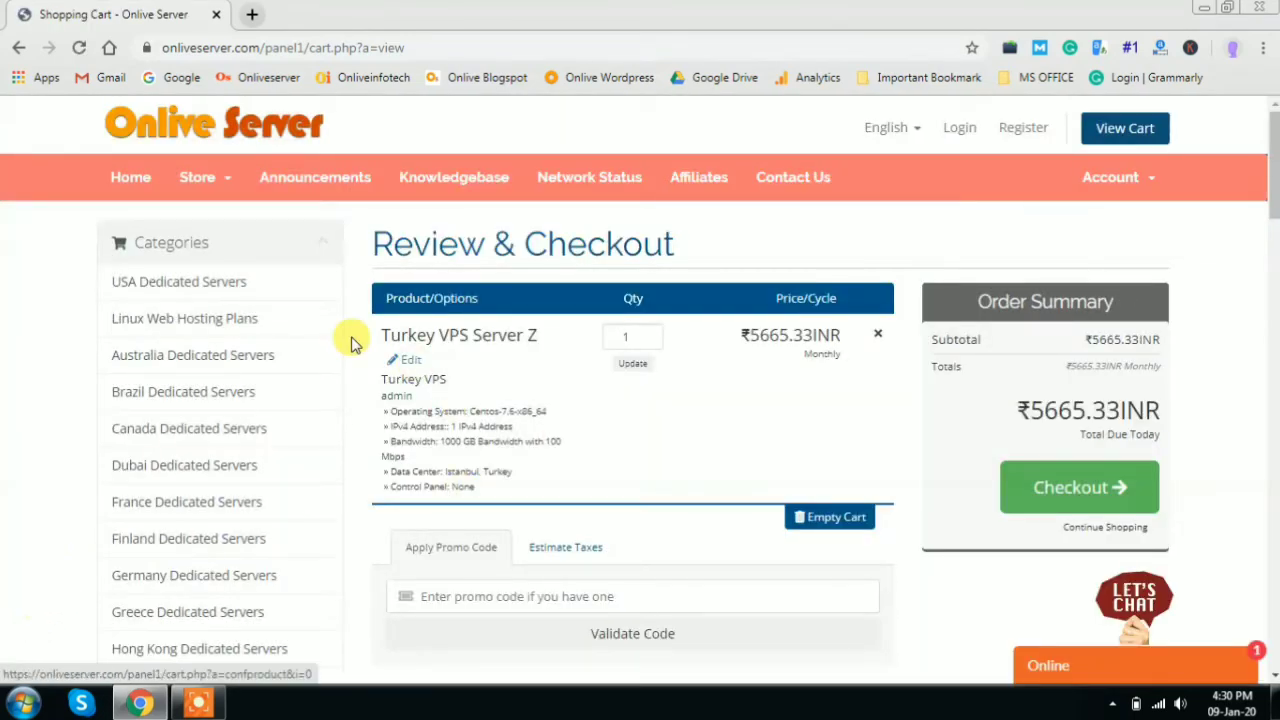
{"action": "double_click", "coordinate": [459, 334]}
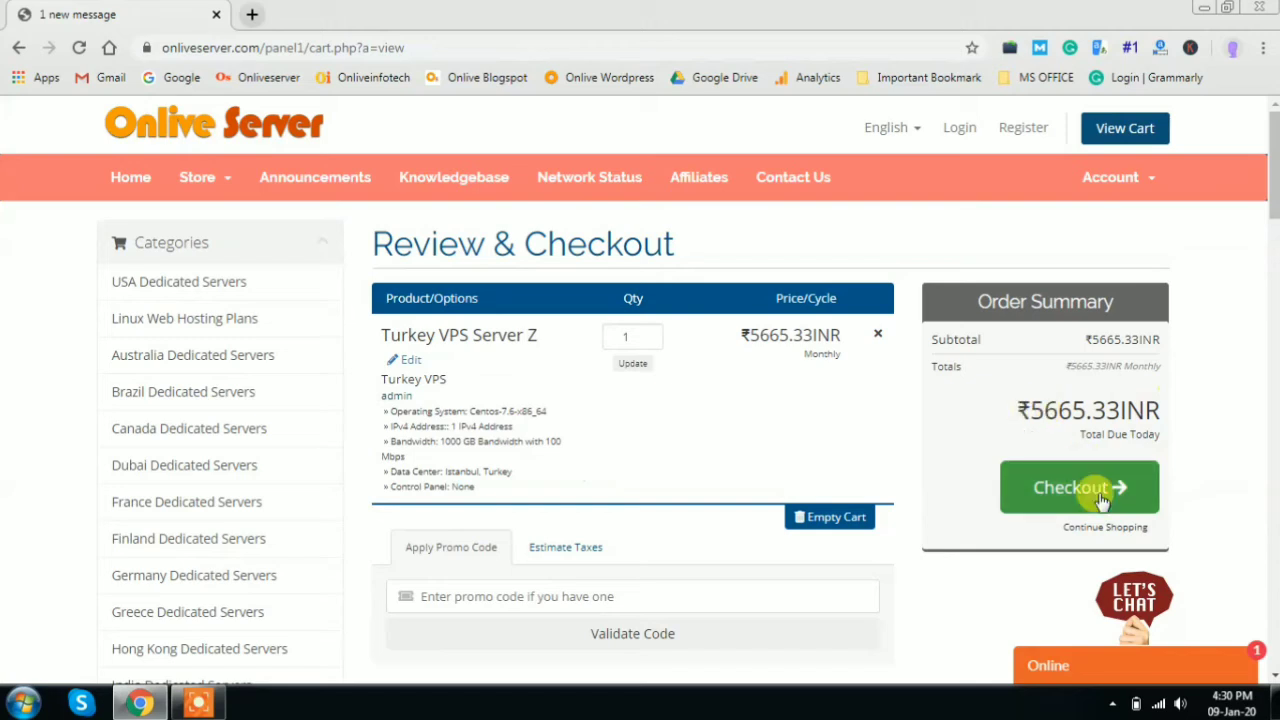
{"action": "left_click", "coordinate": [1078, 487]}
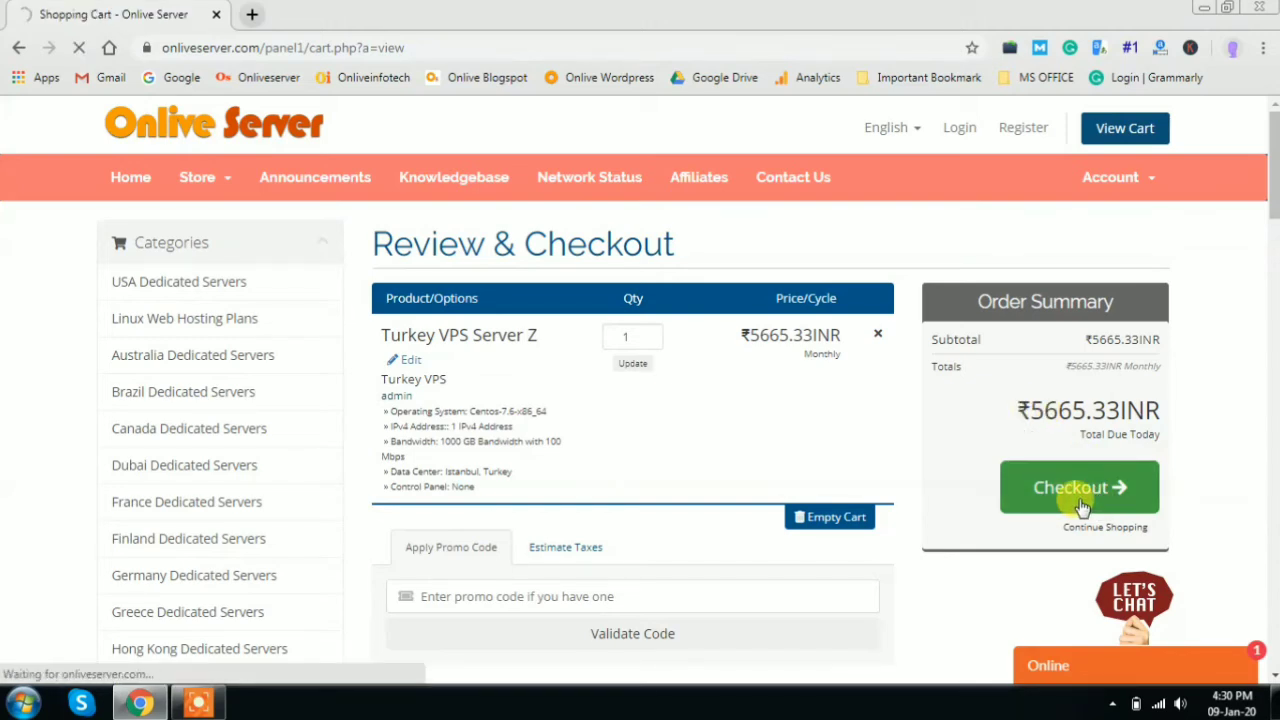
- Review the checkout page, highlighting the ₹5665.33INR total due and viewing Payment Details
{"action": "left_click", "coordinate": [1078, 487]}
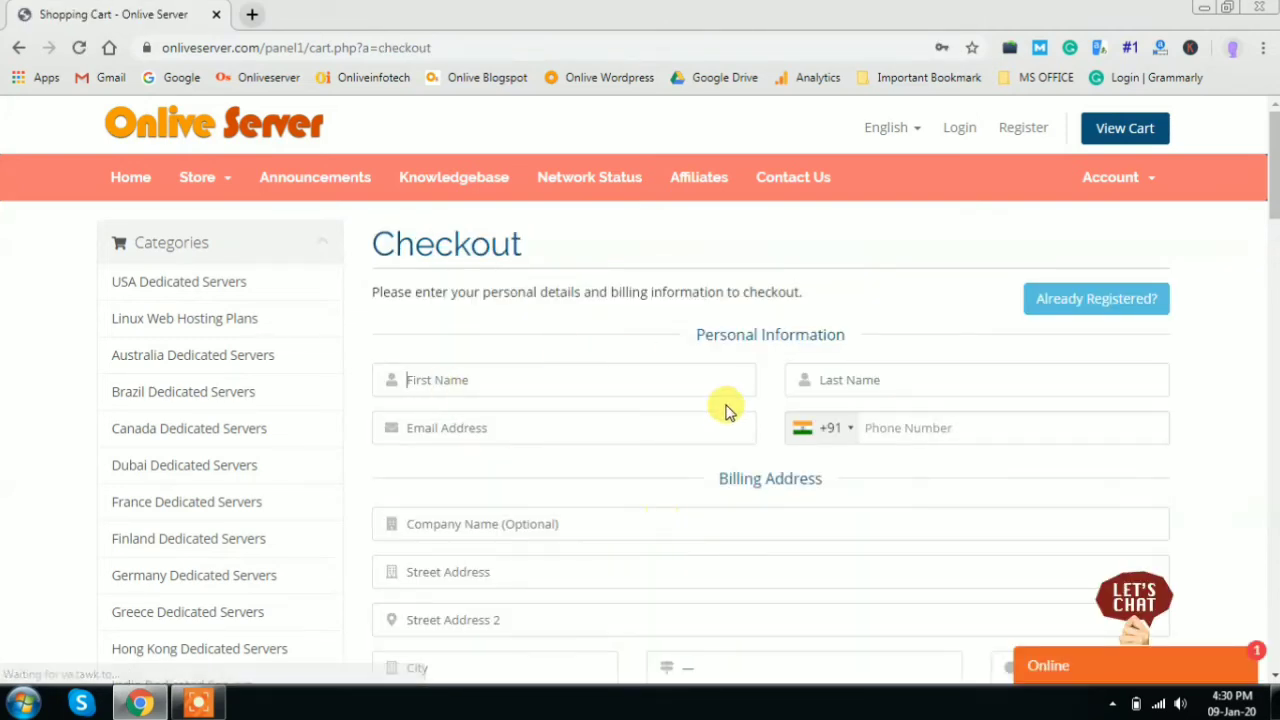
{"action": "scroll", "scroll_direction": "down", "scroll_amount": 3}
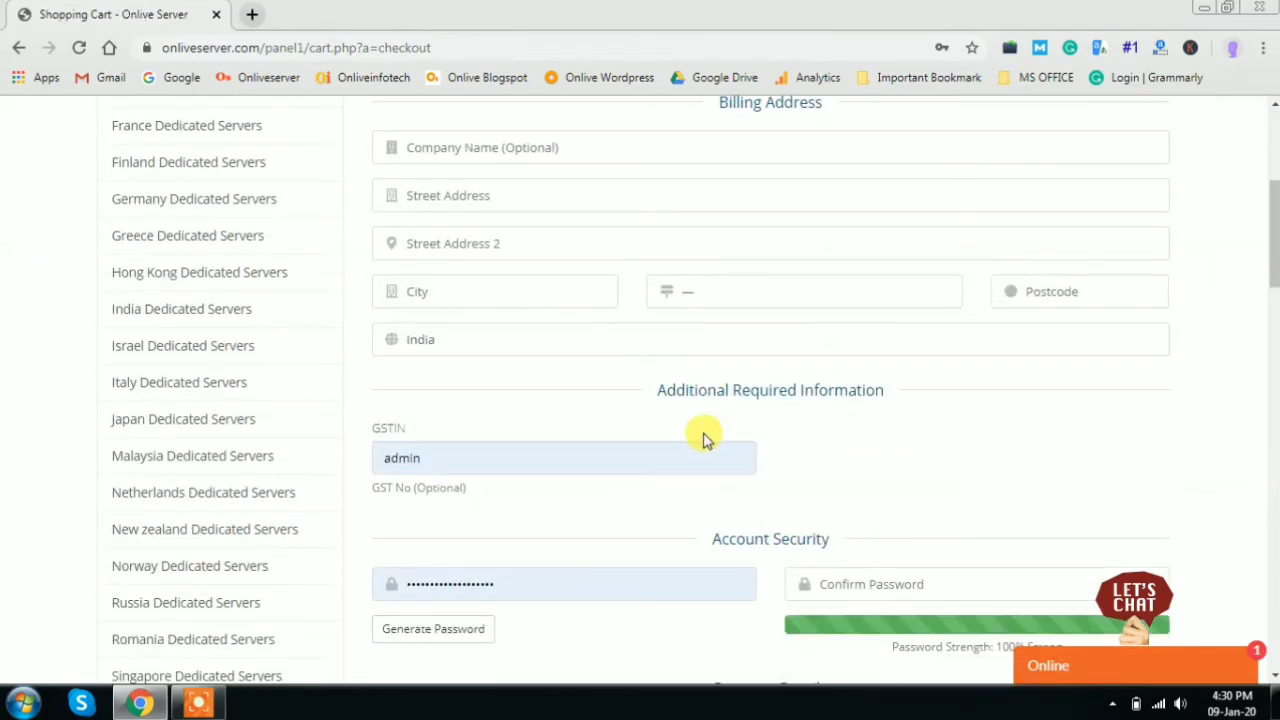
{"action": "scroll", "scroll_direction": "up", "scroll_amount": 3}
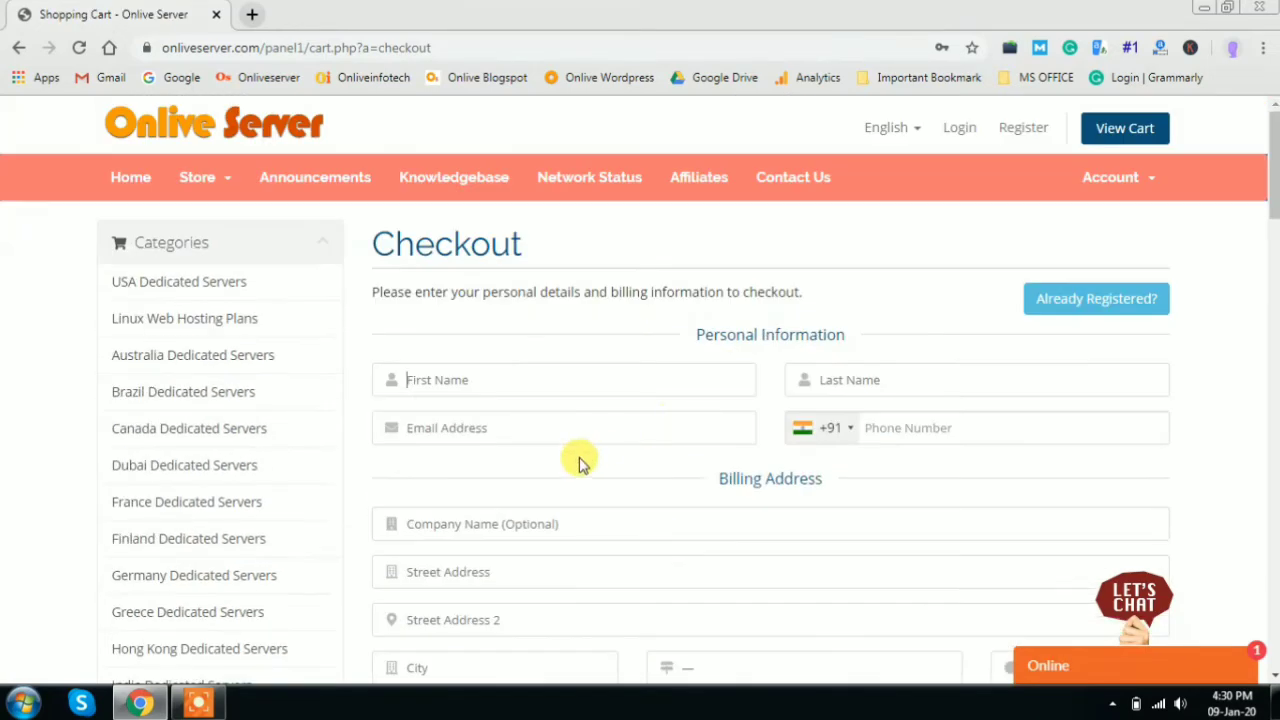
{"action": "left_click", "coordinate": [563, 427]}
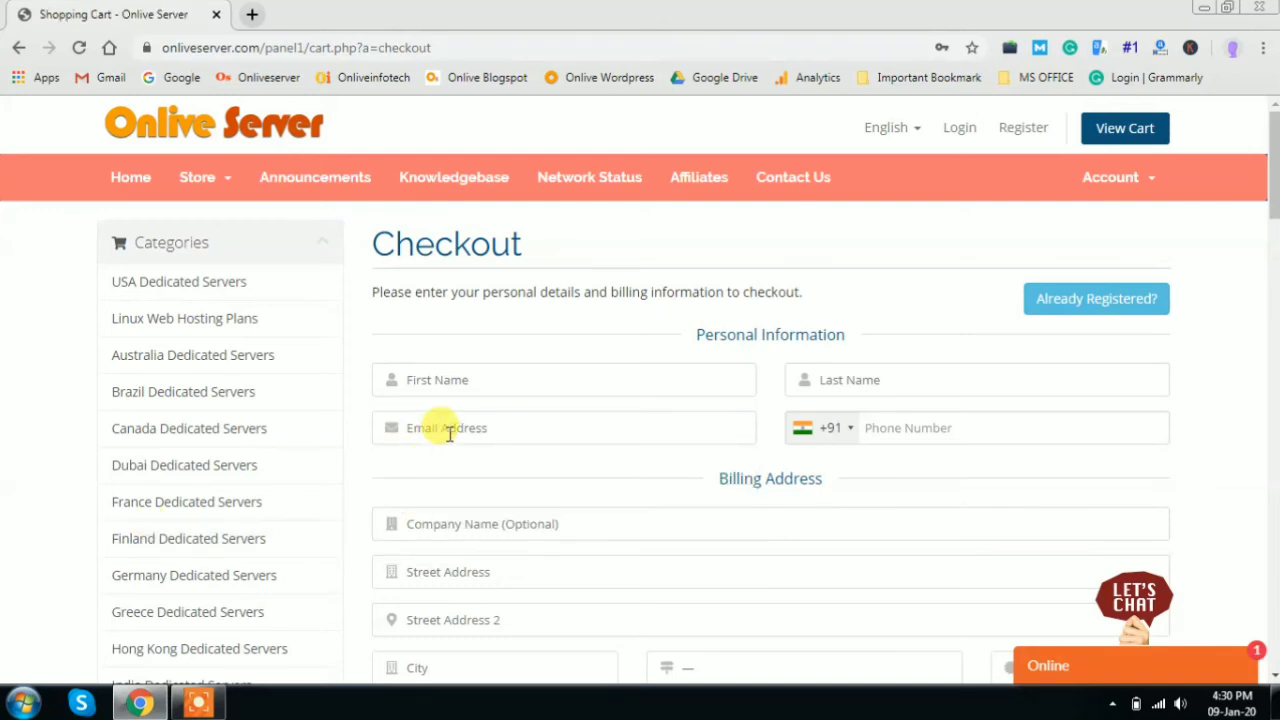
{"action": "mouse_move", "coordinate": [450, 415]}
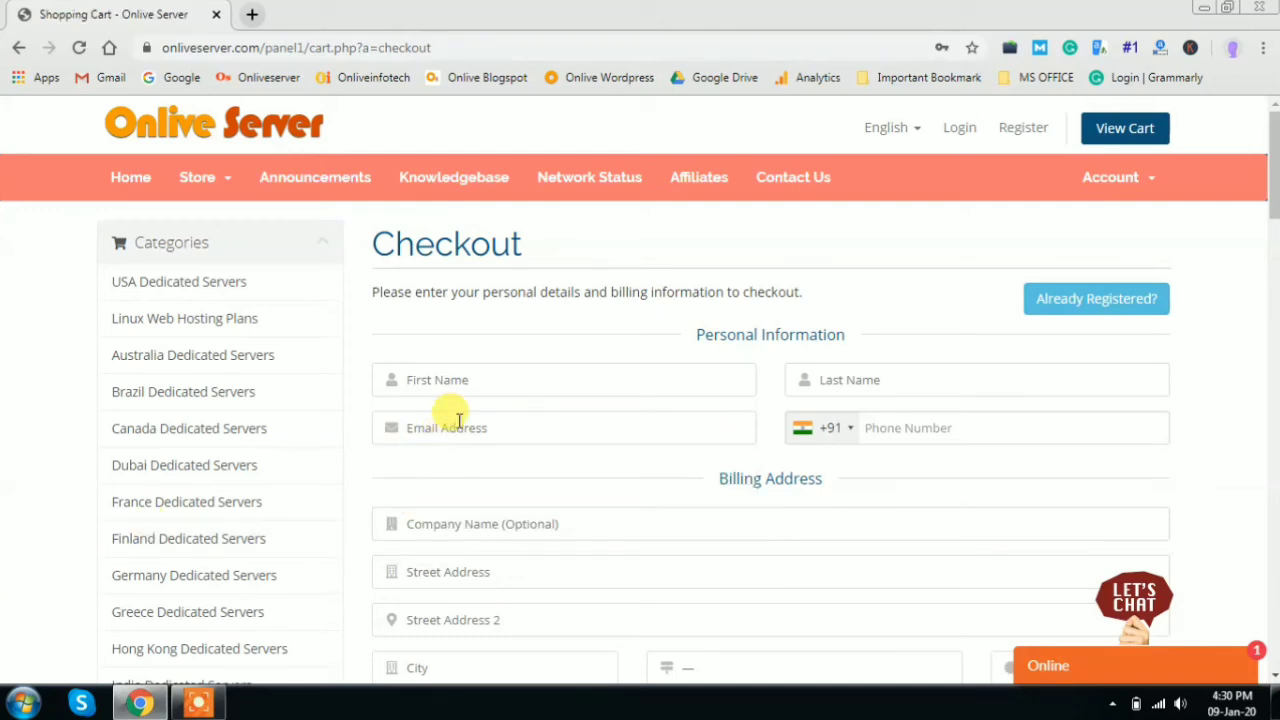
{"action": "mouse_move", "coordinate": [658, 490]}
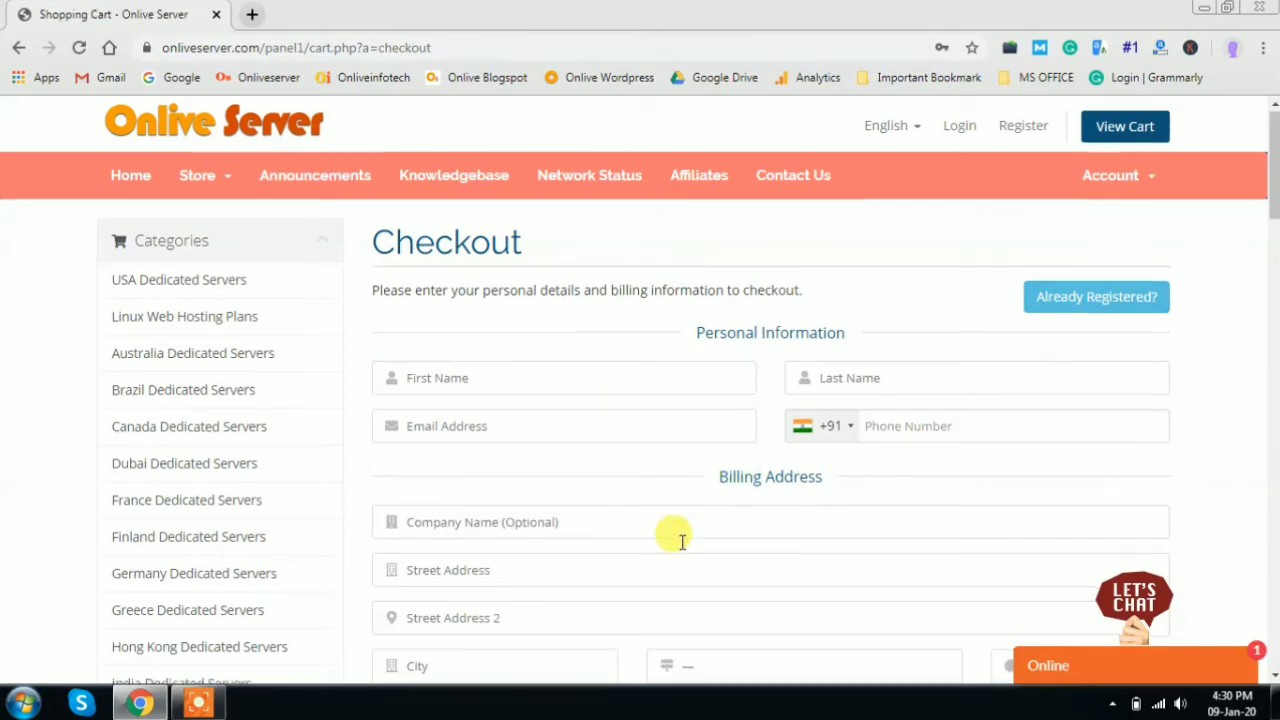
{"action": "scroll", "scroll_direction": "down", "scroll_amount": 3}
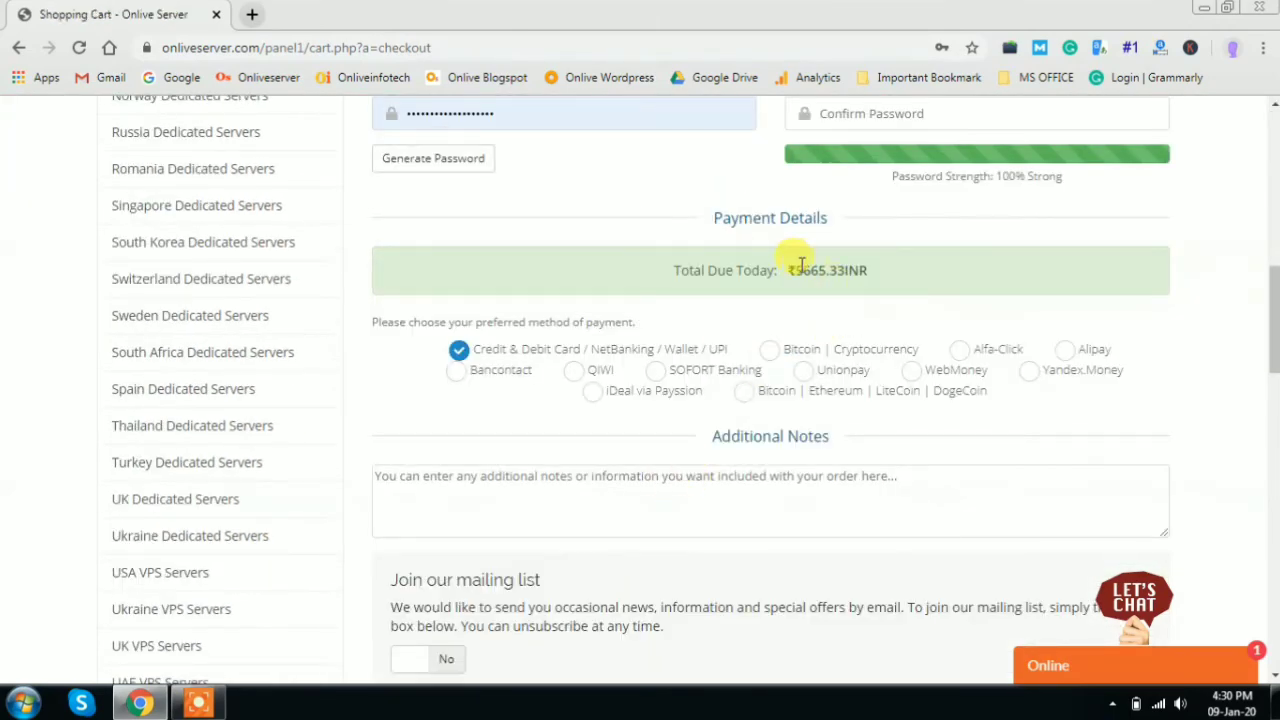
{"action": "double_click", "coordinate": [823, 270]}
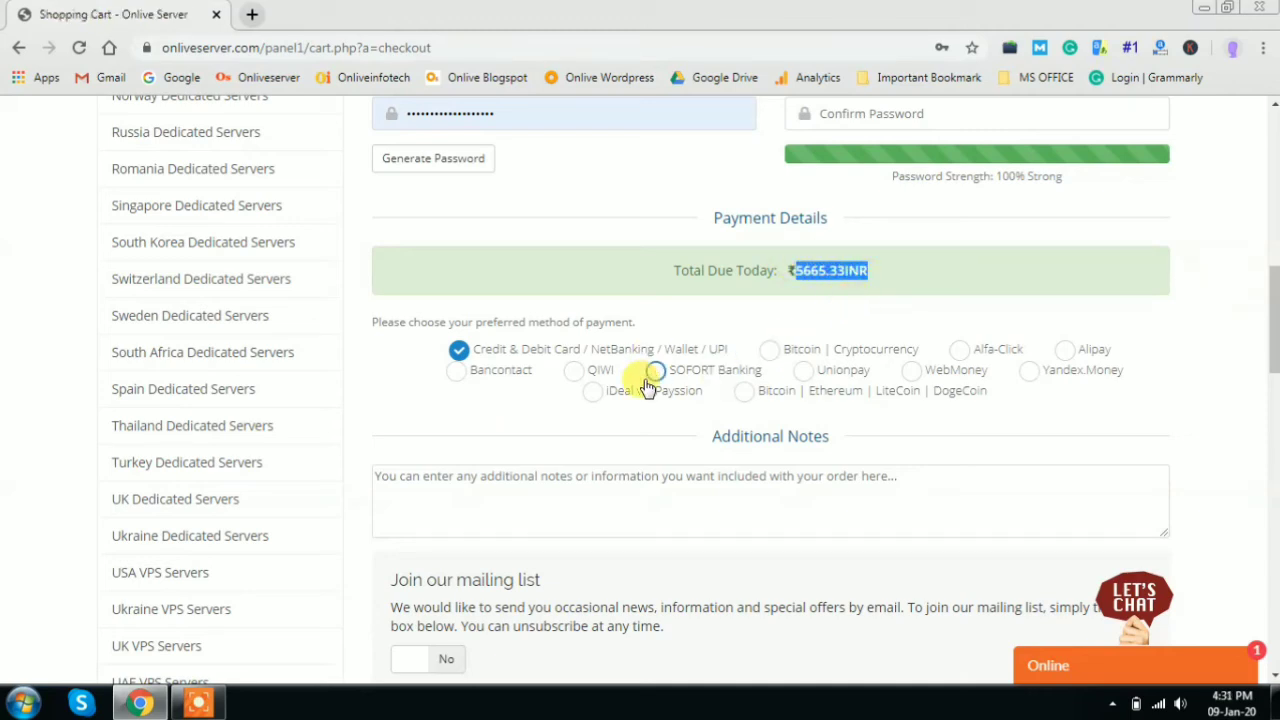
{"action": "scroll", "scroll_direction": "down", "scroll_amount": 3}
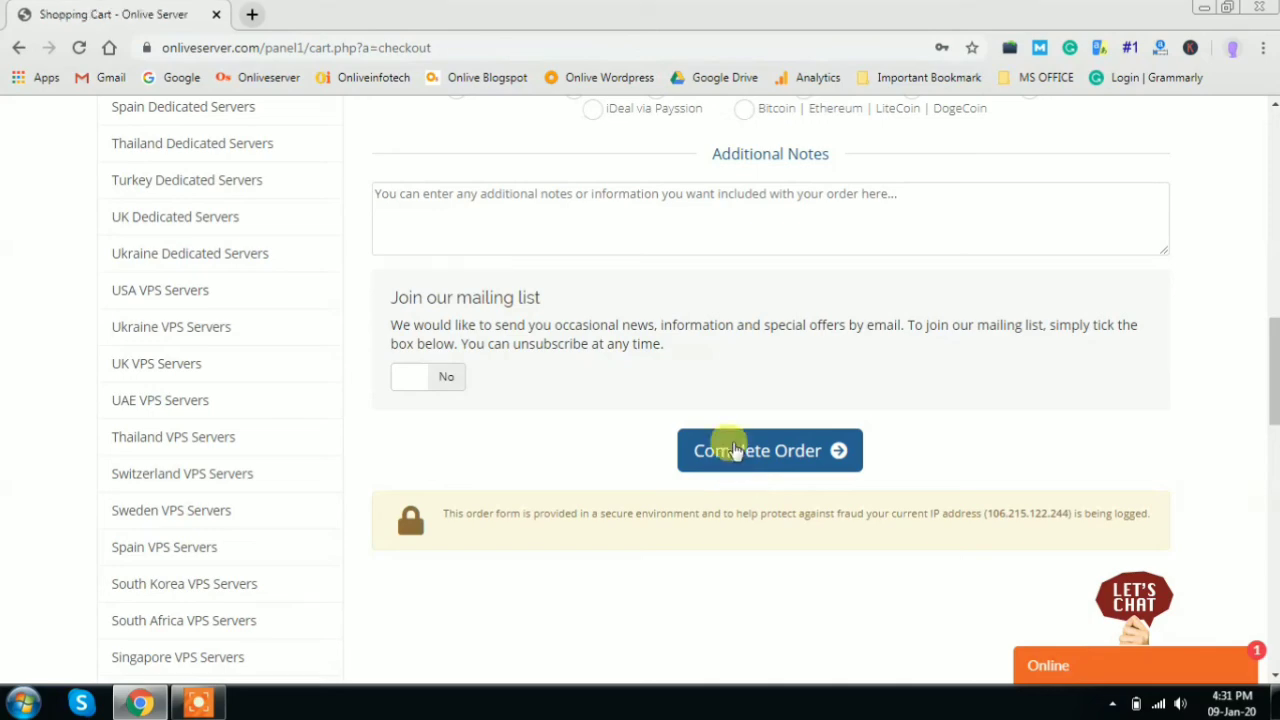
{"action": "mouse_move", "coordinate": [625, 497]}
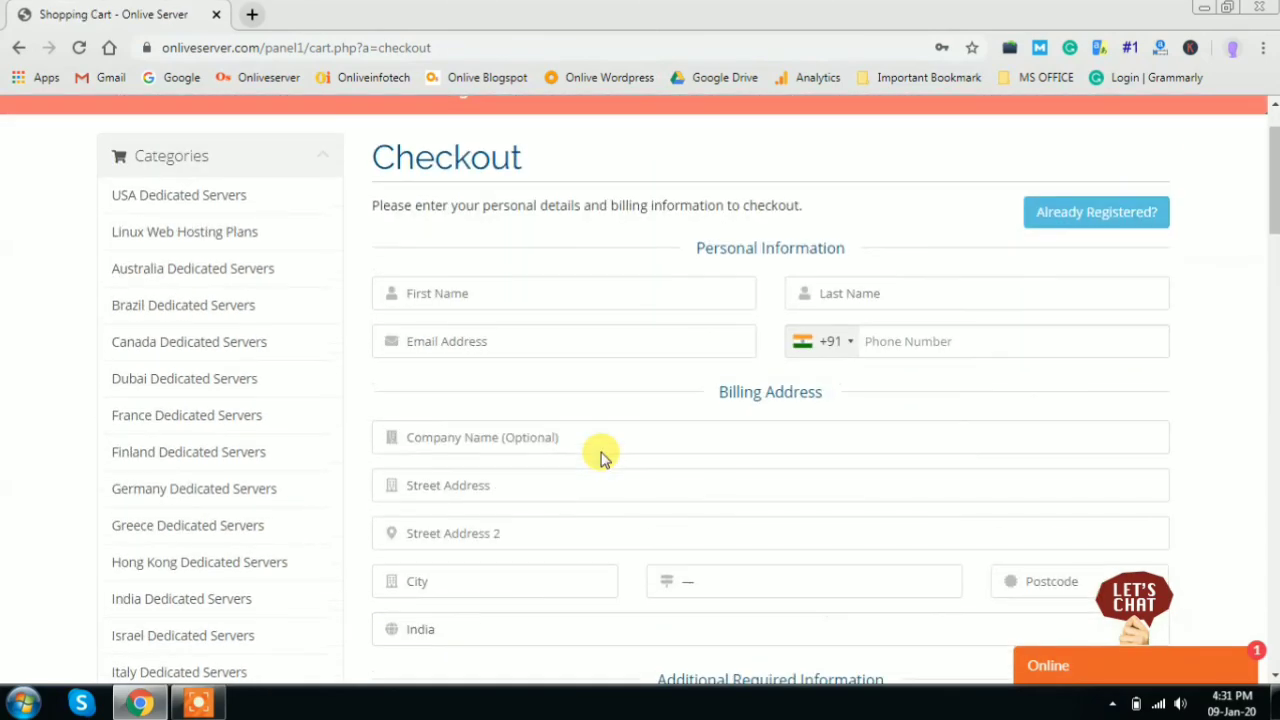
{"action": "scroll", "scroll_direction": "up", "scroll_amount": 3}
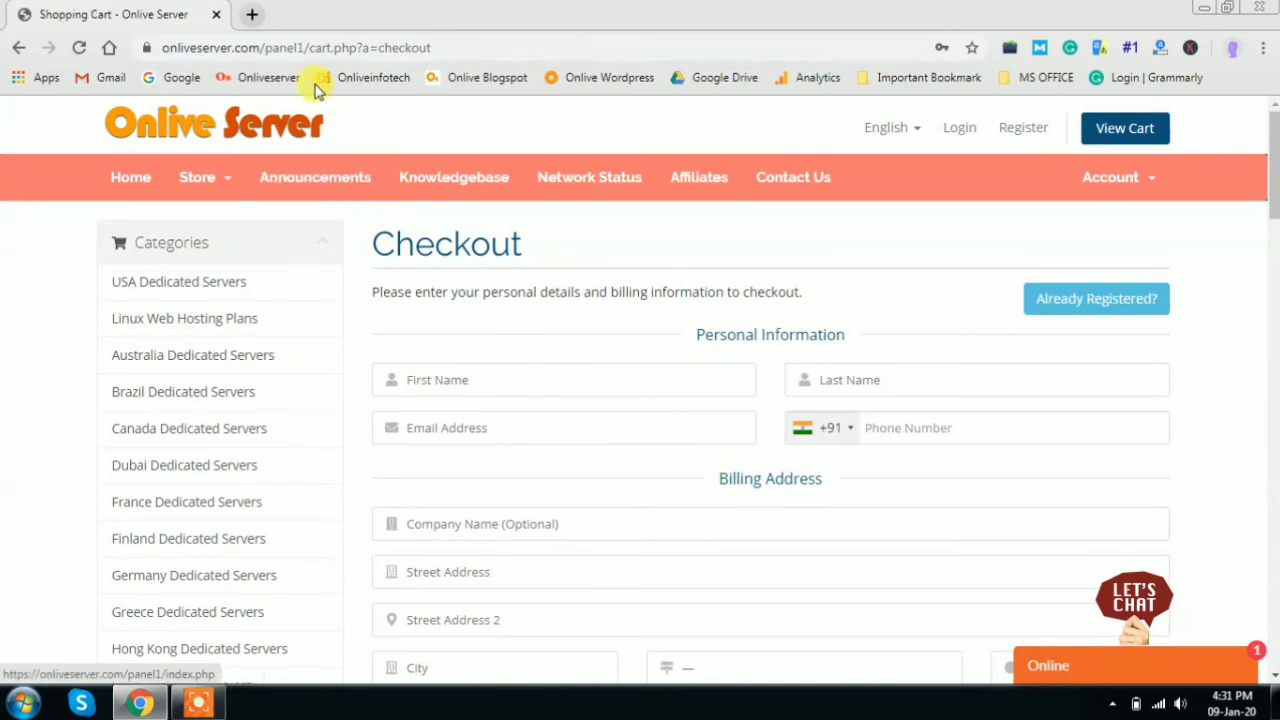